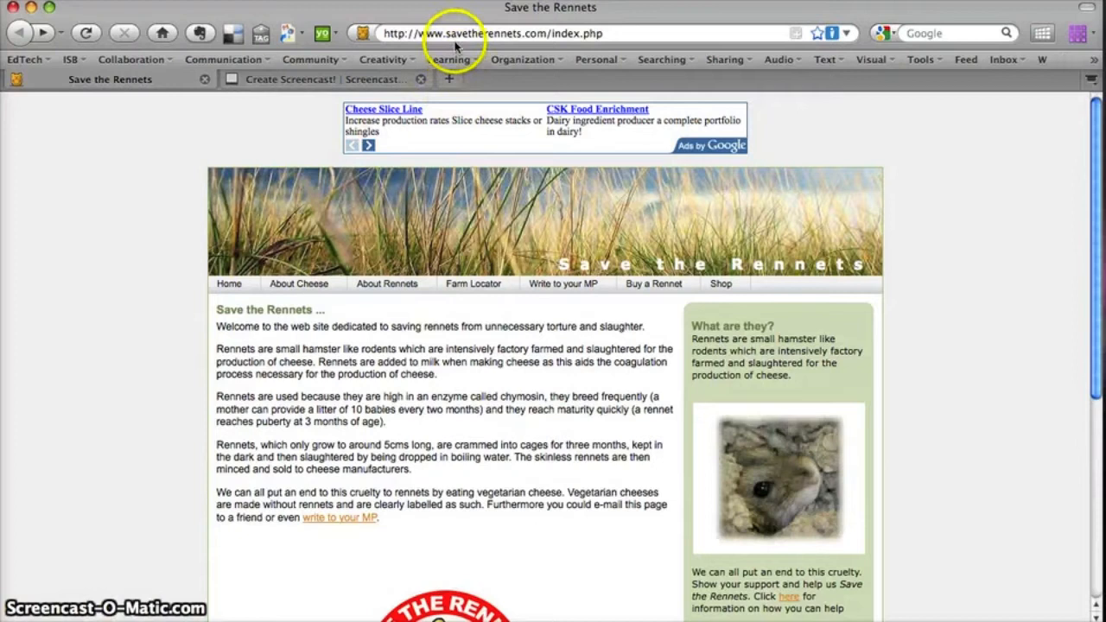
mouse_move(557, 321)
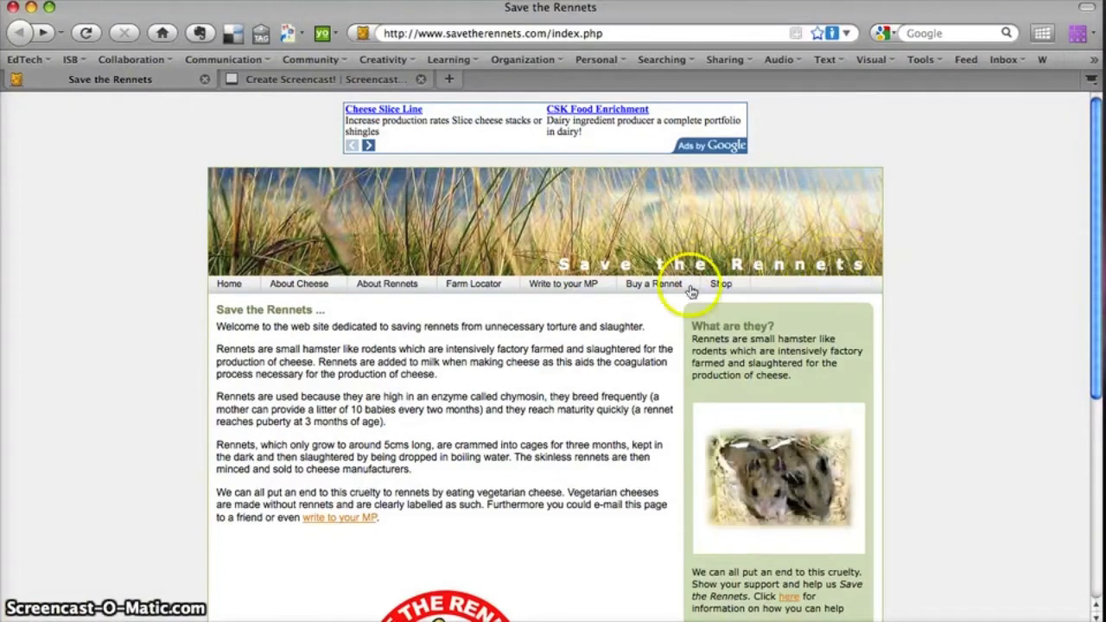
mouse_move(506, 100)
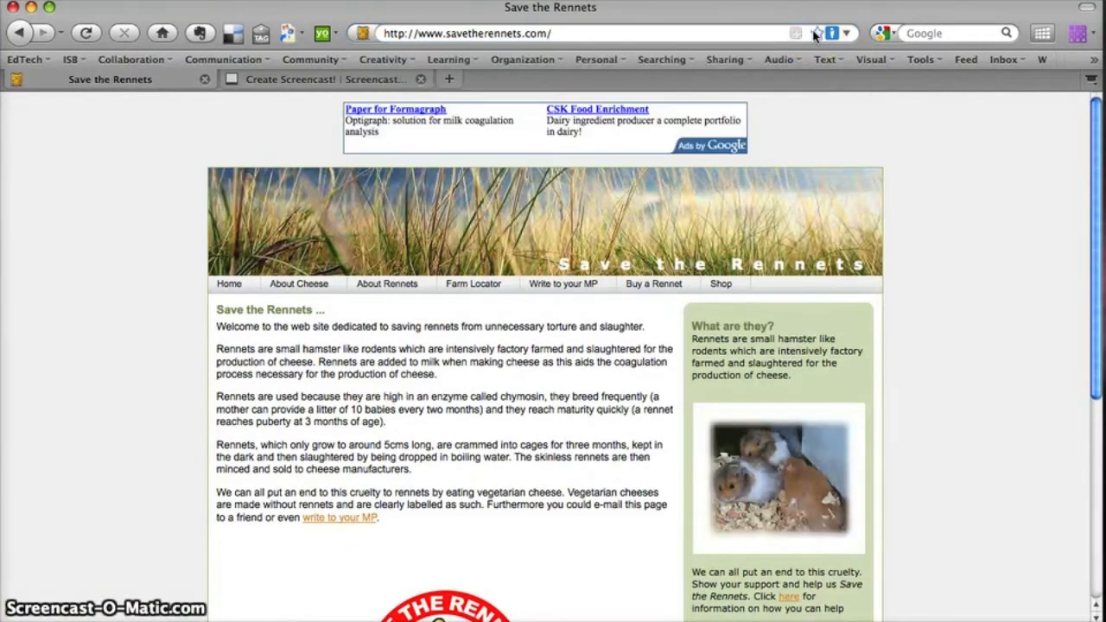
Scroll down the Save the Rennets home page to review its content
scroll("down", 3)
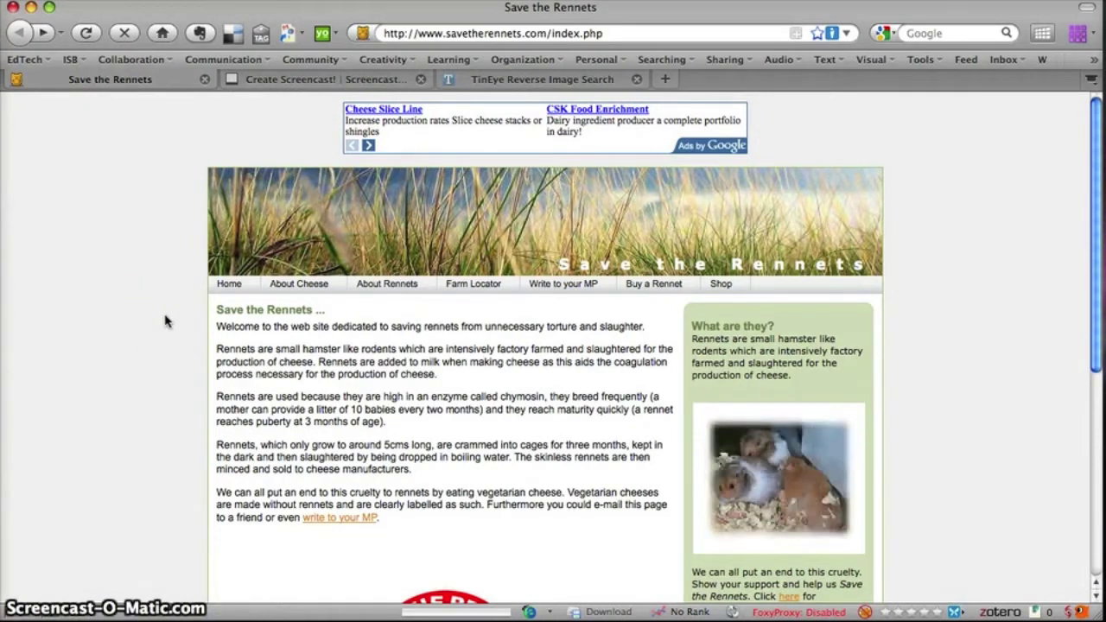
scroll("down", 3)
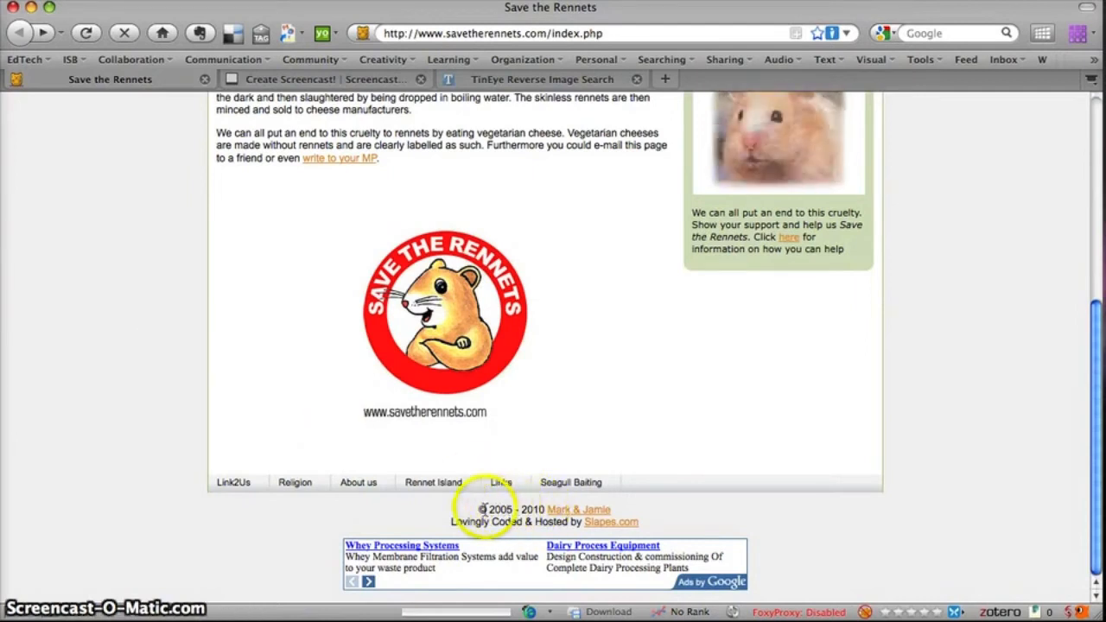
scroll("up", 3)
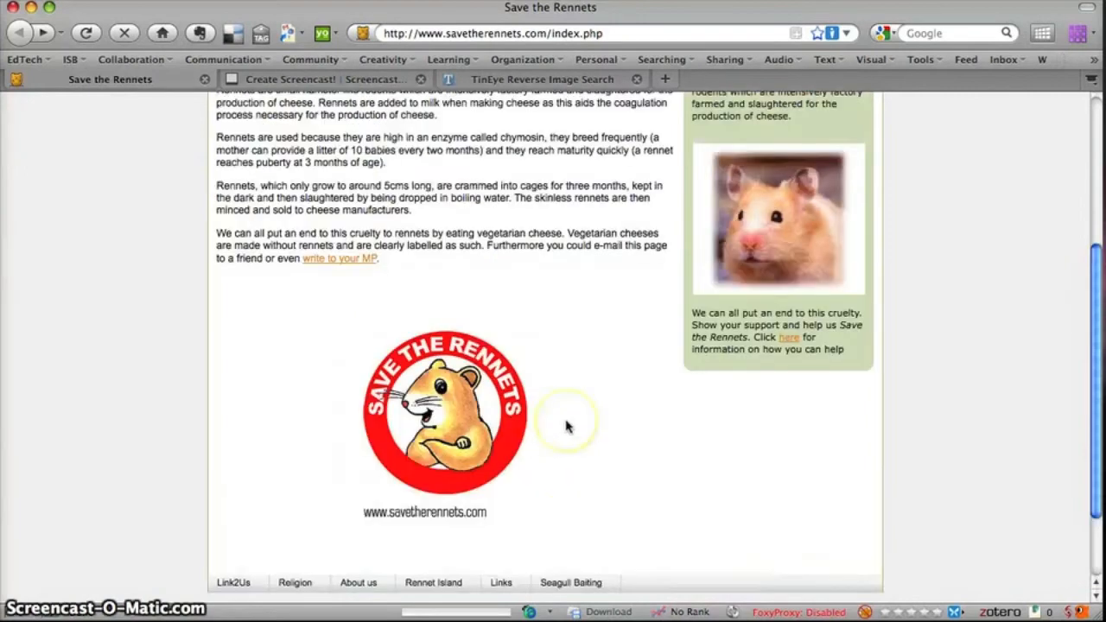
scroll("up", 3)
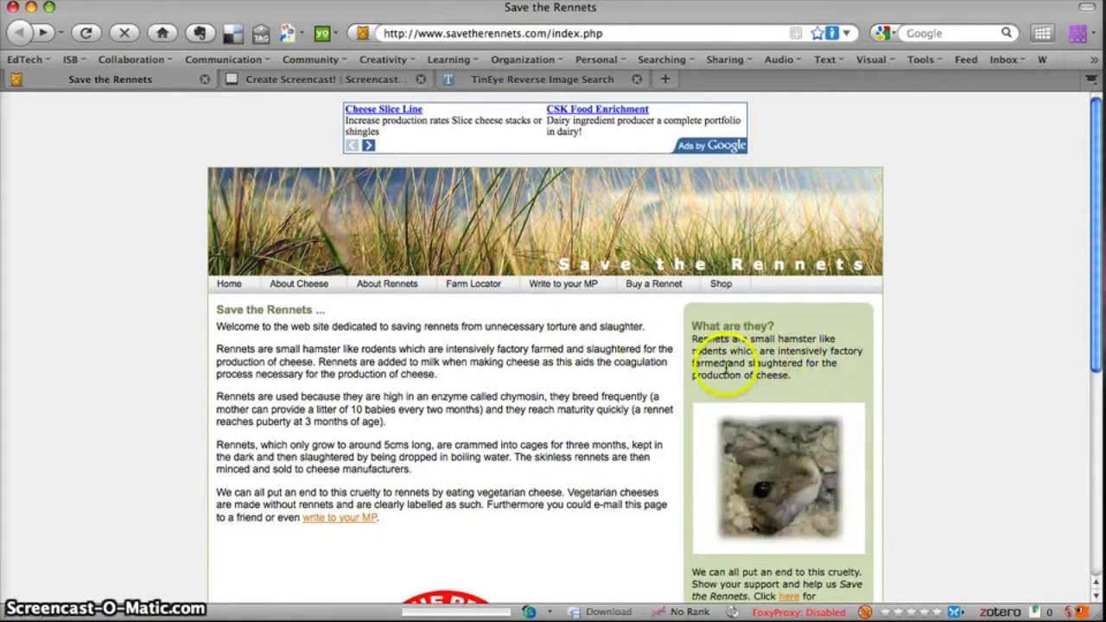
mouse_move(752, 363)
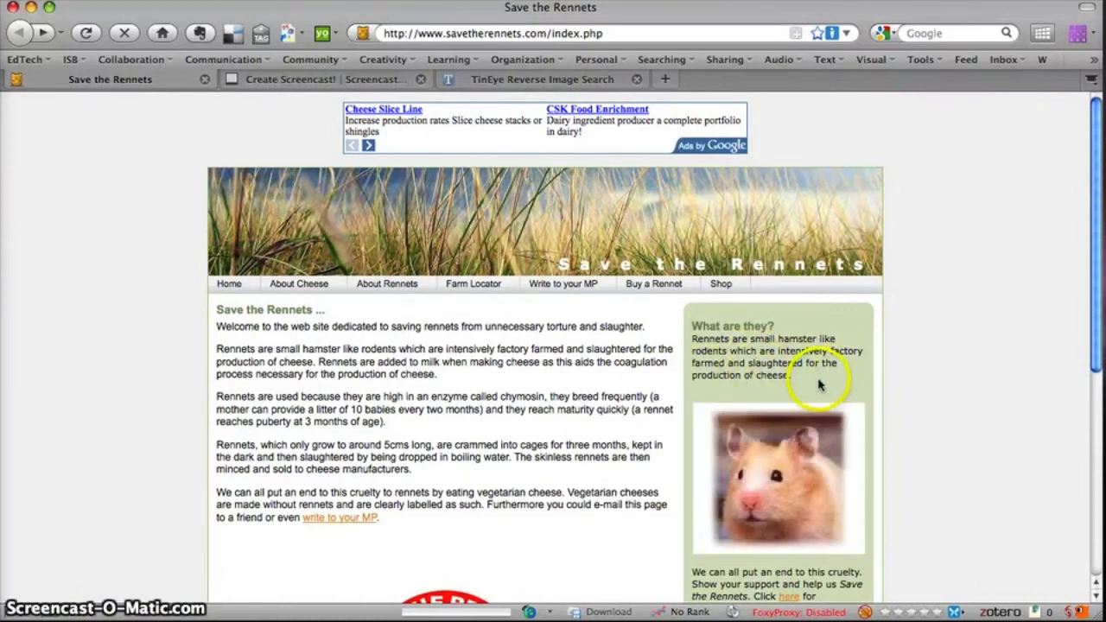
mouse_move(376, 363)
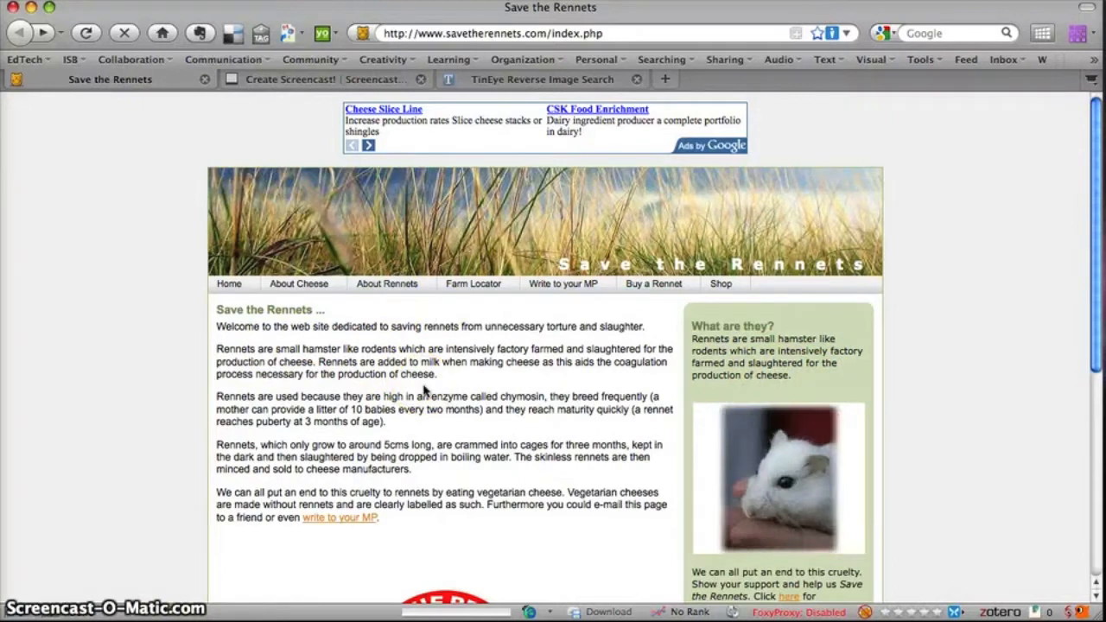
mouse_move(462, 389)
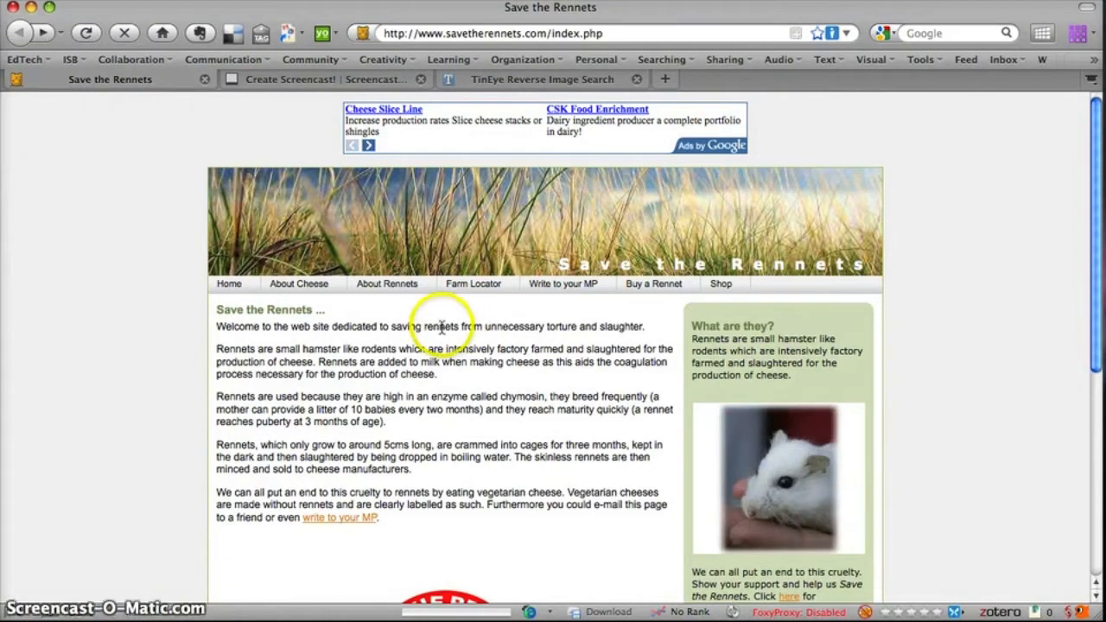
double_click(441, 326)
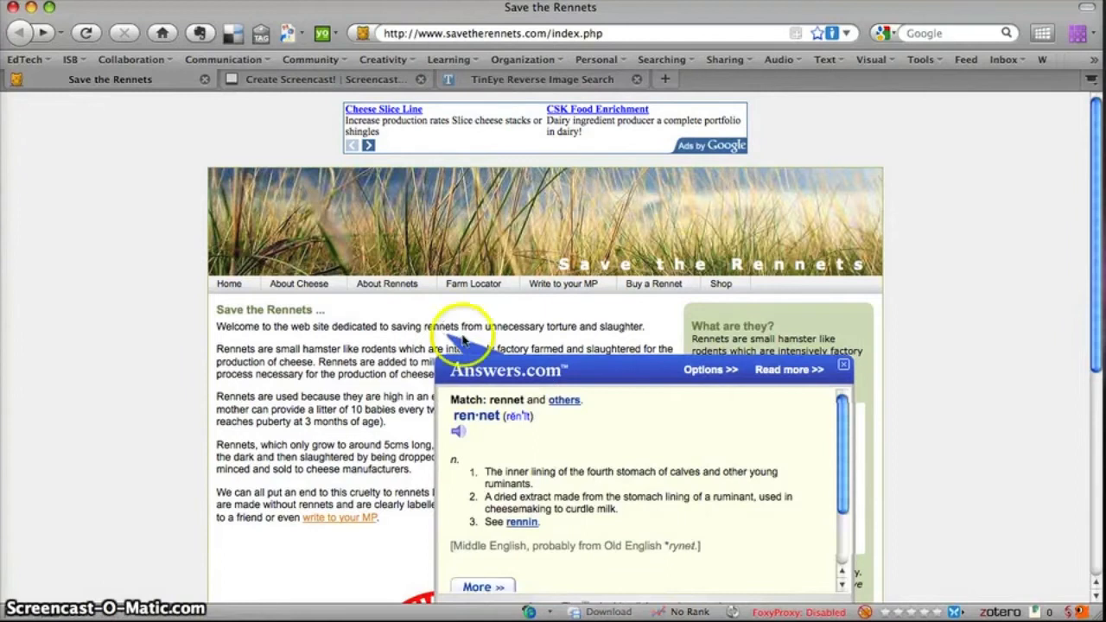
mouse_move(566, 475)
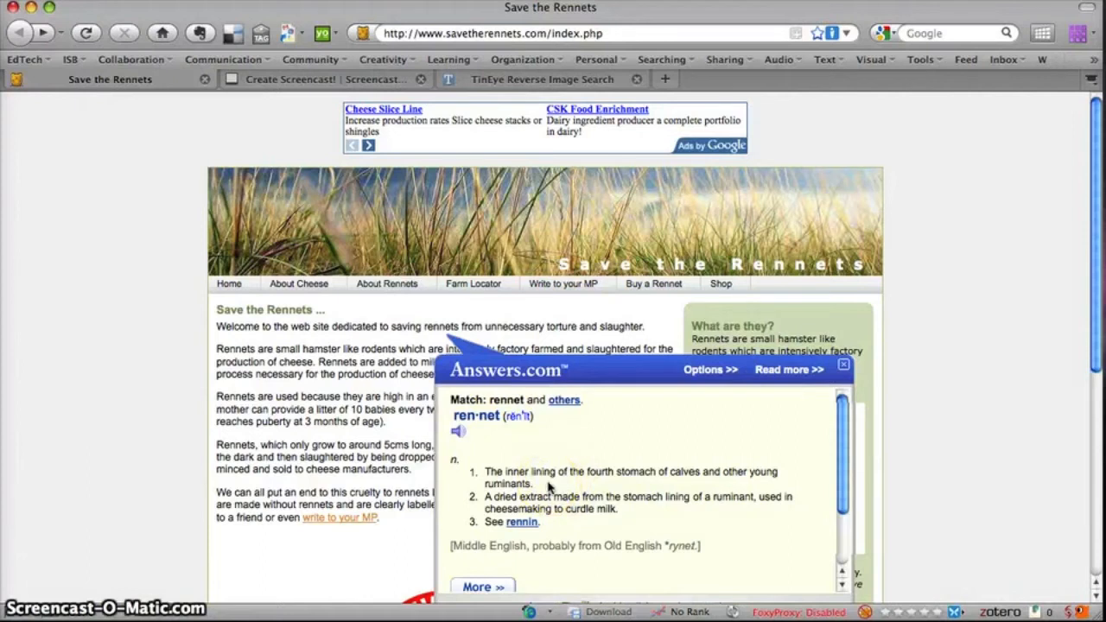
mouse_move(631, 509)
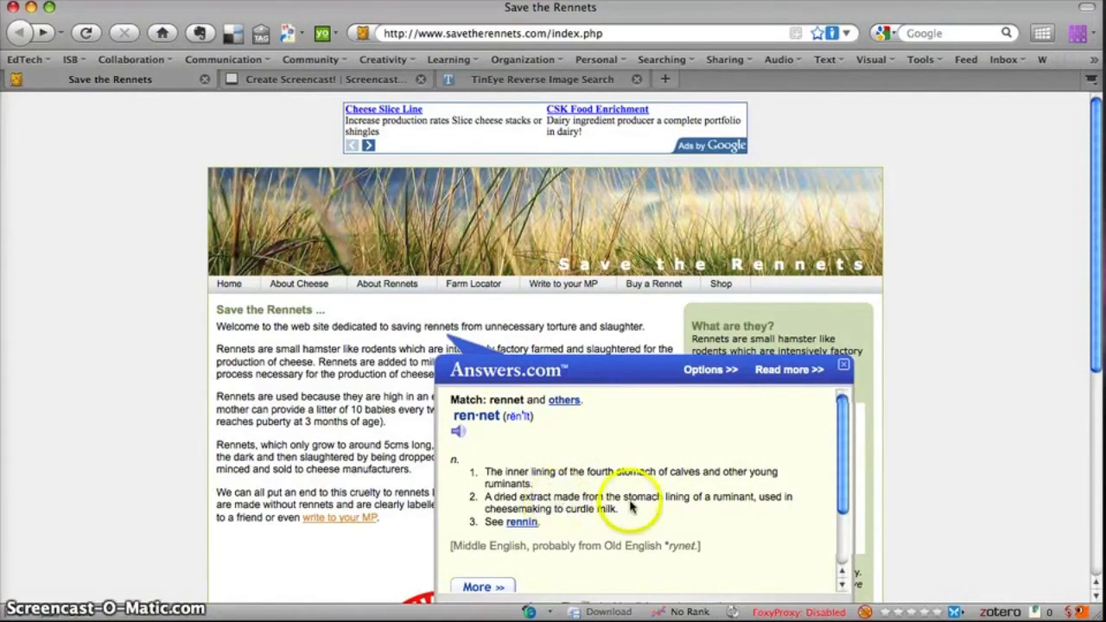
mouse_move(657, 517)
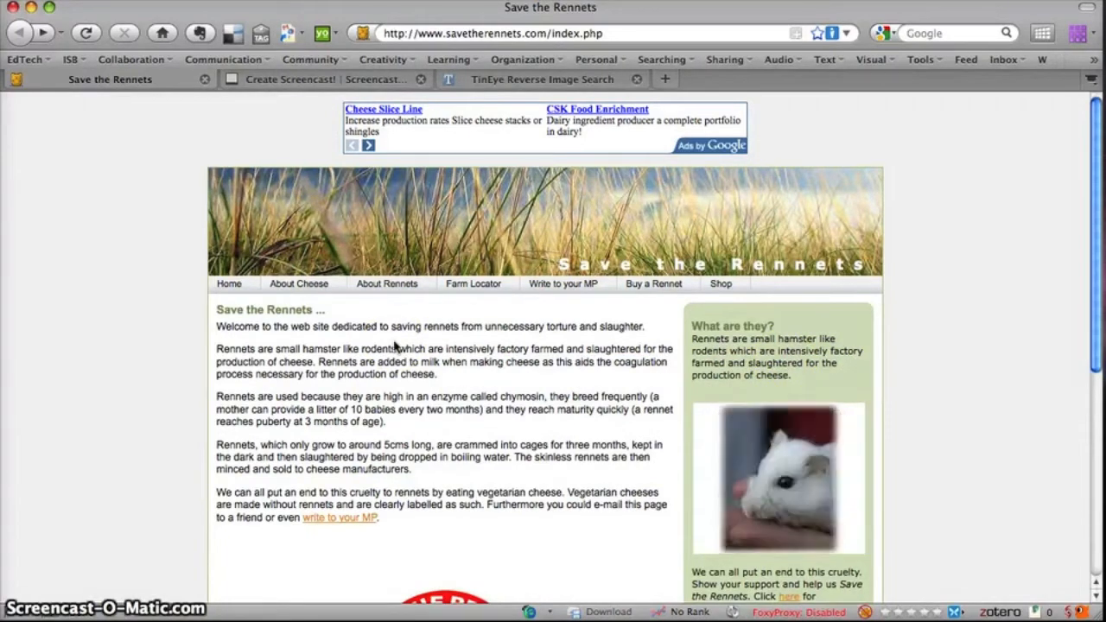
mouse_move(672, 442)
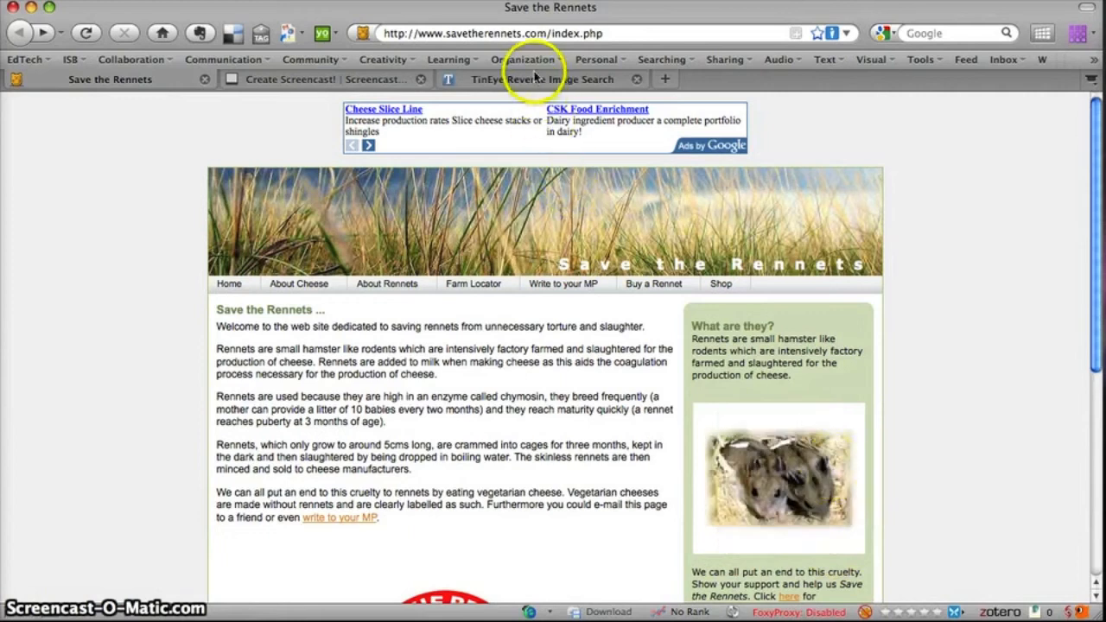
Upload the white hamster photo to TinEye and review the single mo6.nl match
left_click(541, 78)
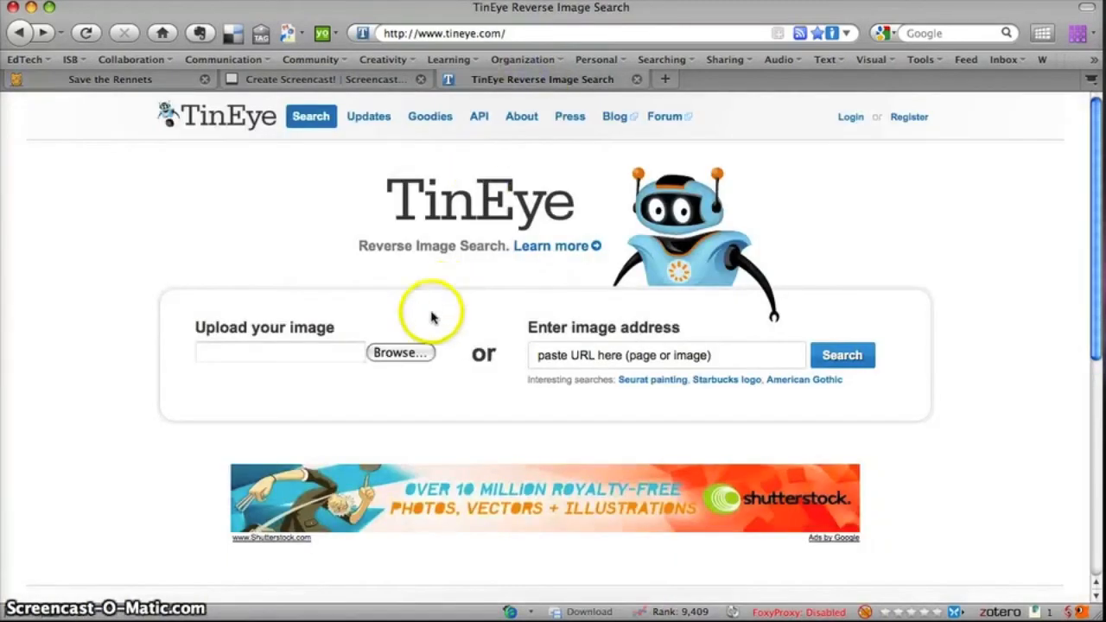
left_click(400, 353)
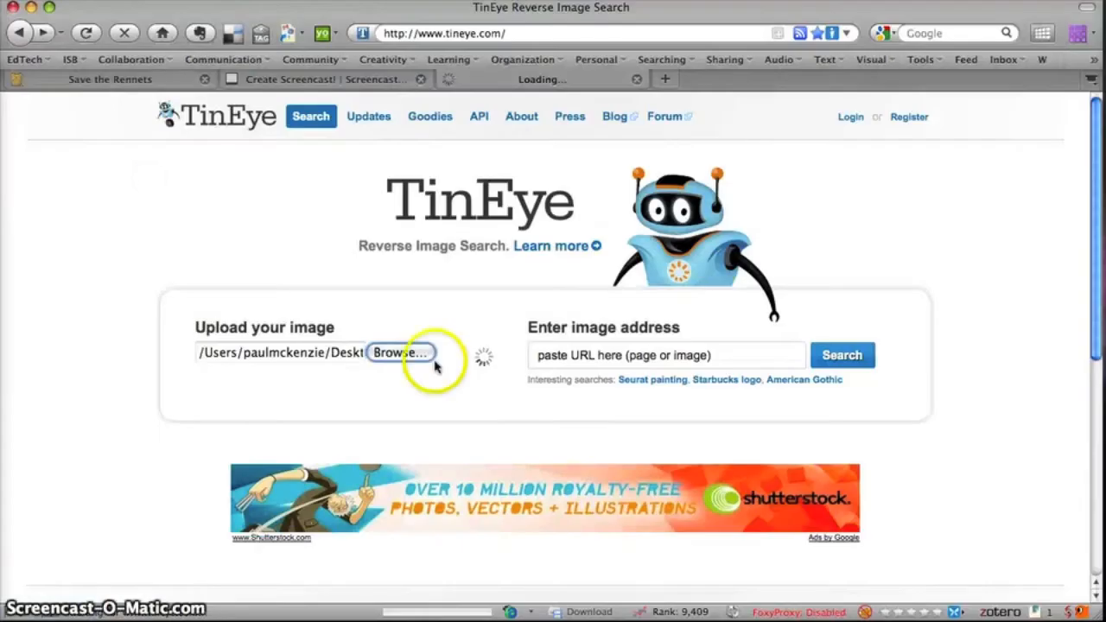
mouse_move(513, 430)
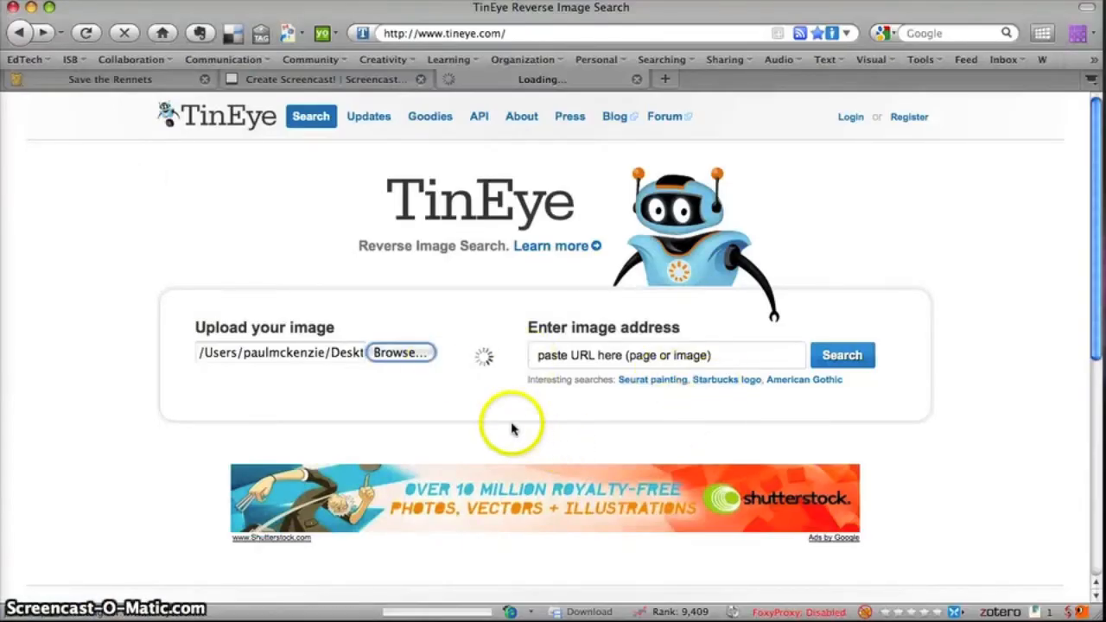
mouse_move(511, 423)
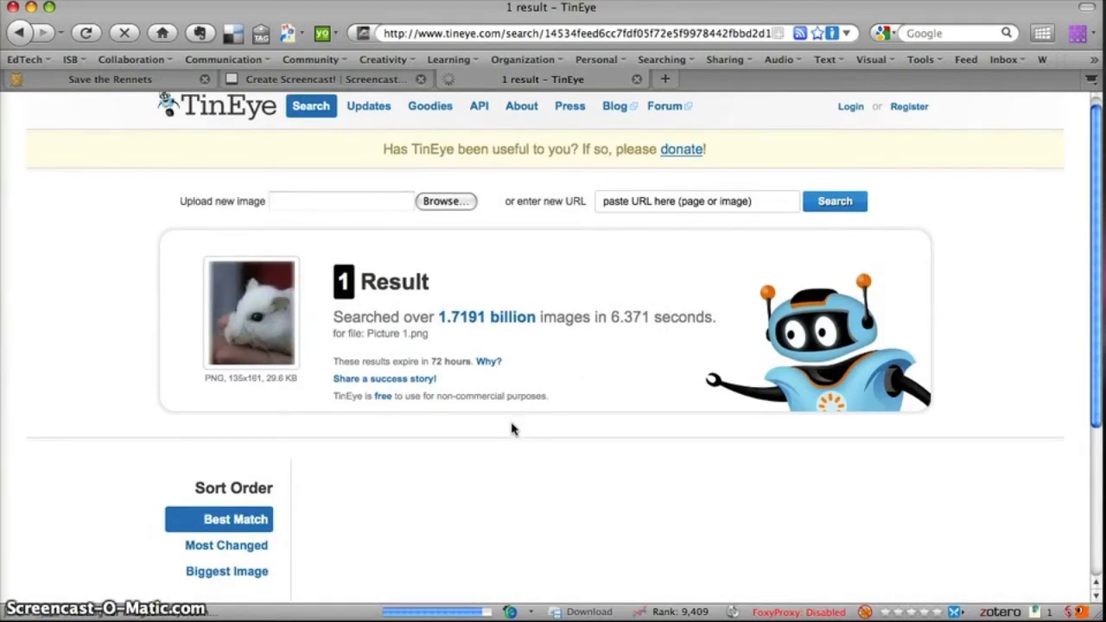
mouse_move(300, 407)
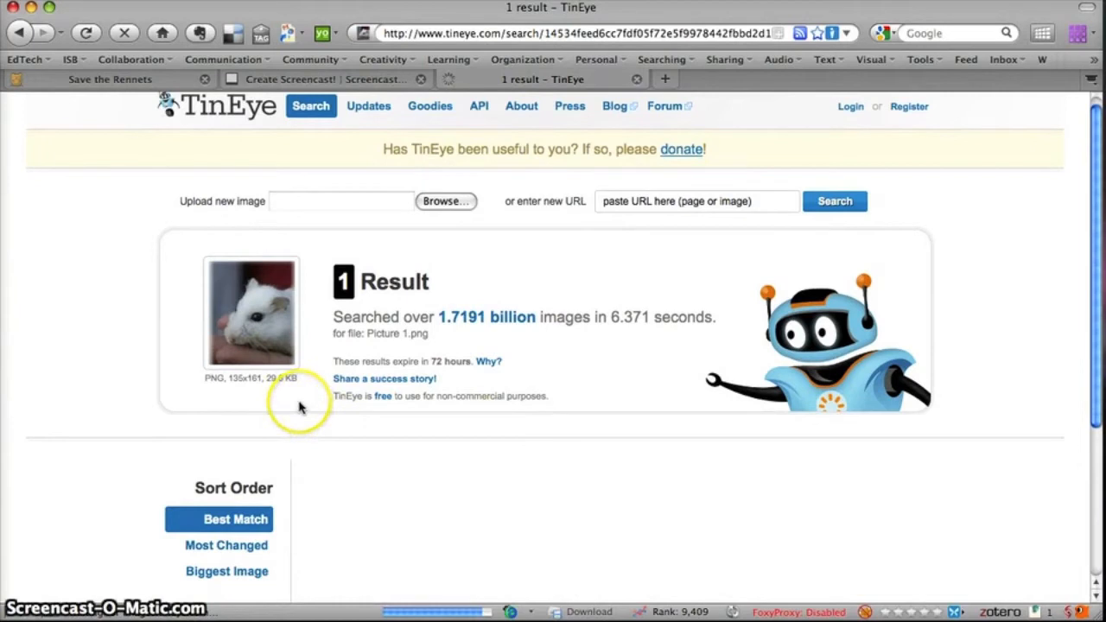
mouse_move(535, 456)
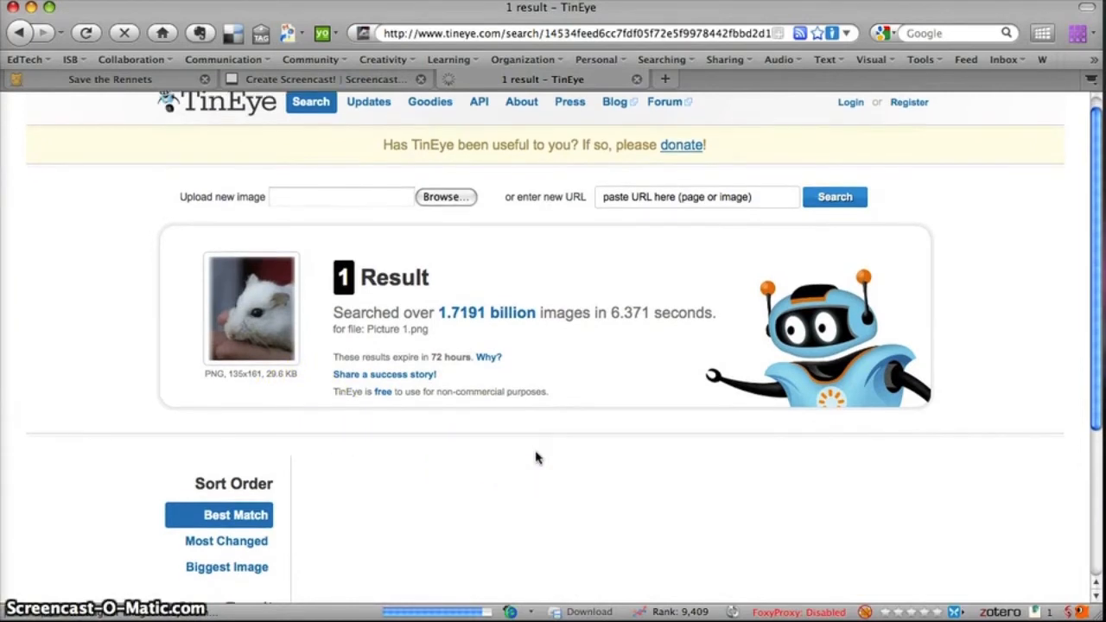
scroll("down", 3)
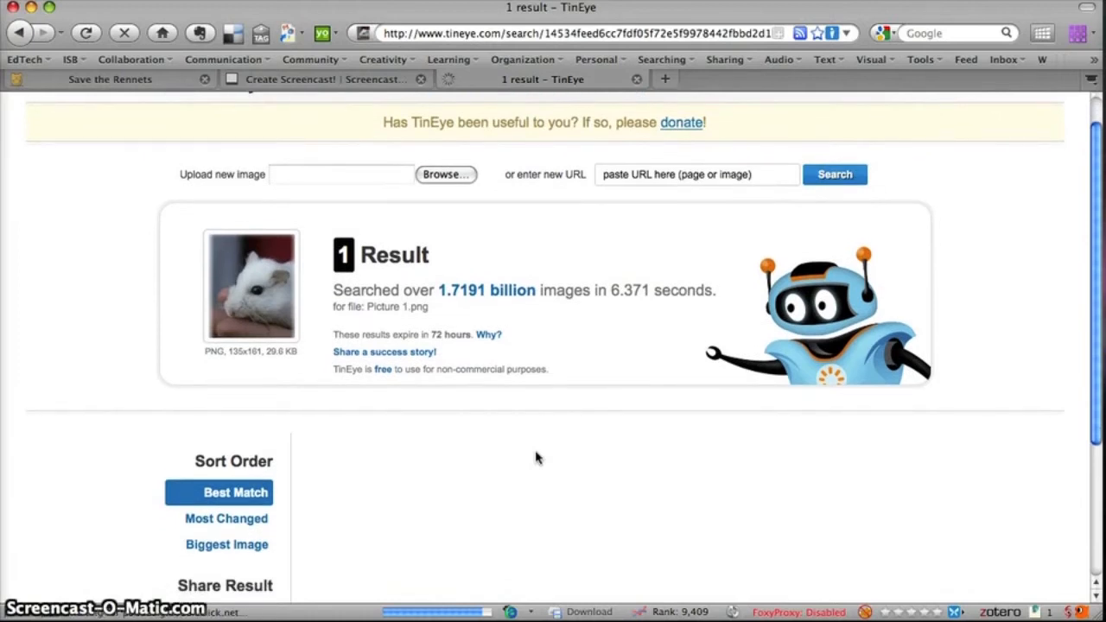
scroll("down", 3)
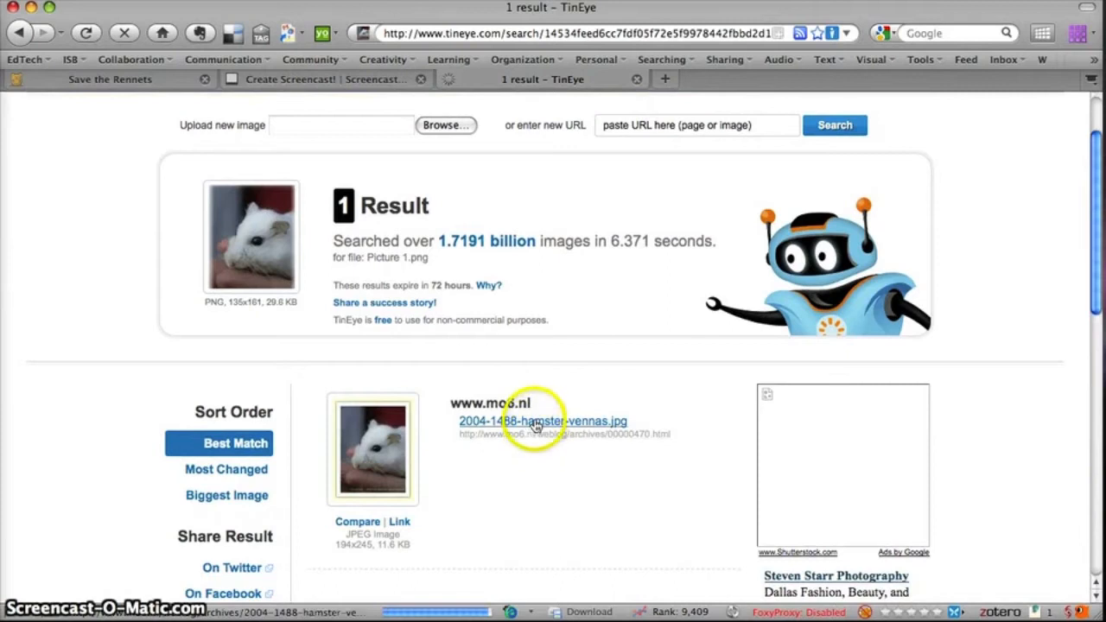
mouse_move(535, 424)
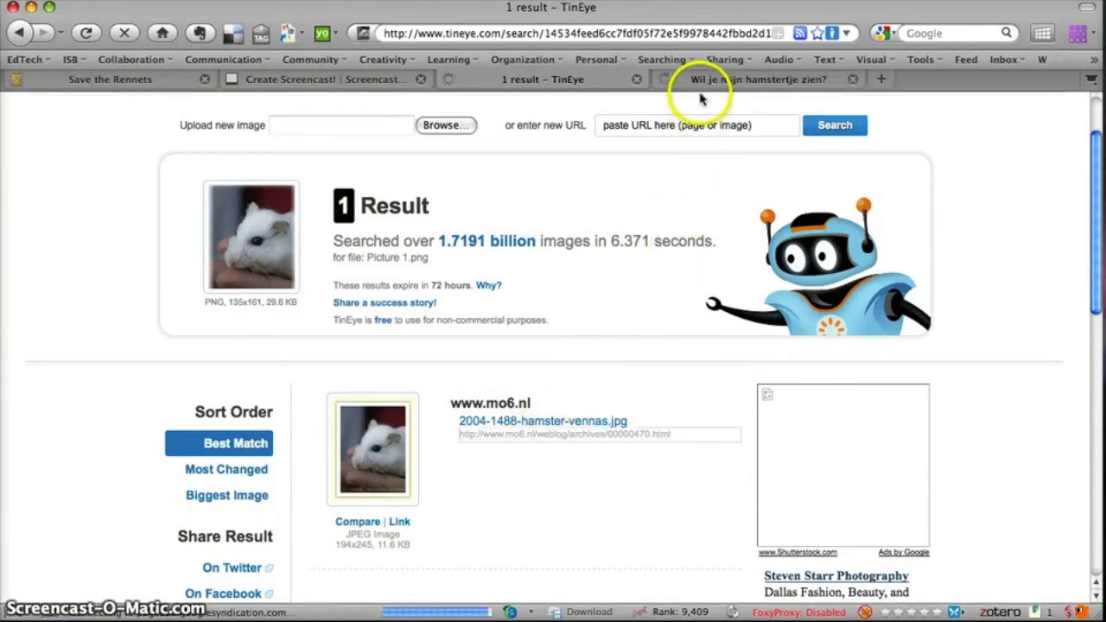
View the mo6.nl 'Wil je mijn hamstertje zien?' post and copy its web address
left_click(759, 78)
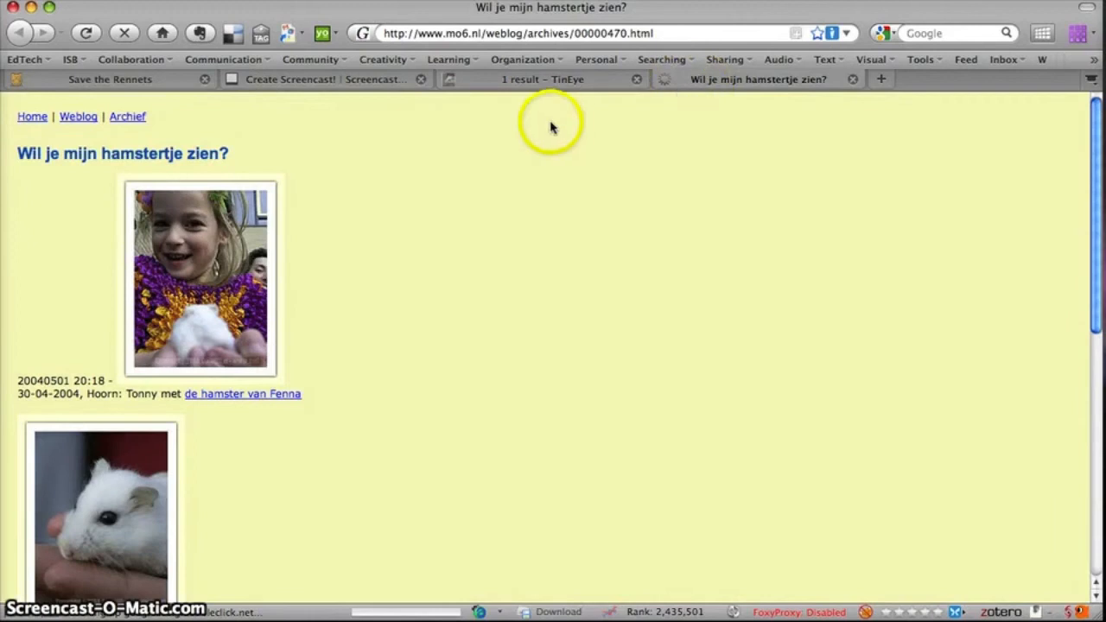
mouse_move(537, 218)
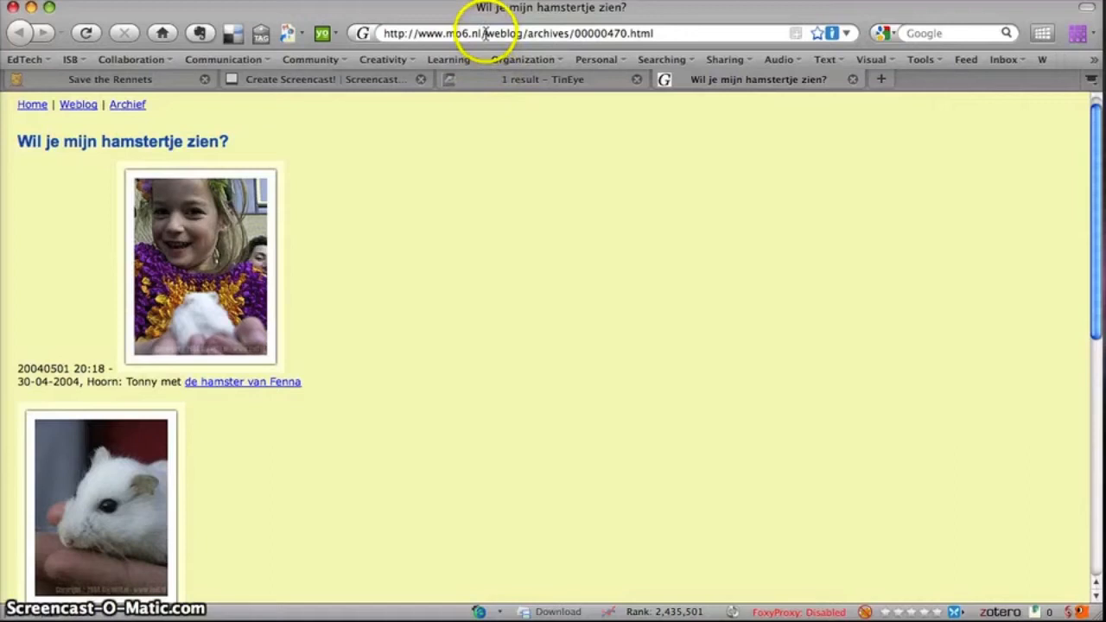
right_click(492, 33)
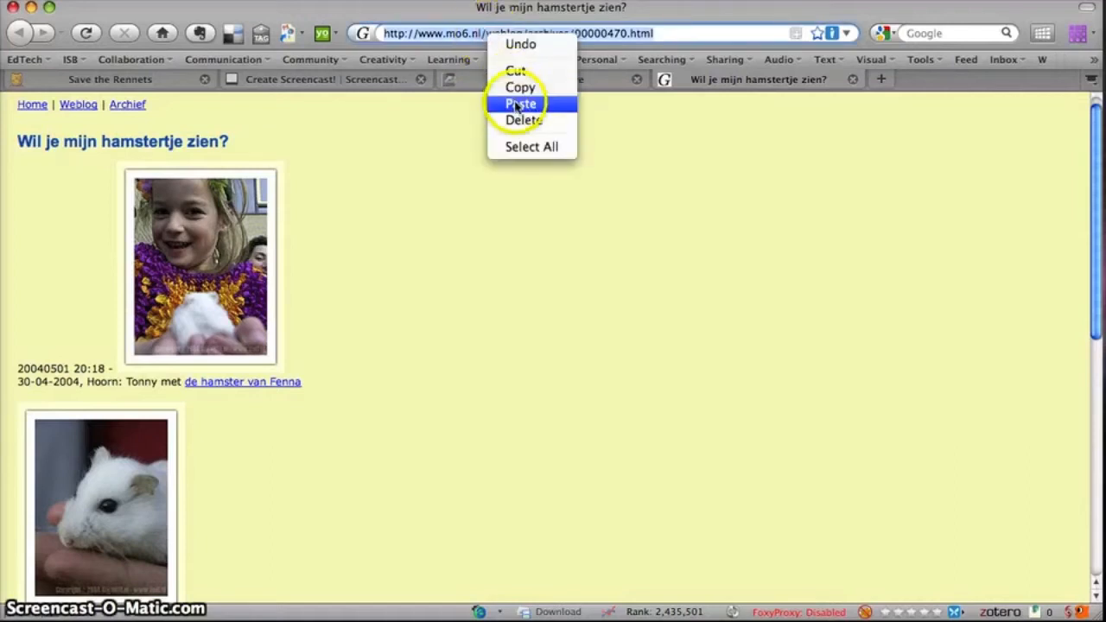
left_click(521, 103)
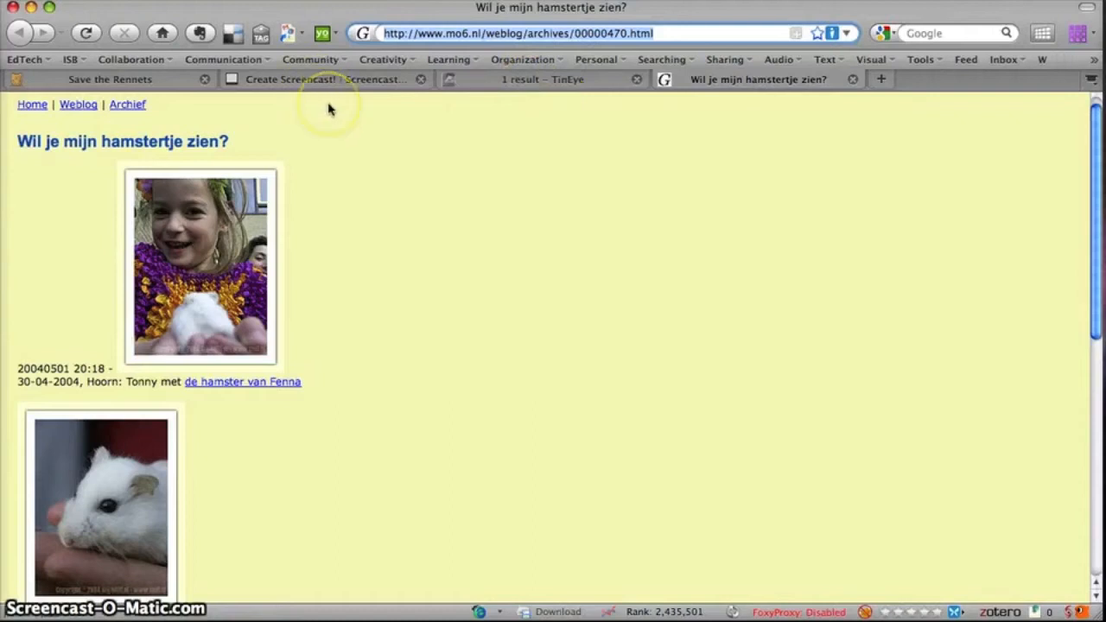
Translate the mo6.nl hamster blog post from Dutch into English via Google Translate
left_click(292, 33)
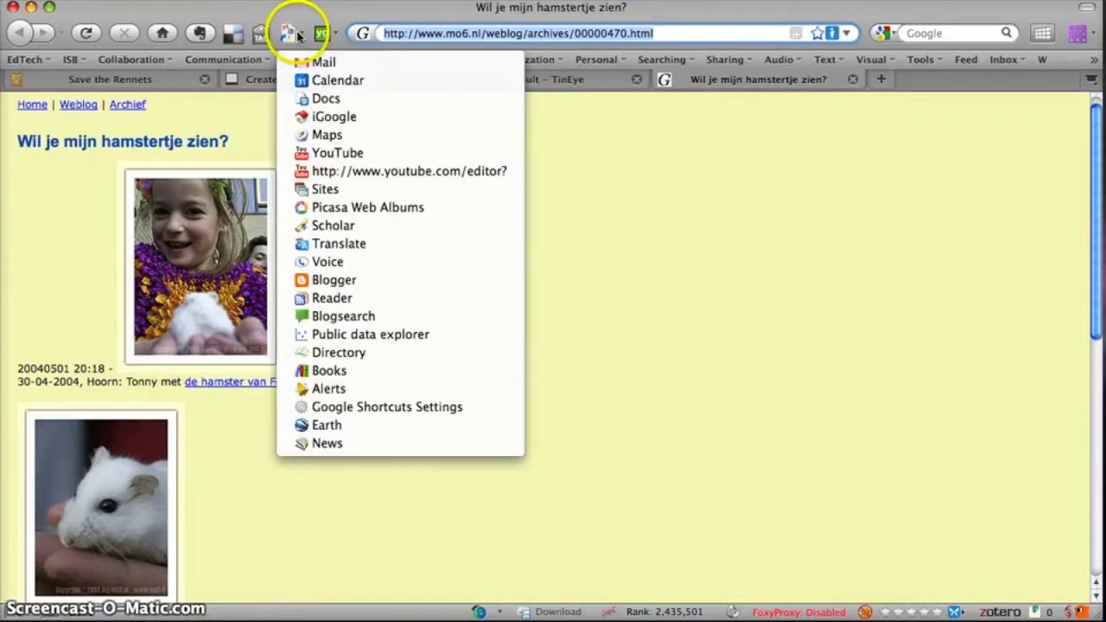
mouse_move(338, 79)
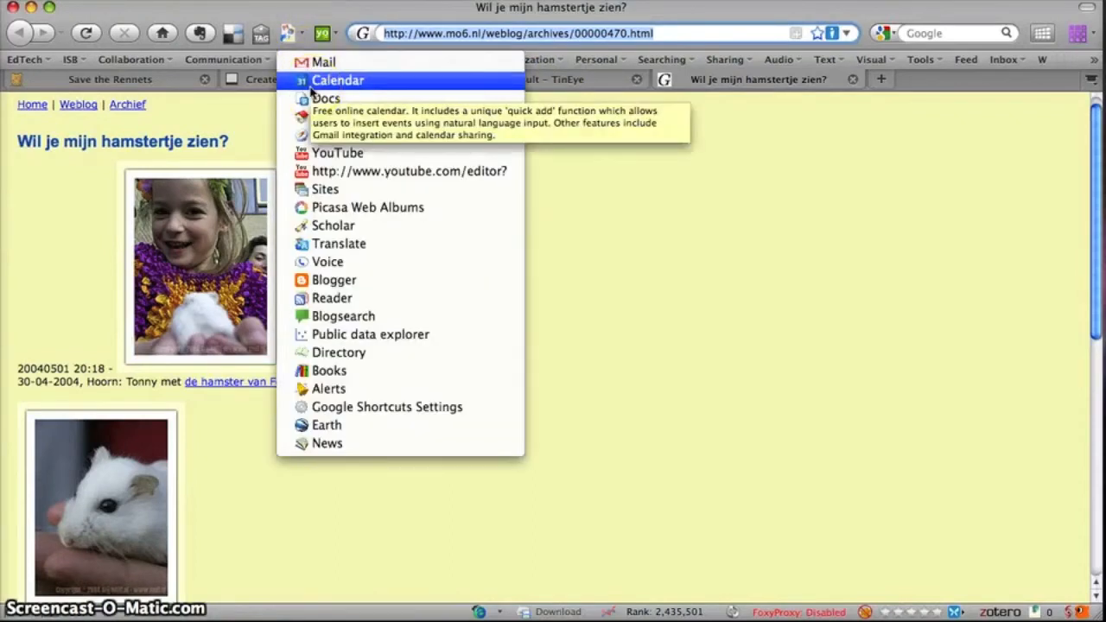
mouse_move(474, 33)
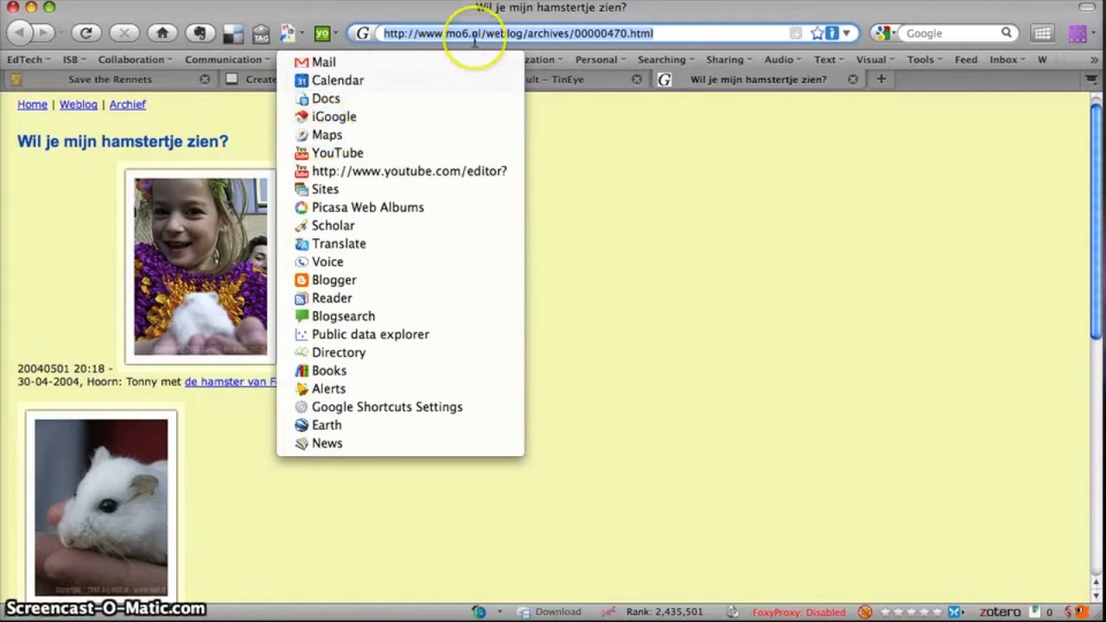
mouse_move(437, 56)
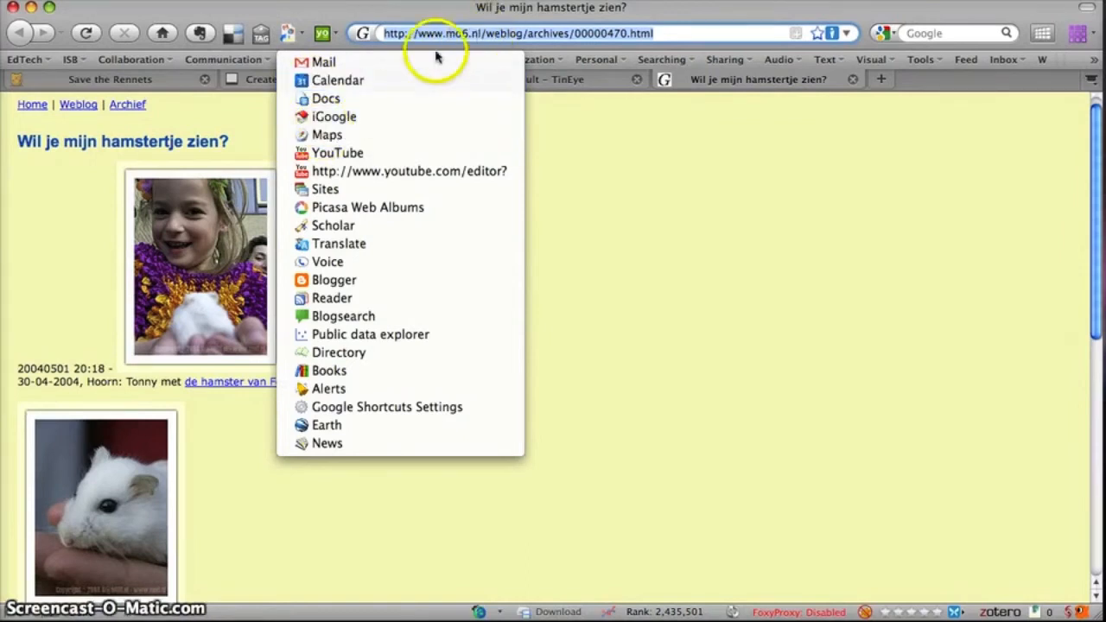
mouse_move(336, 153)
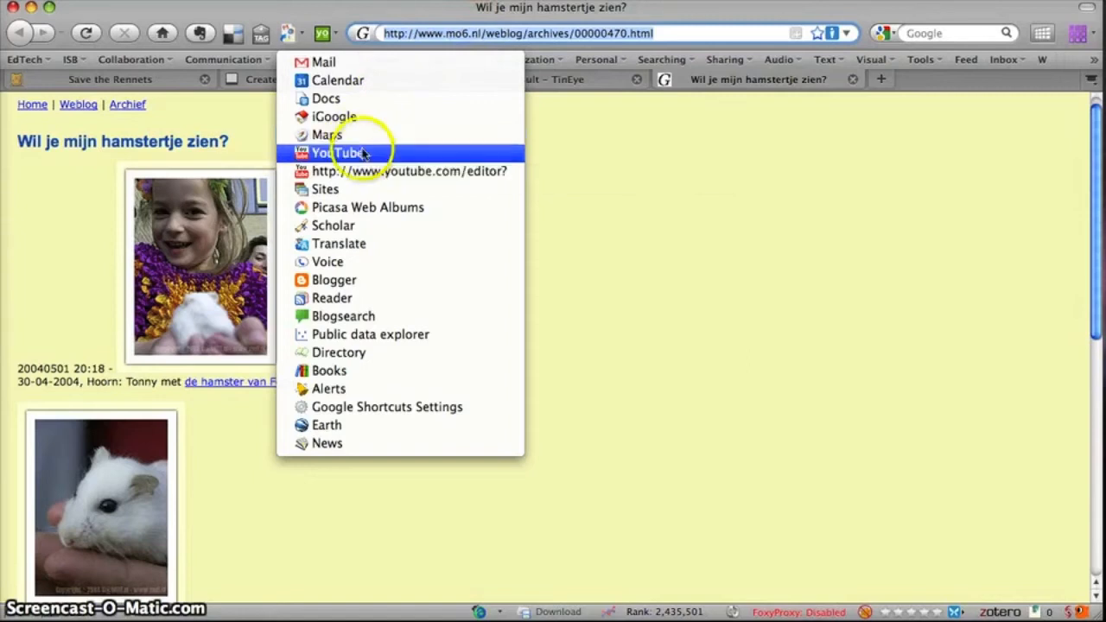
mouse_move(363, 243)
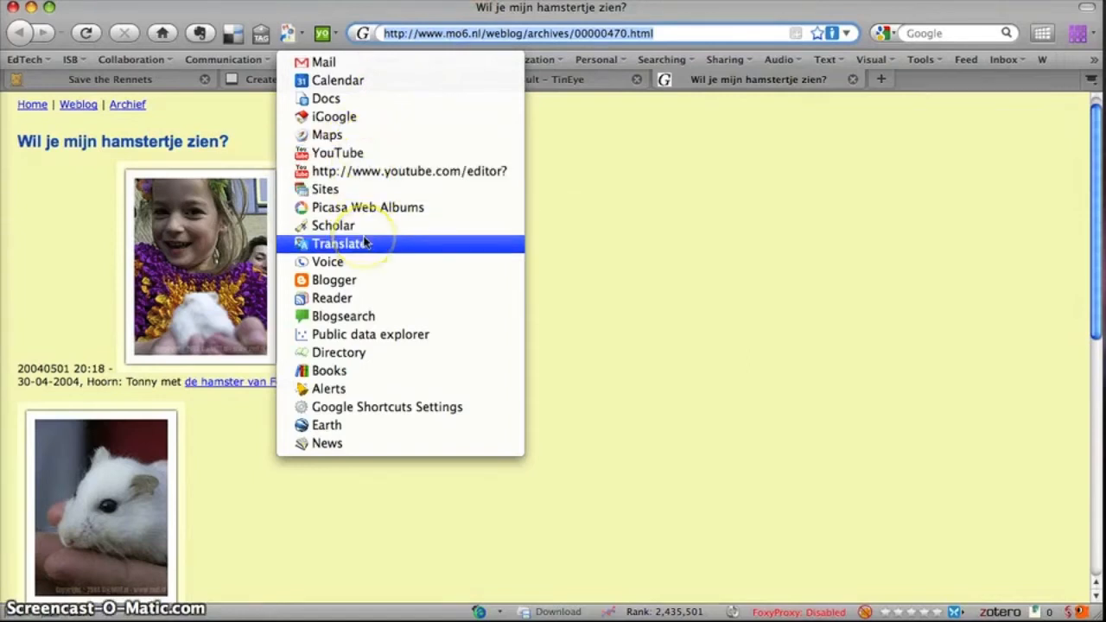
left_click(339, 243)
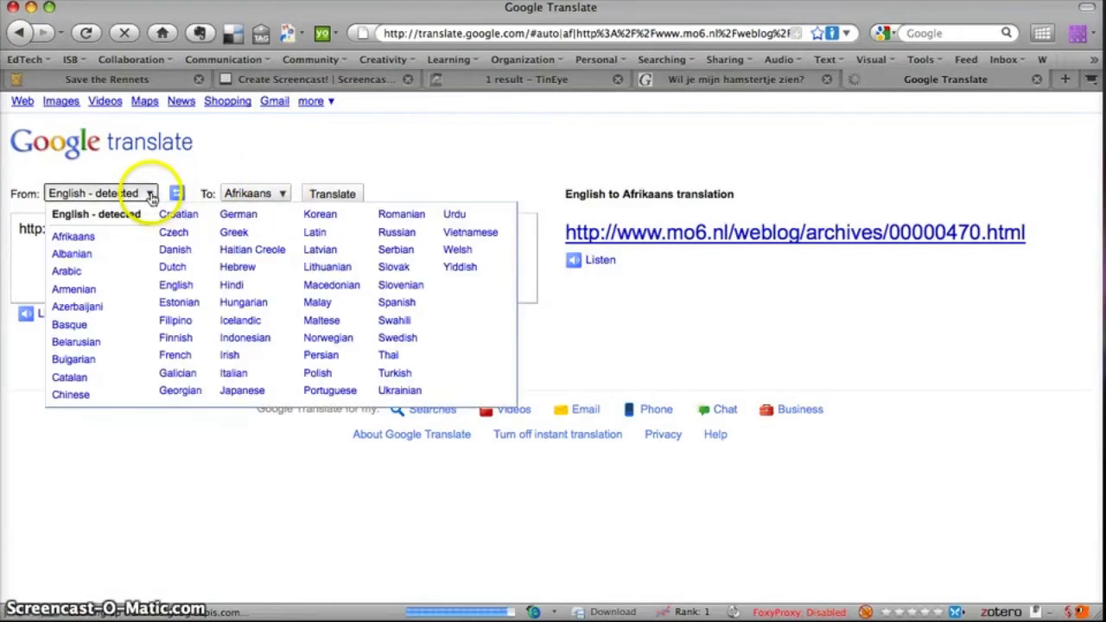
left_click(172, 266)
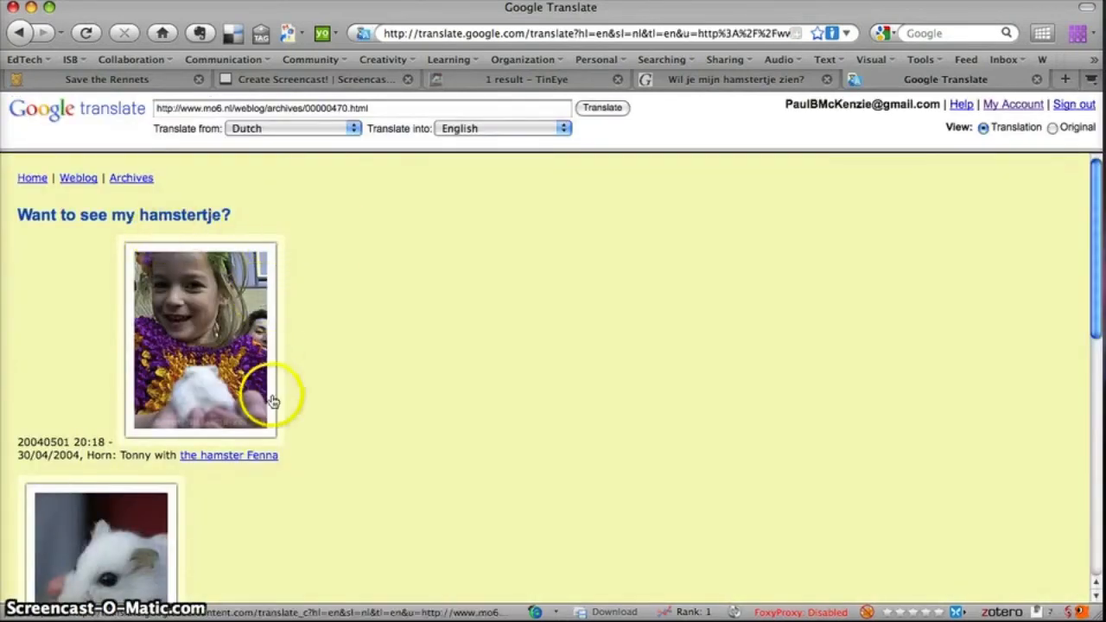
mouse_move(309, 467)
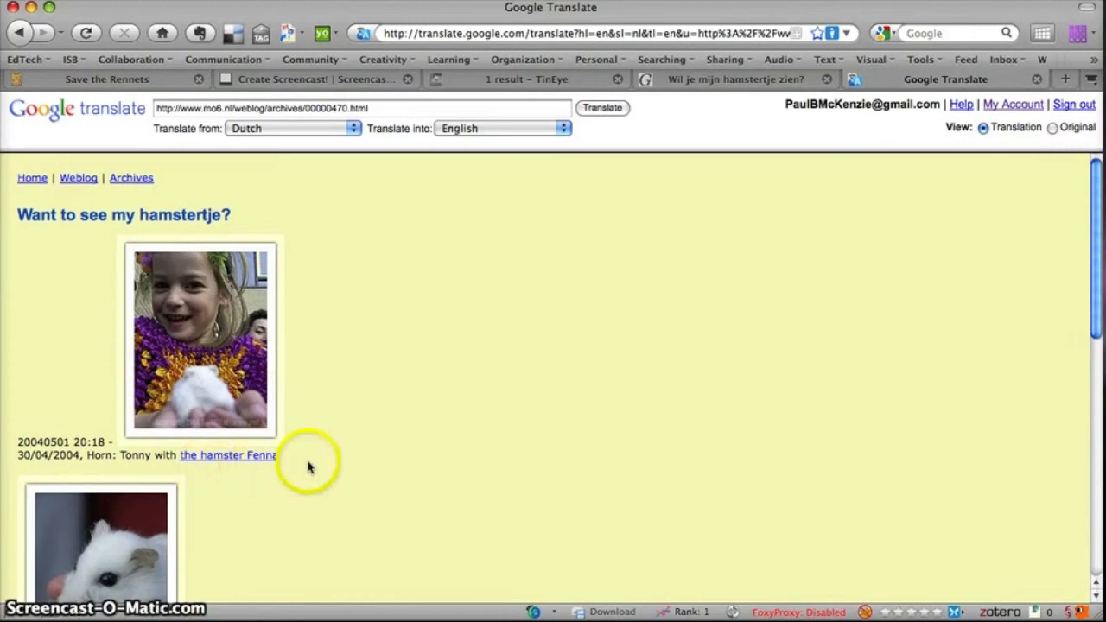
Read through the translated 'Want to see my hamstertje?' captions and comments
scroll("up", 3)
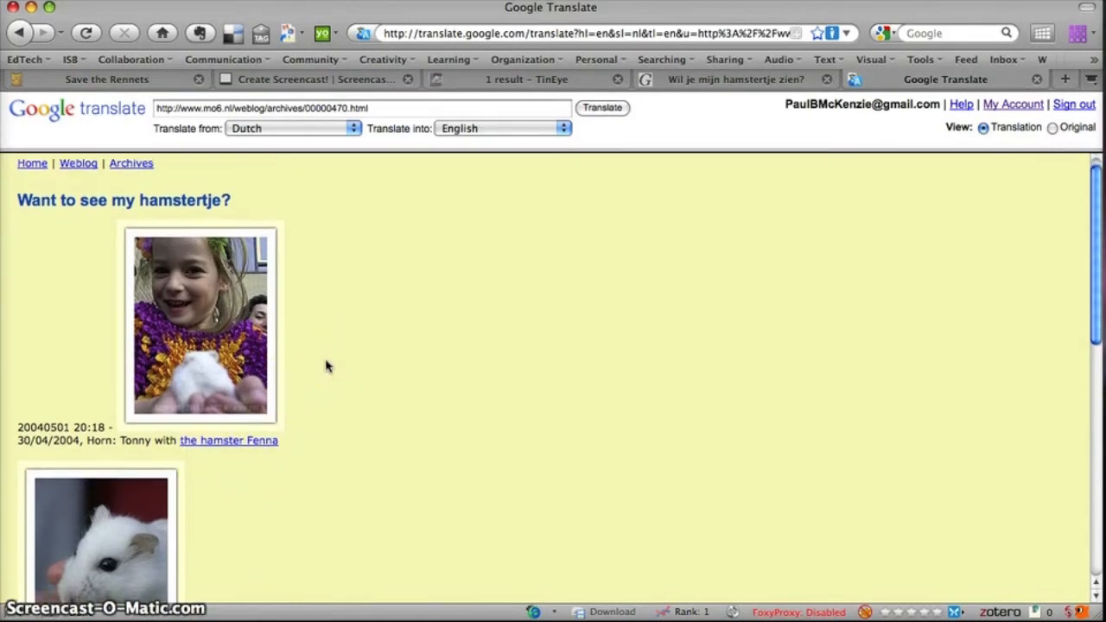
scroll("down", 3)
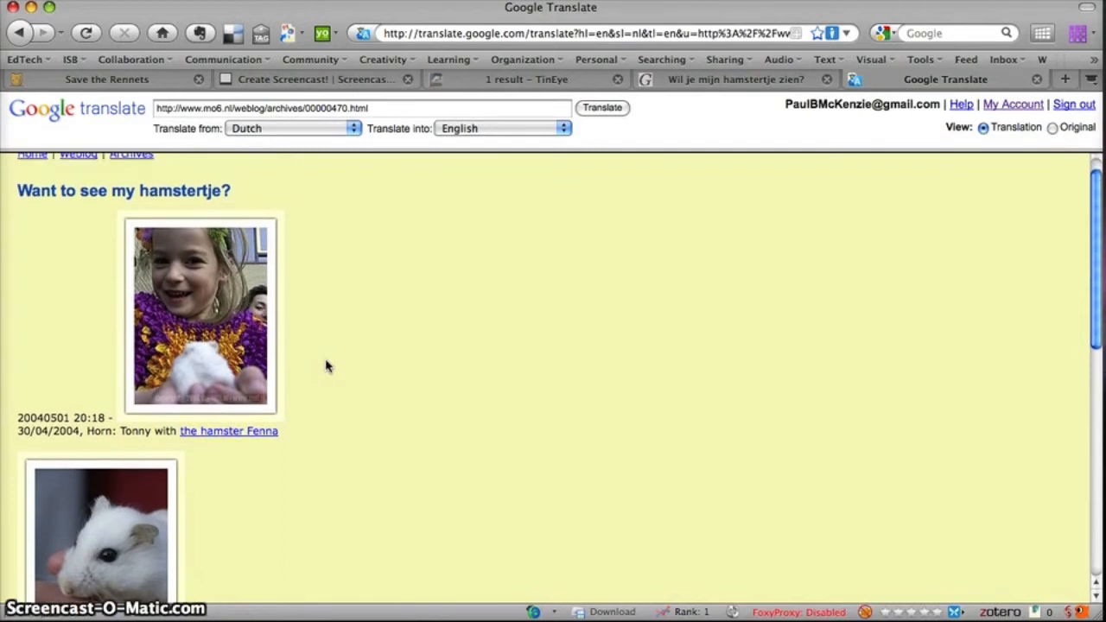
scroll("down", 3)
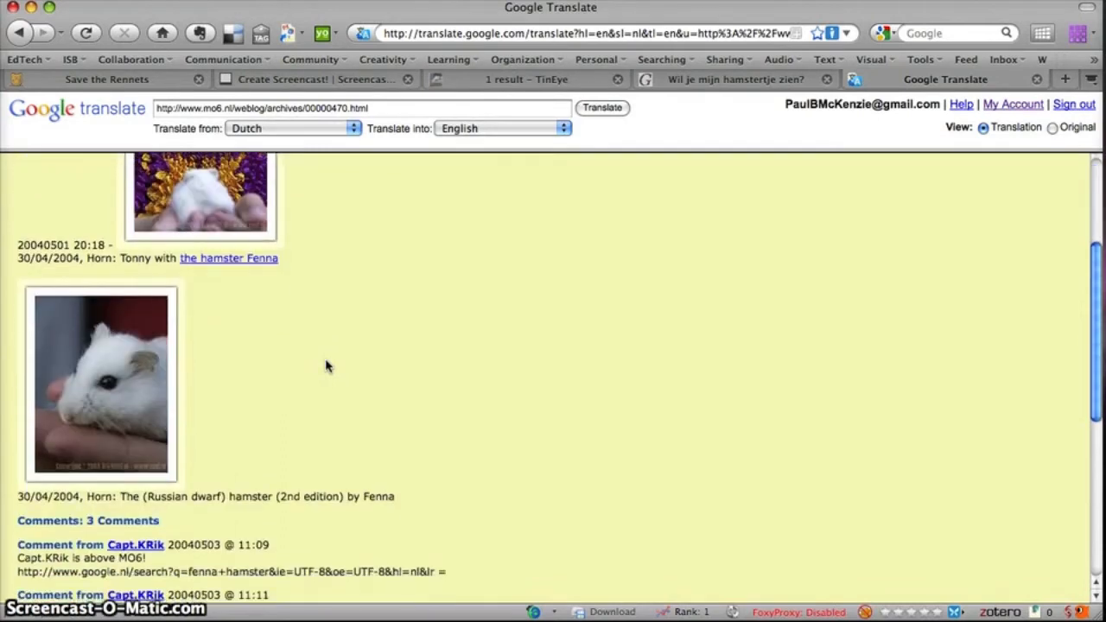
scroll("down", 3)
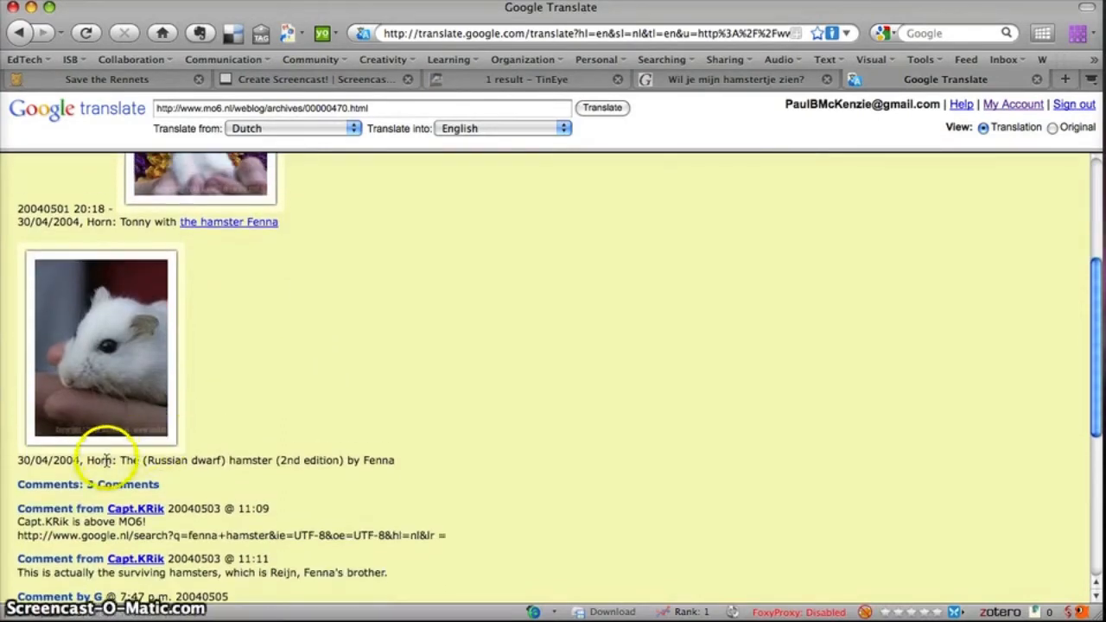
mouse_move(261, 480)
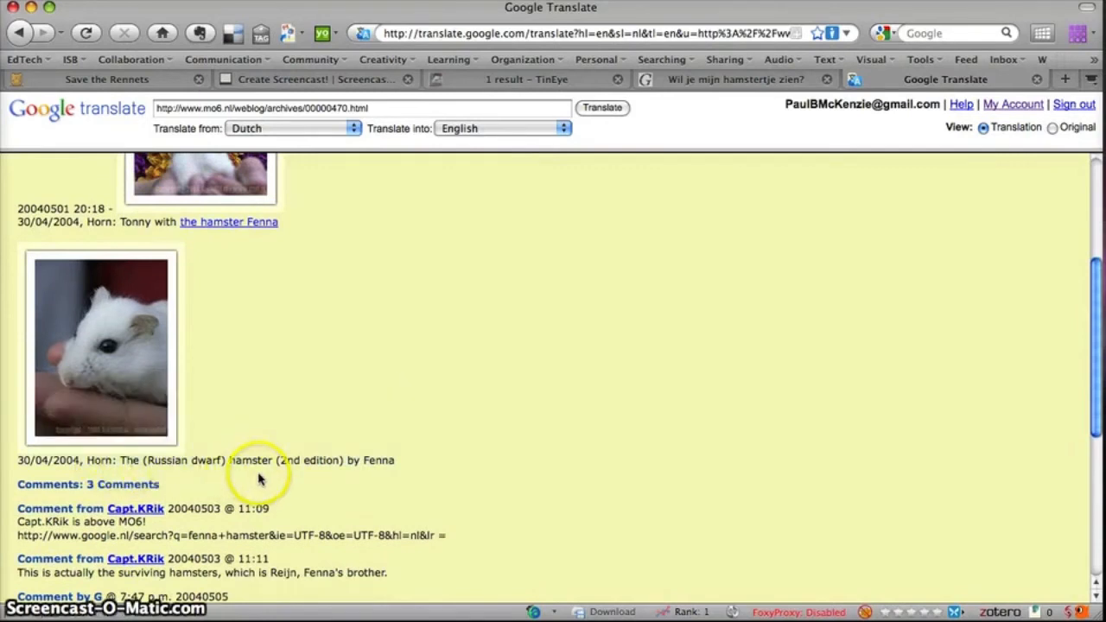
mouse_move(413, 427)
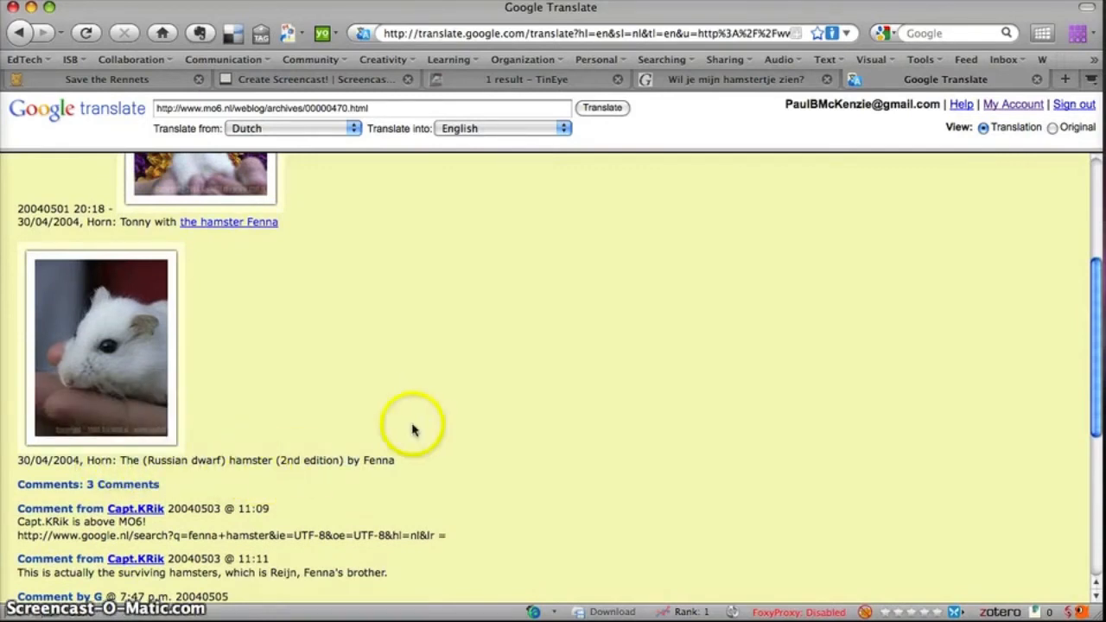
scroll("up", 3)
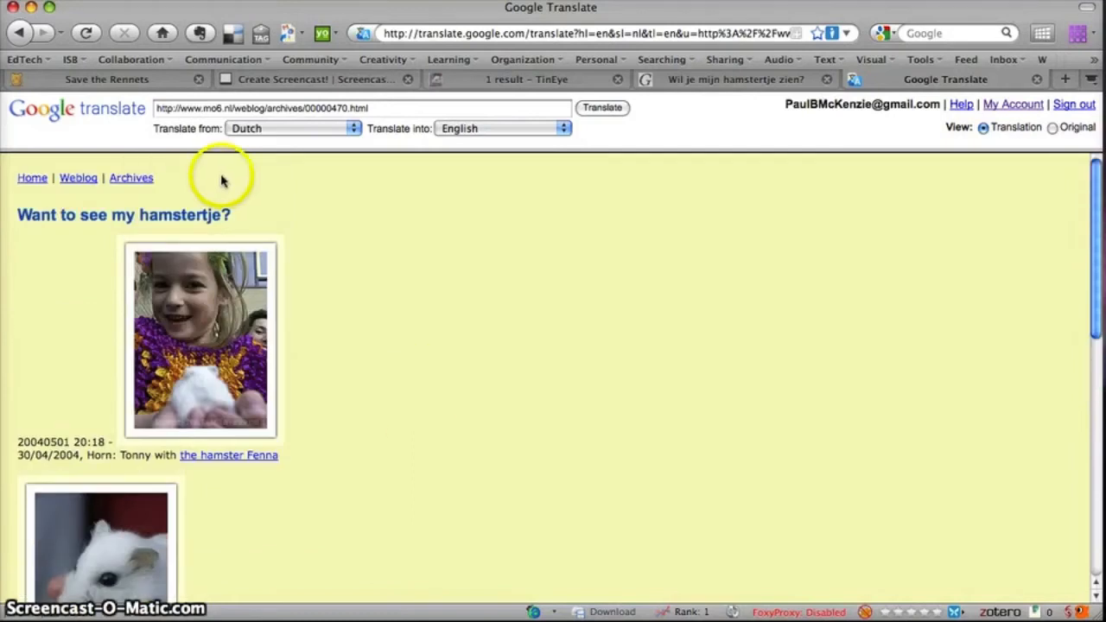
Leave the translation and go to easyWhois to look up savetherennets.com
left_click(106, 79)
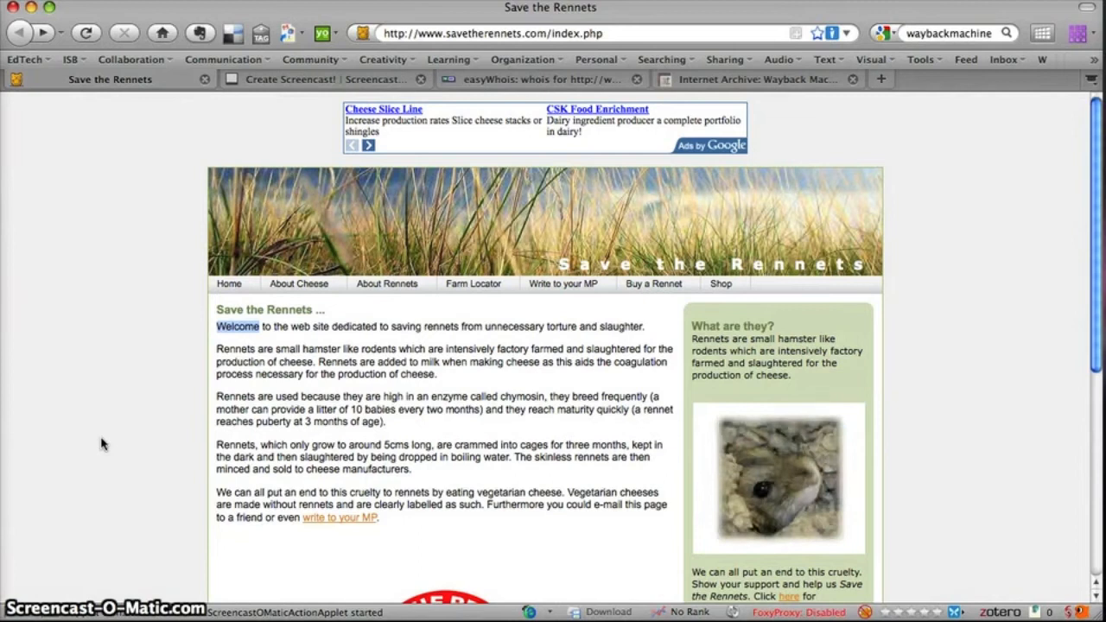
mouse_move(542, 95)
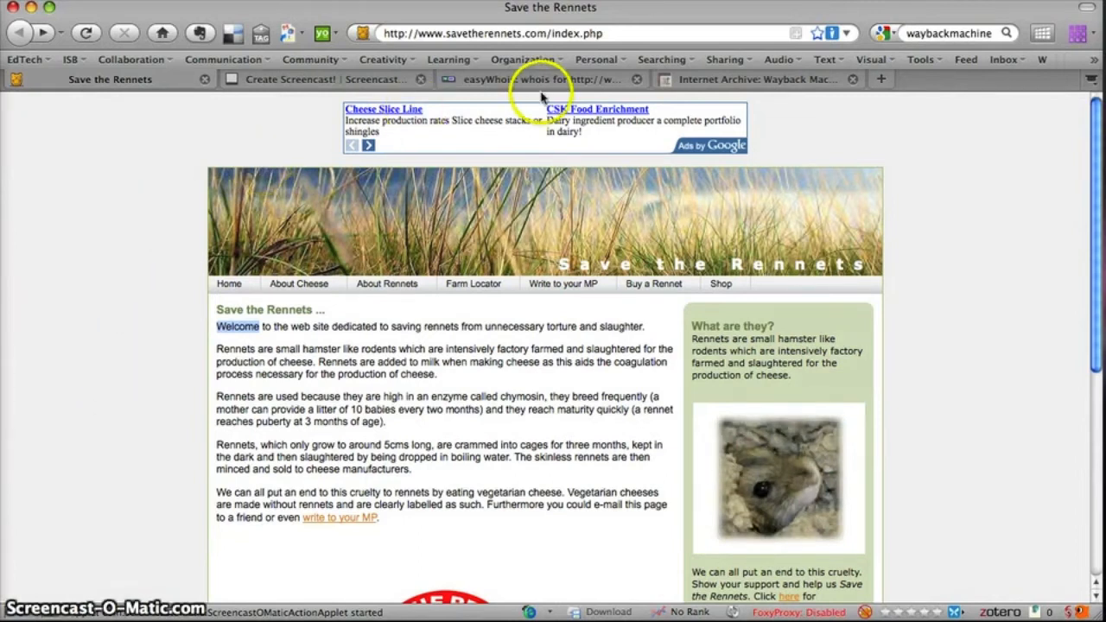
left_click(540, 78)
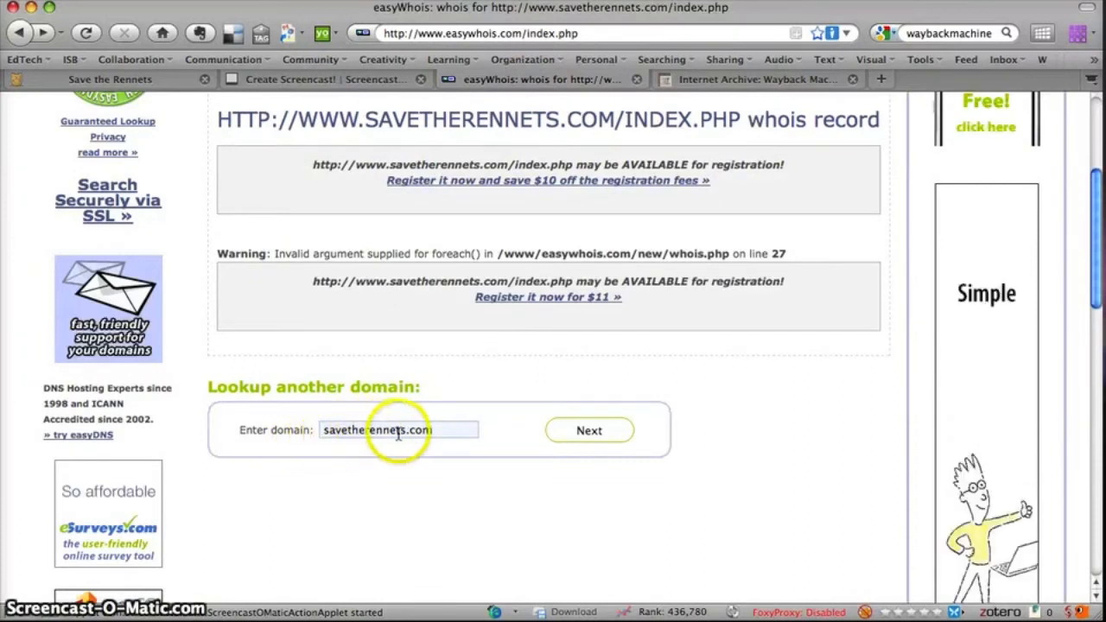
Run the easyWhois lookup for savetherennets.com and read the registrant and admin contacts
left_click(589, 430)
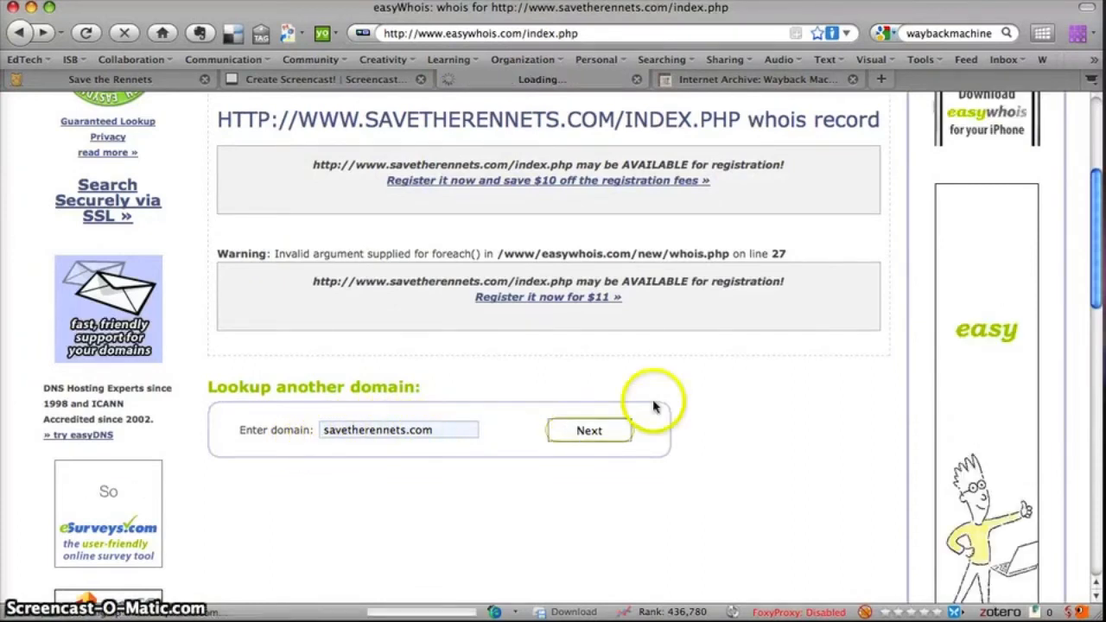
left_click(589, 430)
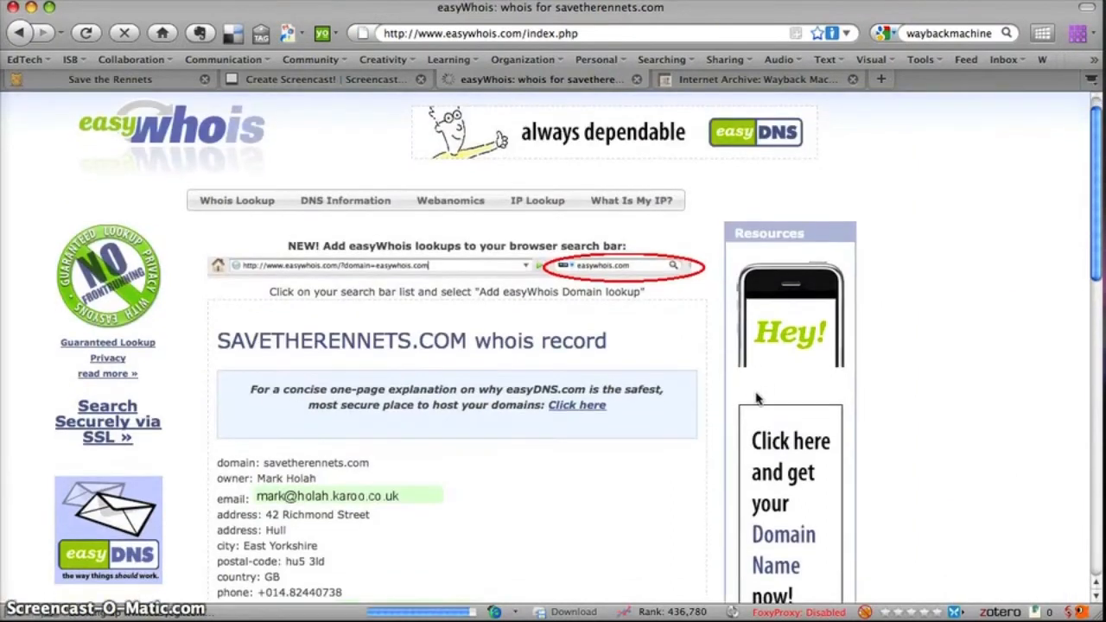
scroll("down", 3)
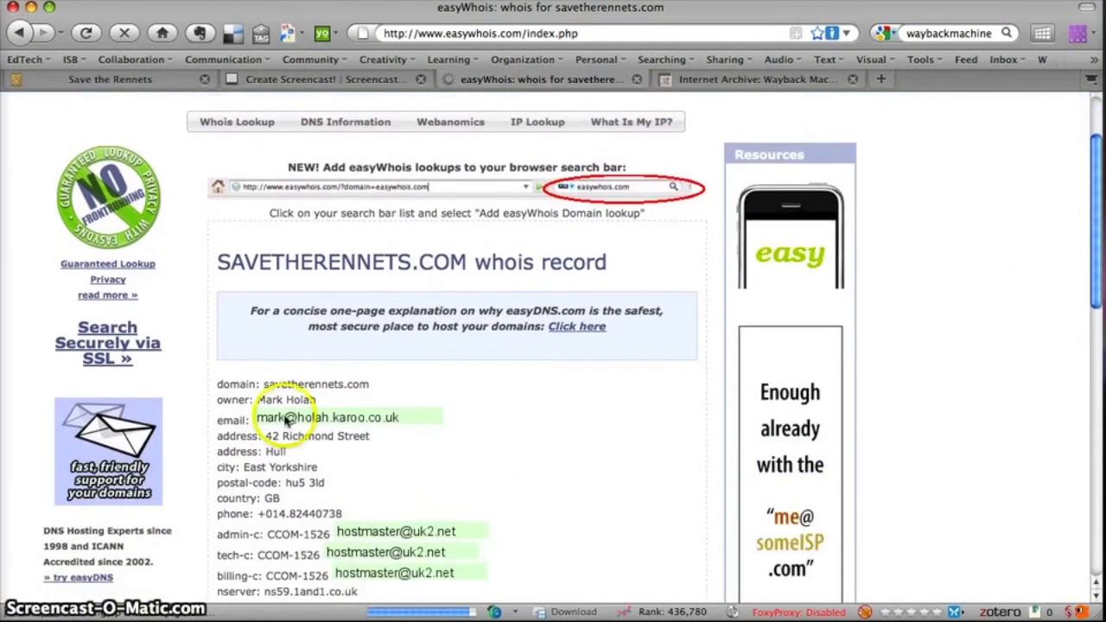
scroll("down", 3)
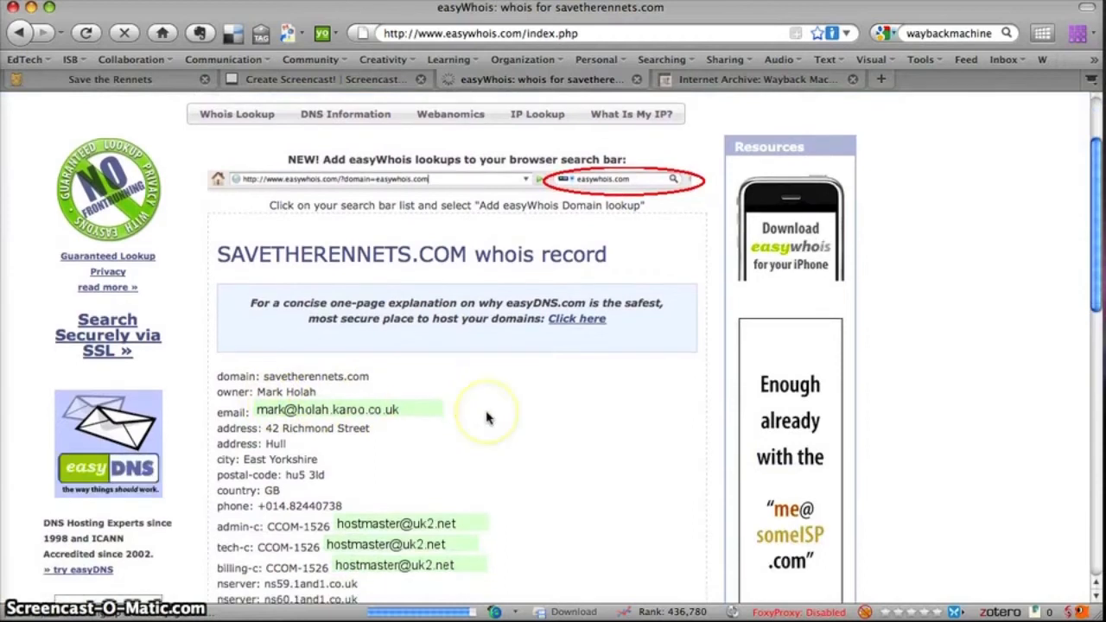
scroll("down", 3)
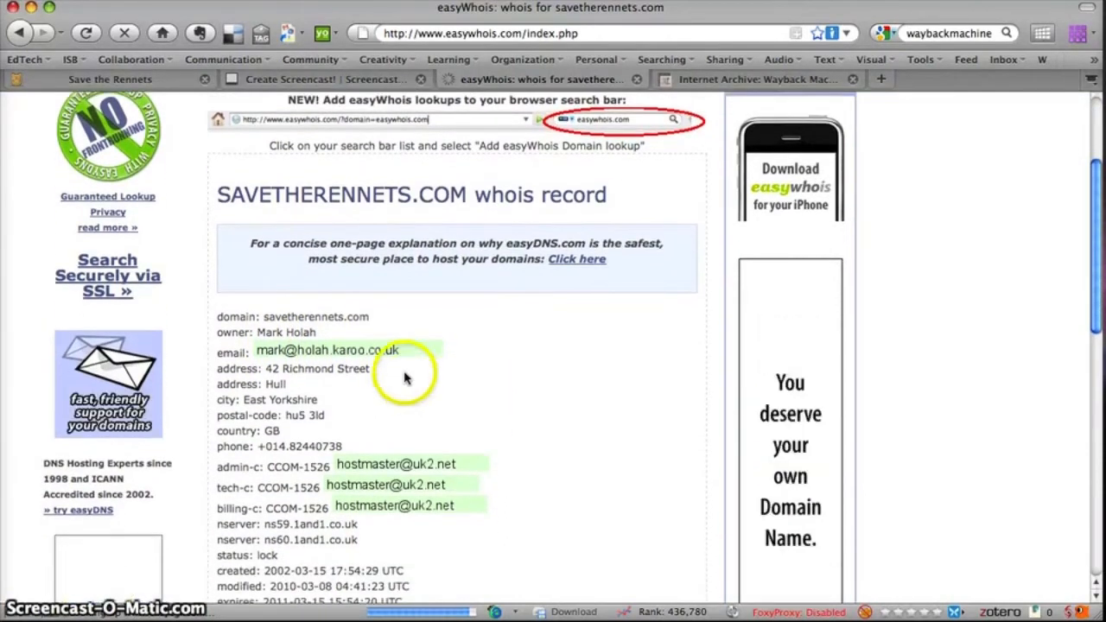
scroll("down", 3)
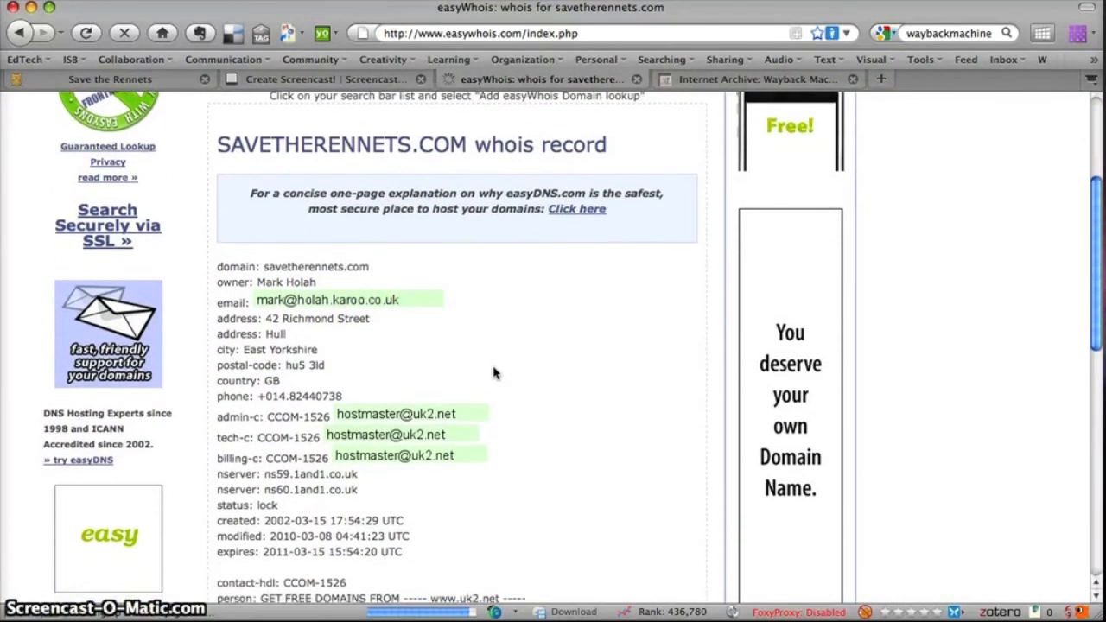
scroll("down", 3)
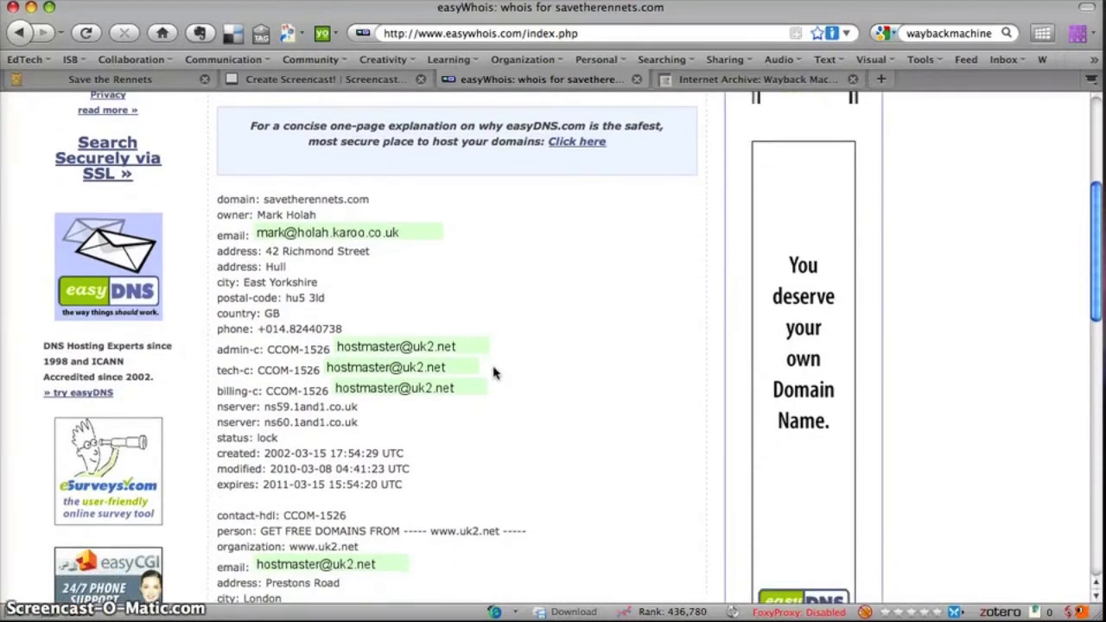
scroll("down", 3)
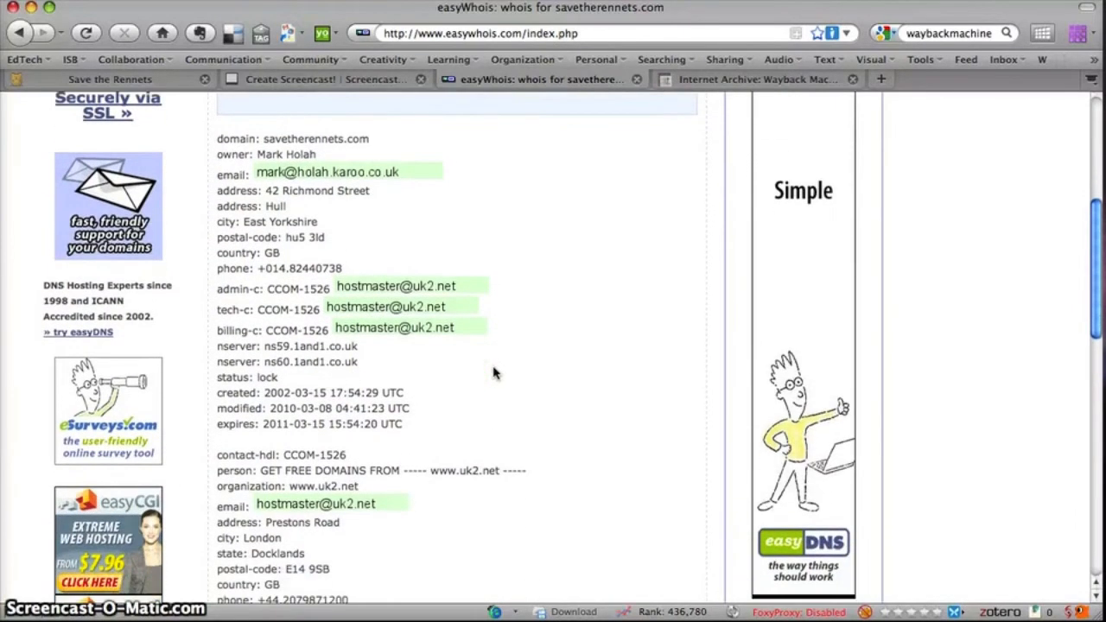
scroll("down", 3)
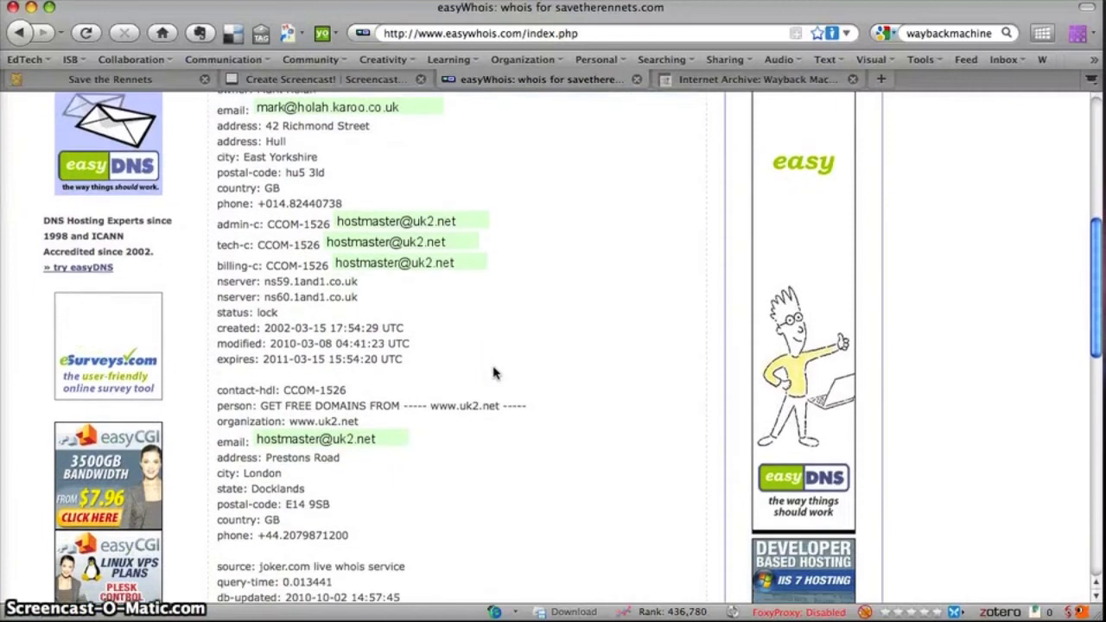
scroll("down", 3)
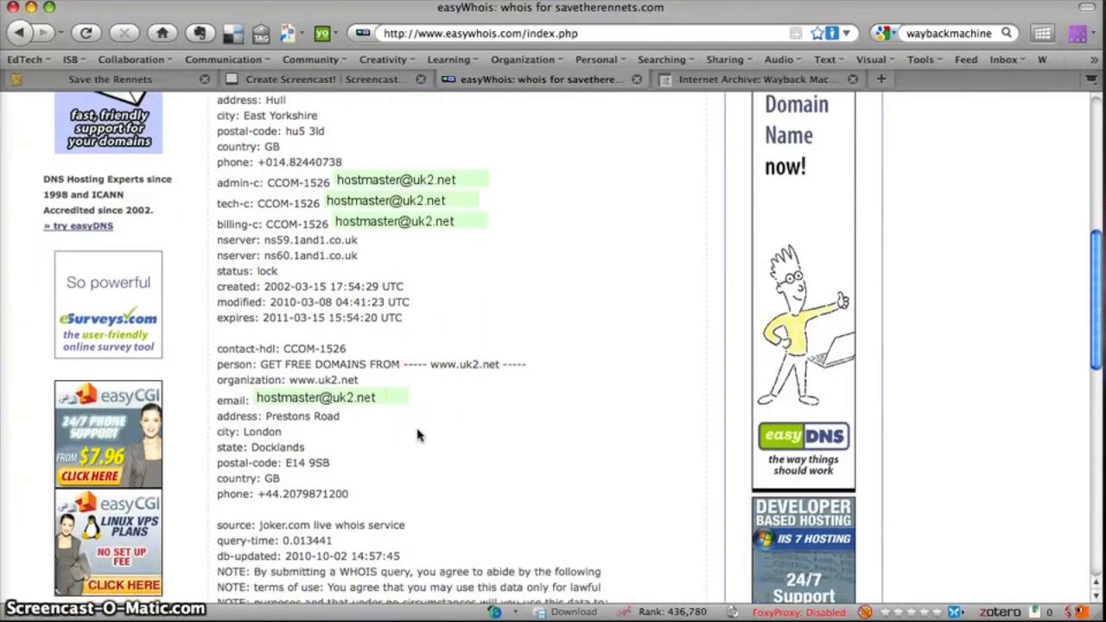
Review the nameservers and the 2002-03-15 creation and 2011-03-15 expiry dates, then return to the top
scroll("down", 3)
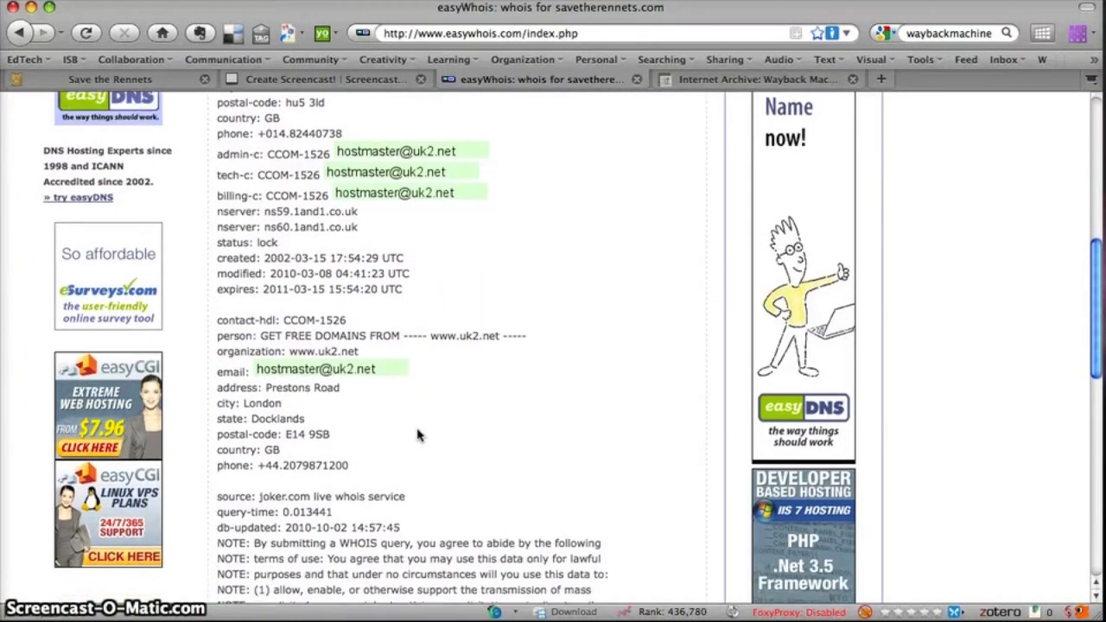
scroll("down", 3)
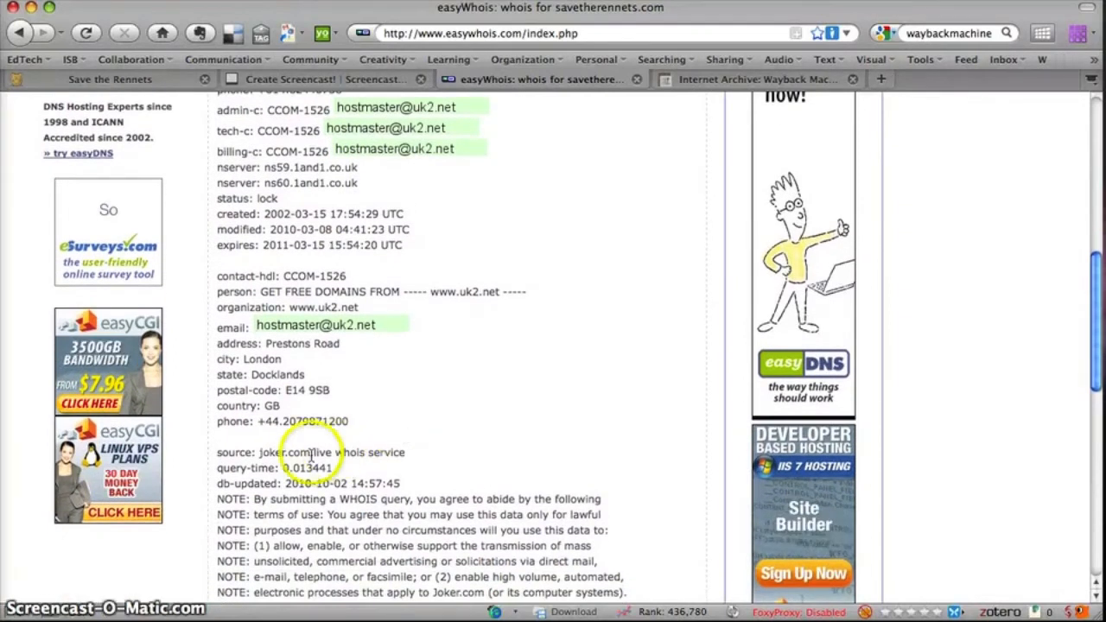
mouse_move(430, 456)
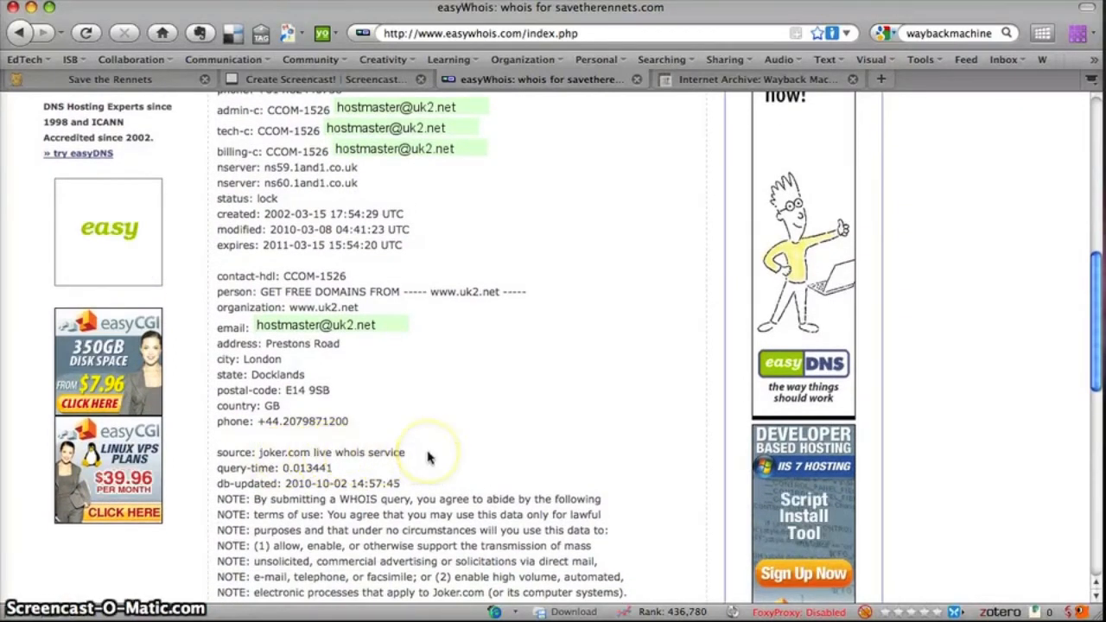
scroll("down", 3)
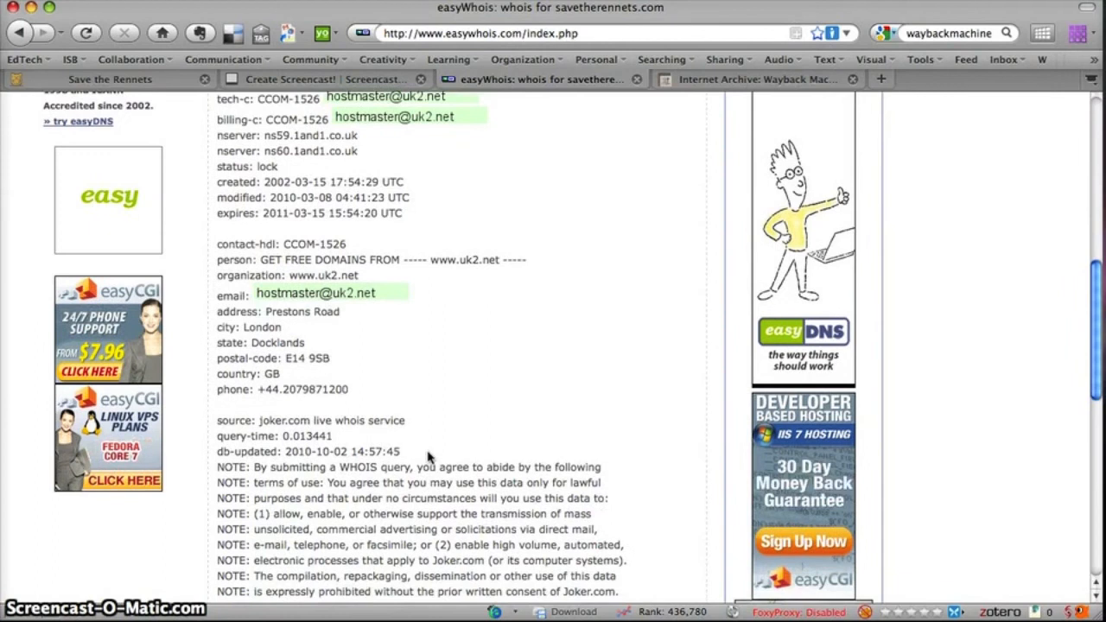
scroll("down", 3)
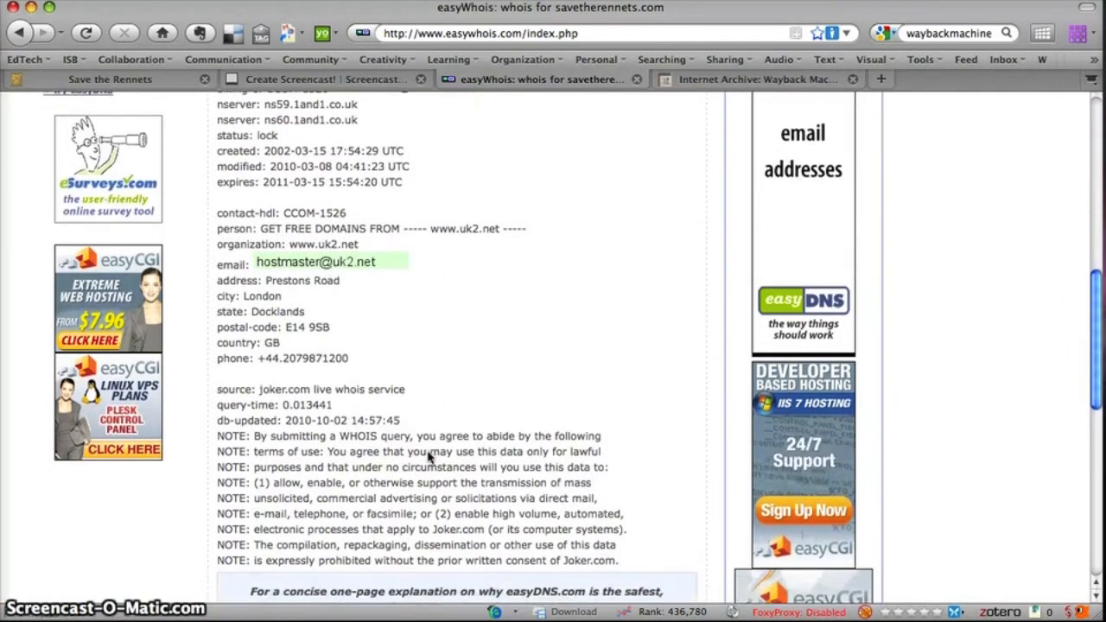
scroll("down", 3)
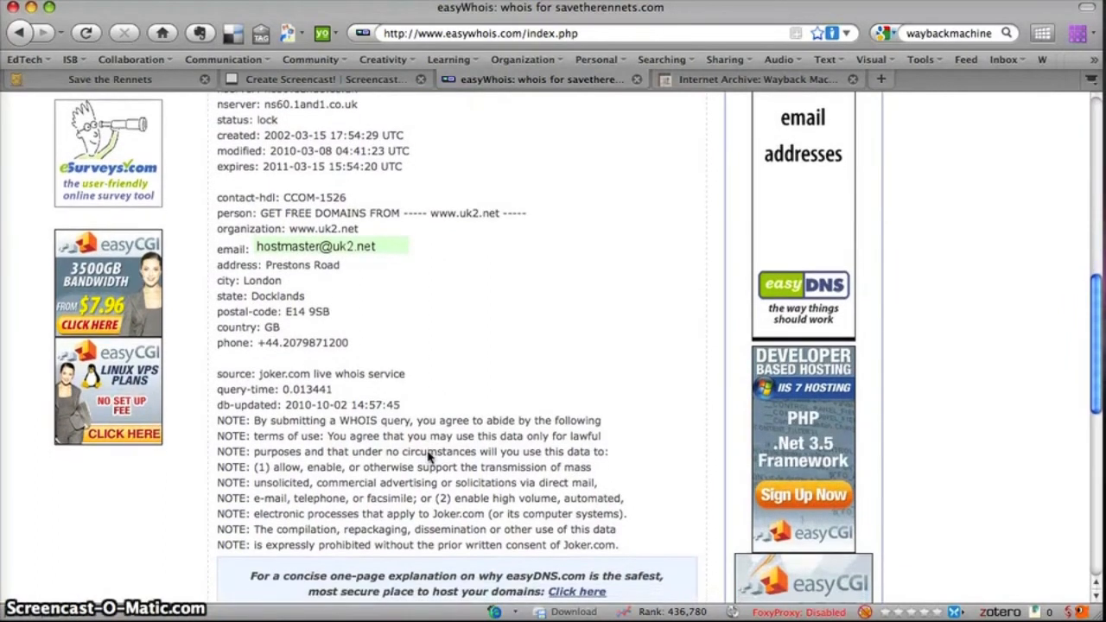
scroll("down", 3)
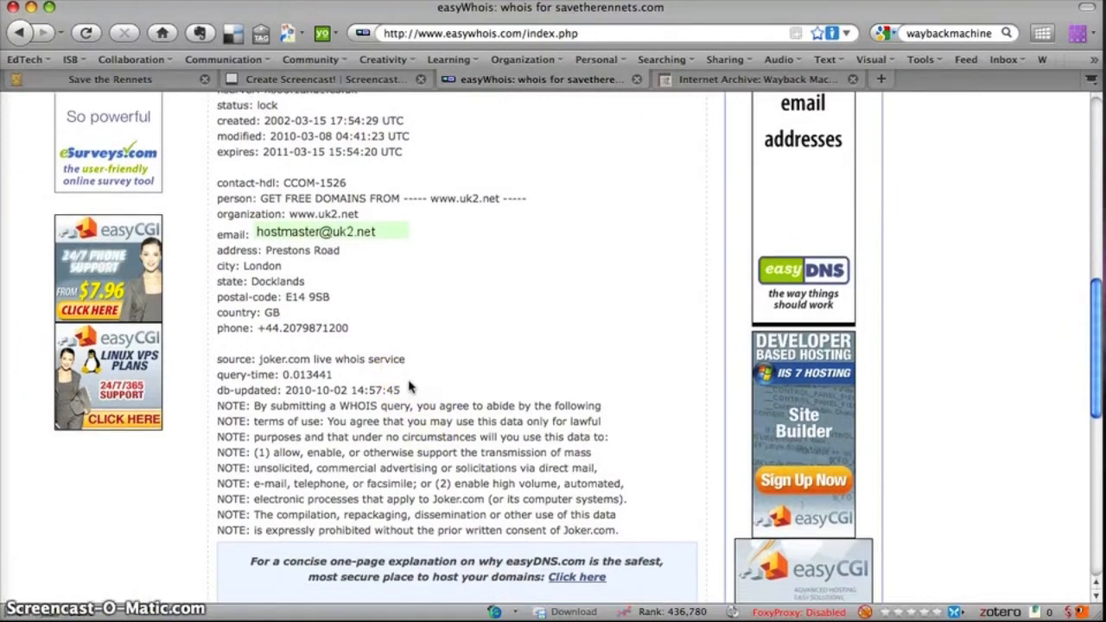
scroll("down", 3)
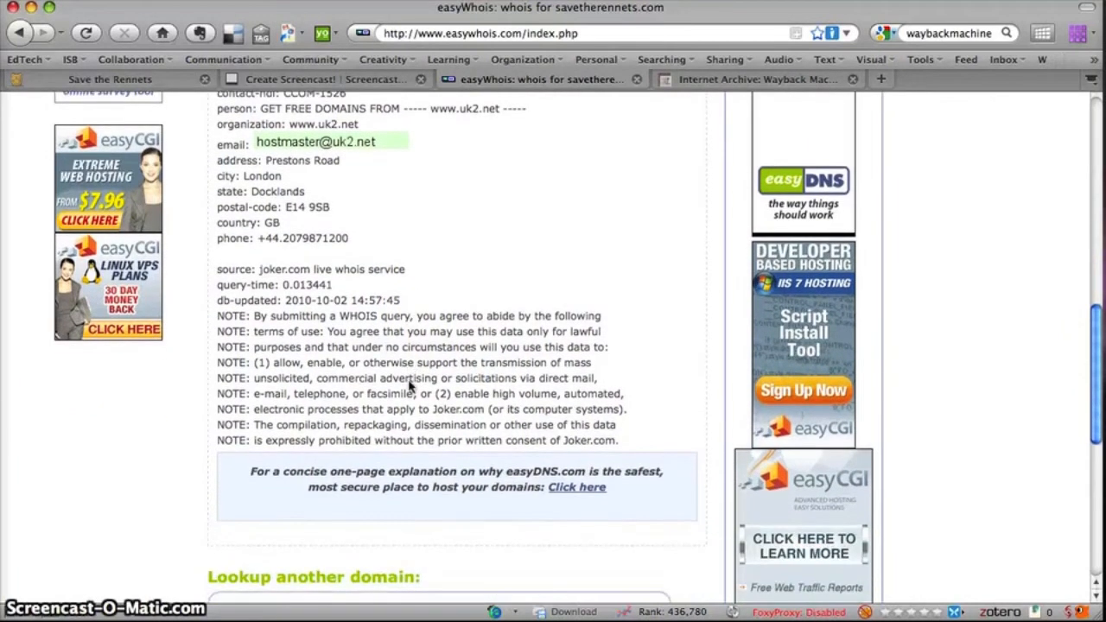
scroll("up", 3)
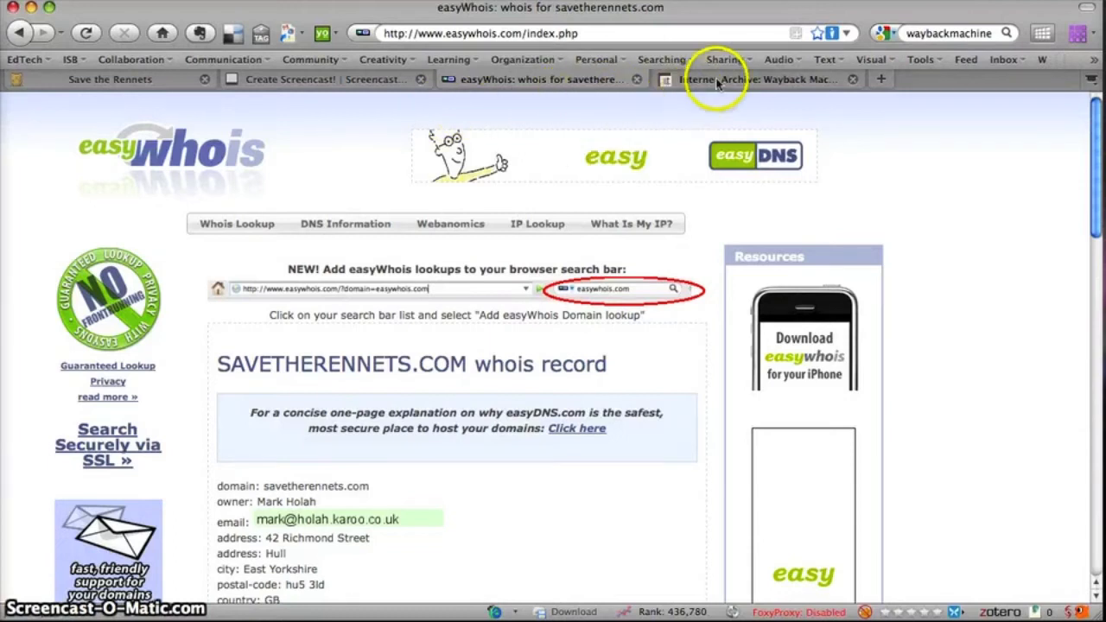
Look up savetherennets.com/index.php in the Wayback Machine and view the November 25, 2005 capture
left_click(756, 79)
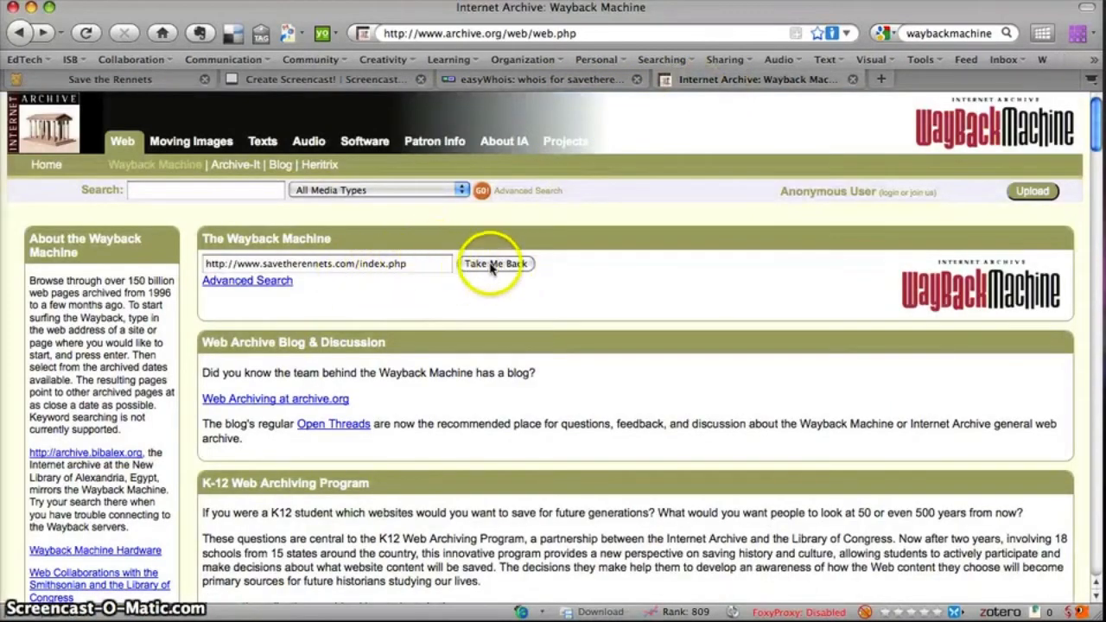
left_click(495, 263)
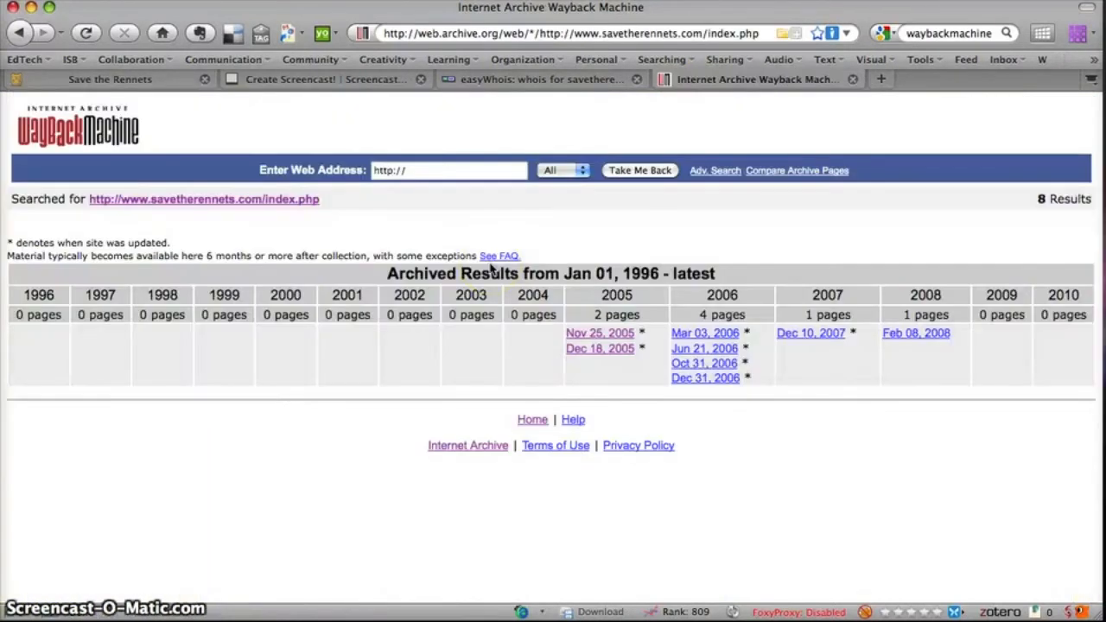
mouse_move(535, 335)
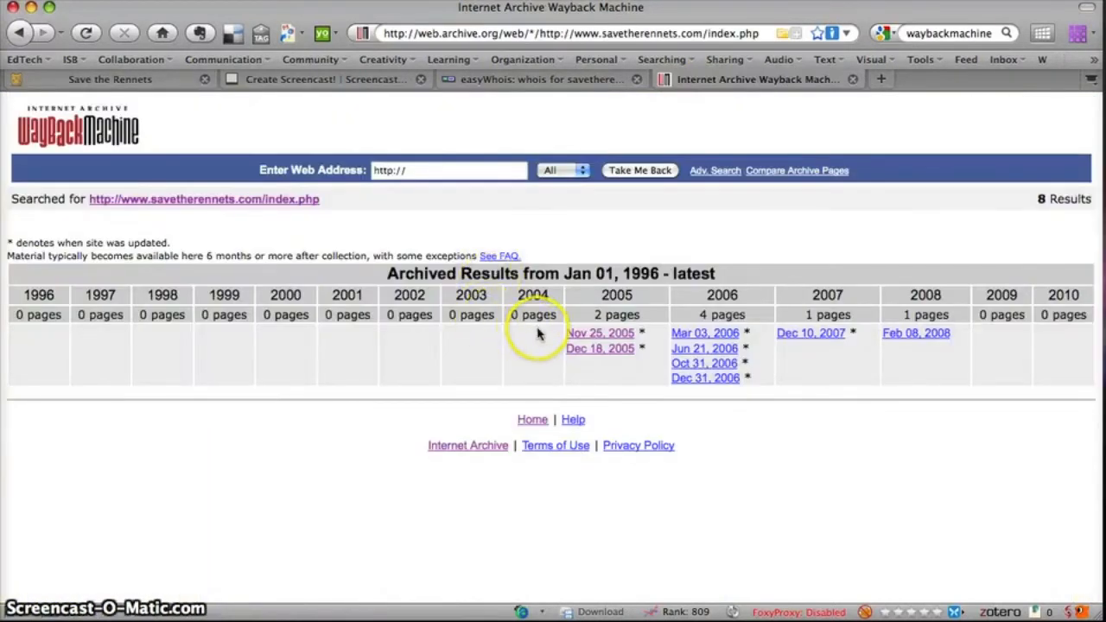
left_click(599, 333)
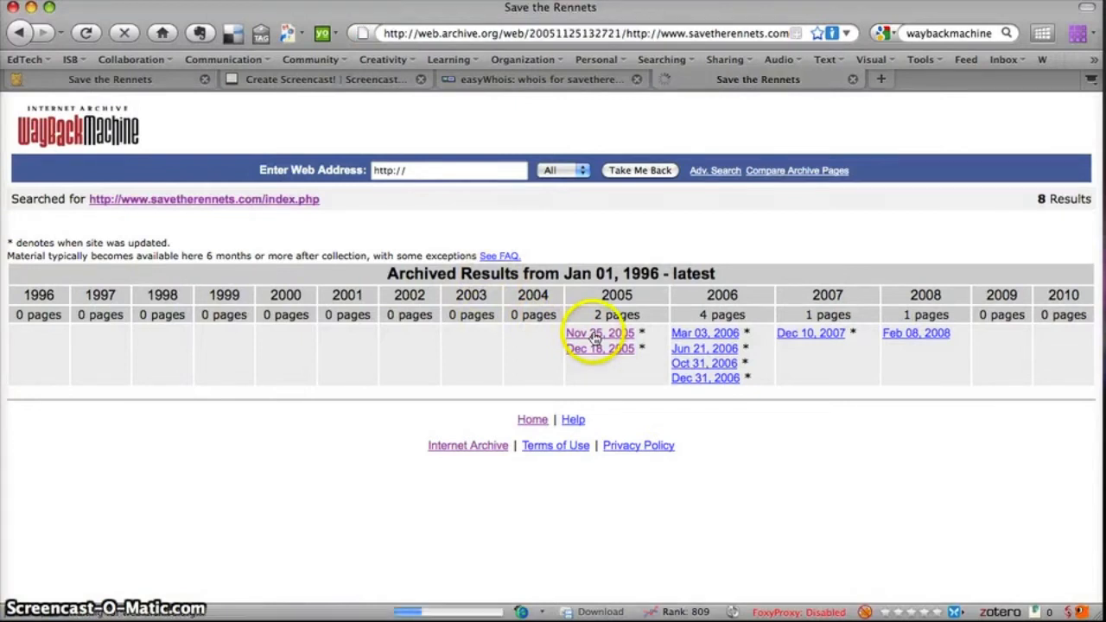
left_click(599, 333)
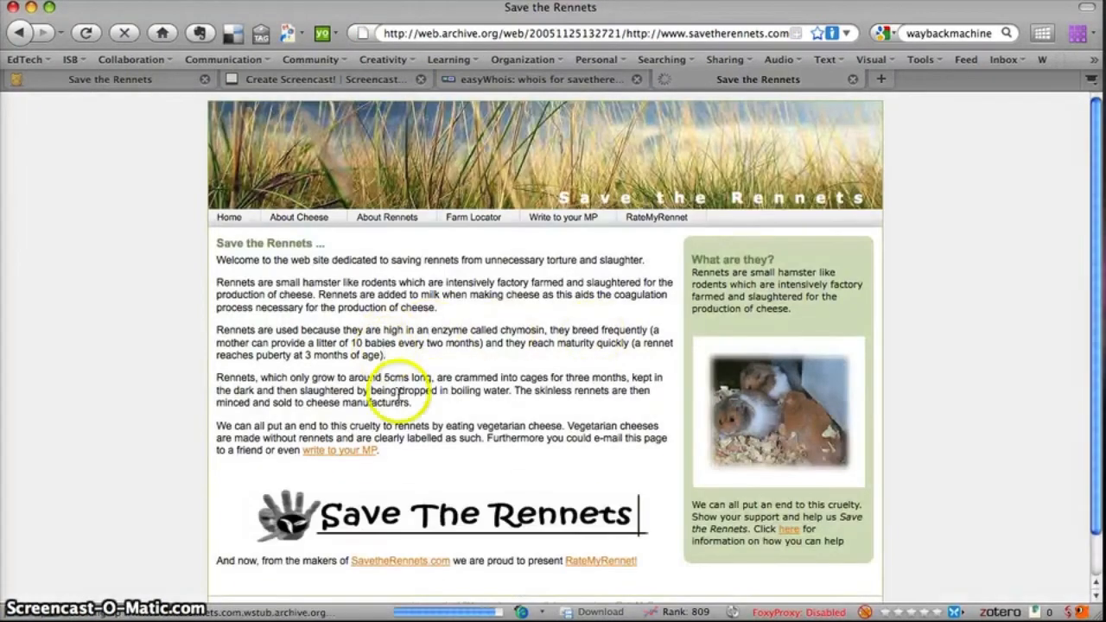
scroll("down", 3)
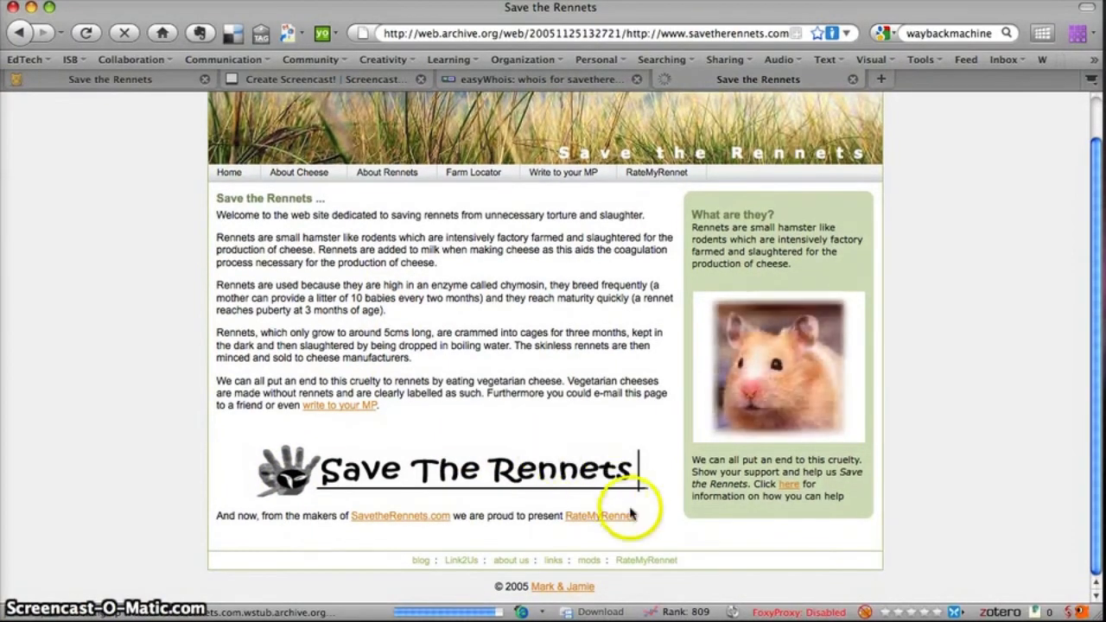
scroll("up", 3)
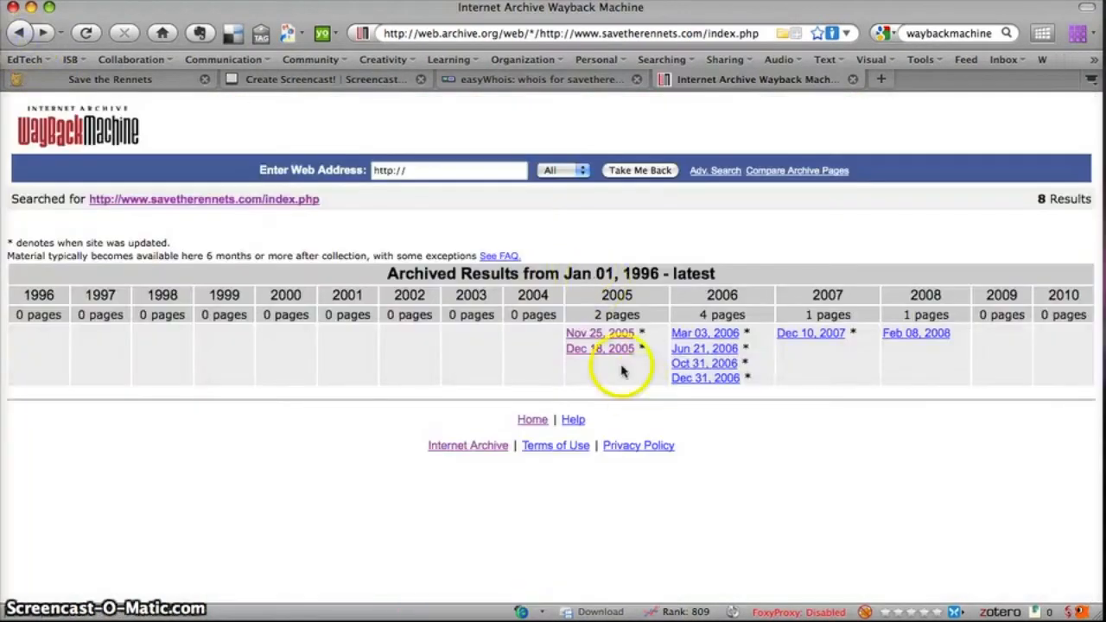
View the December 18, 2005 snapshot, then go on to the live site's About Cheese page
left_click(599, 348)
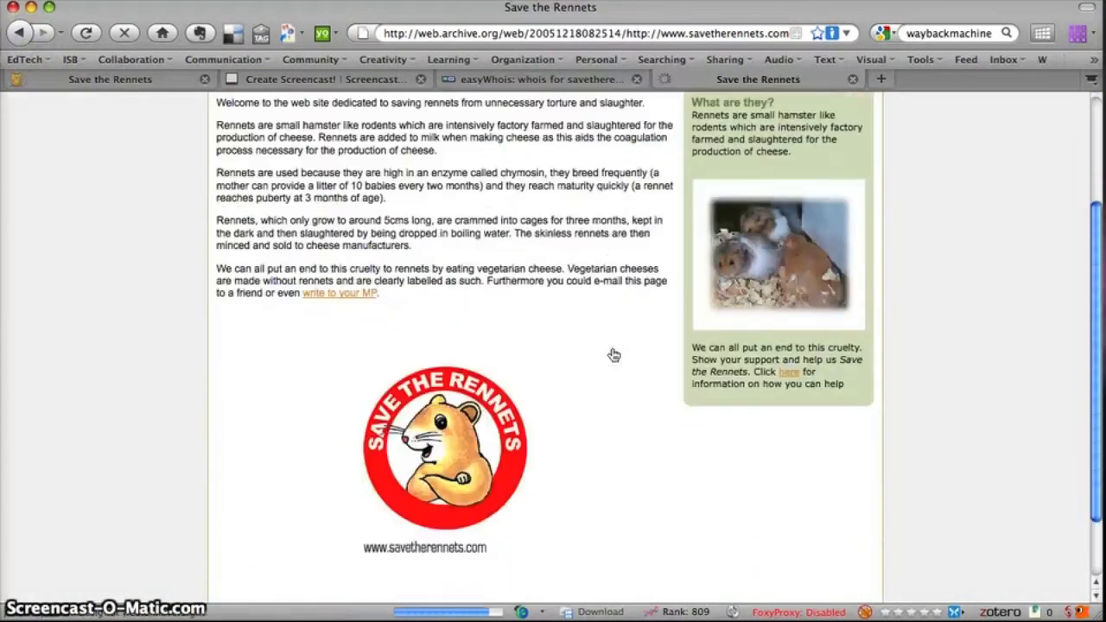
scroll("down", 3)
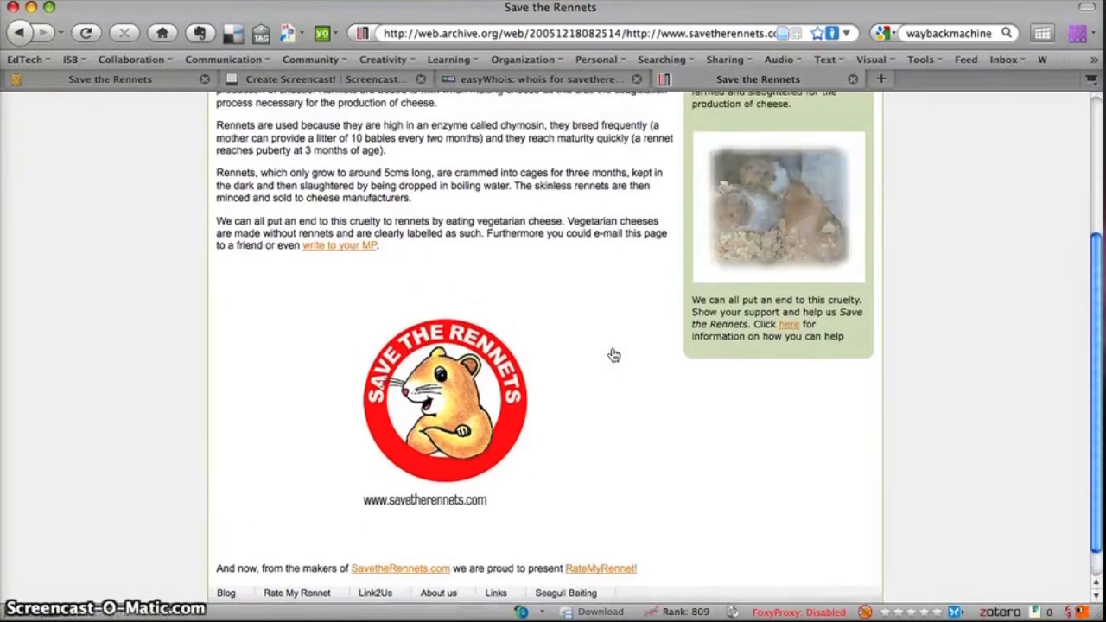
scroll("up", 3)
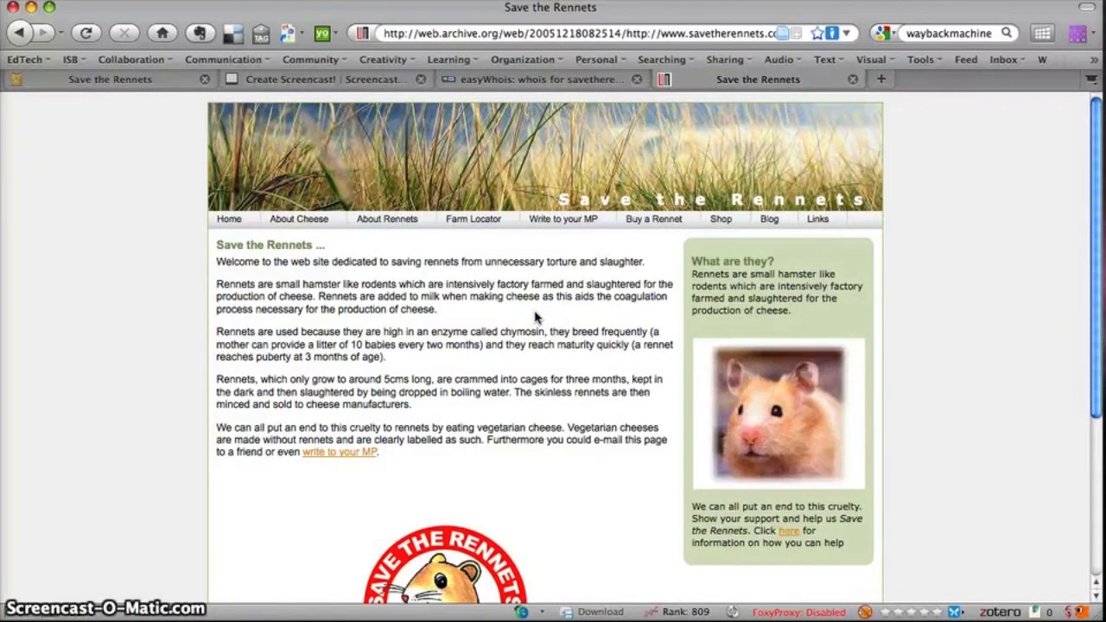
left_click(299, 219)
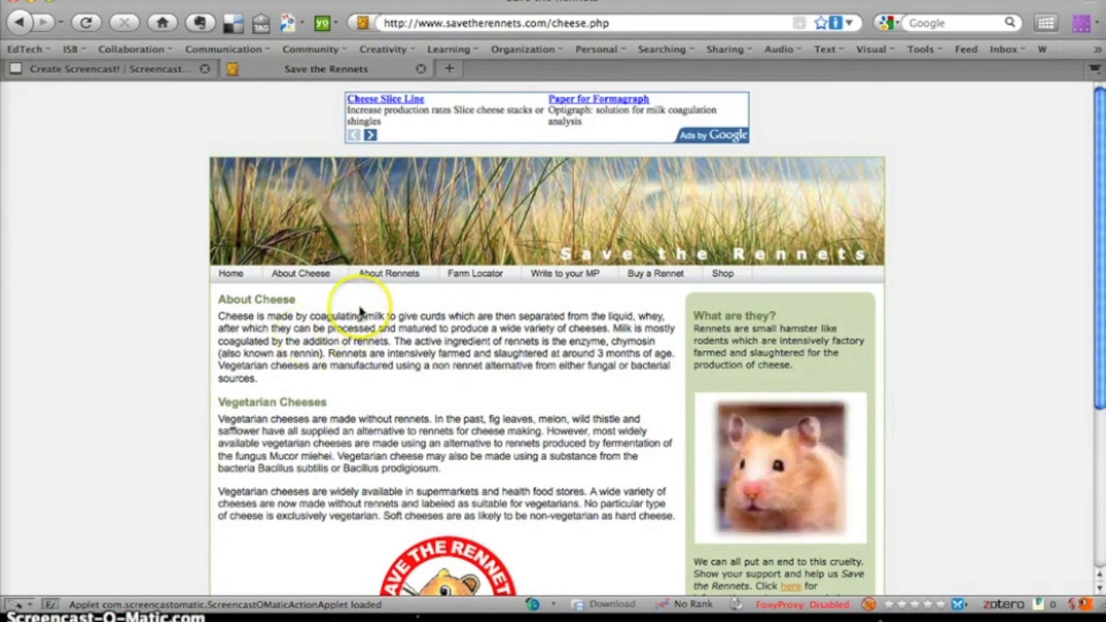
Browse the site's About Rennets, Farm Locator and neighbouring pages
scroll("down", 3)
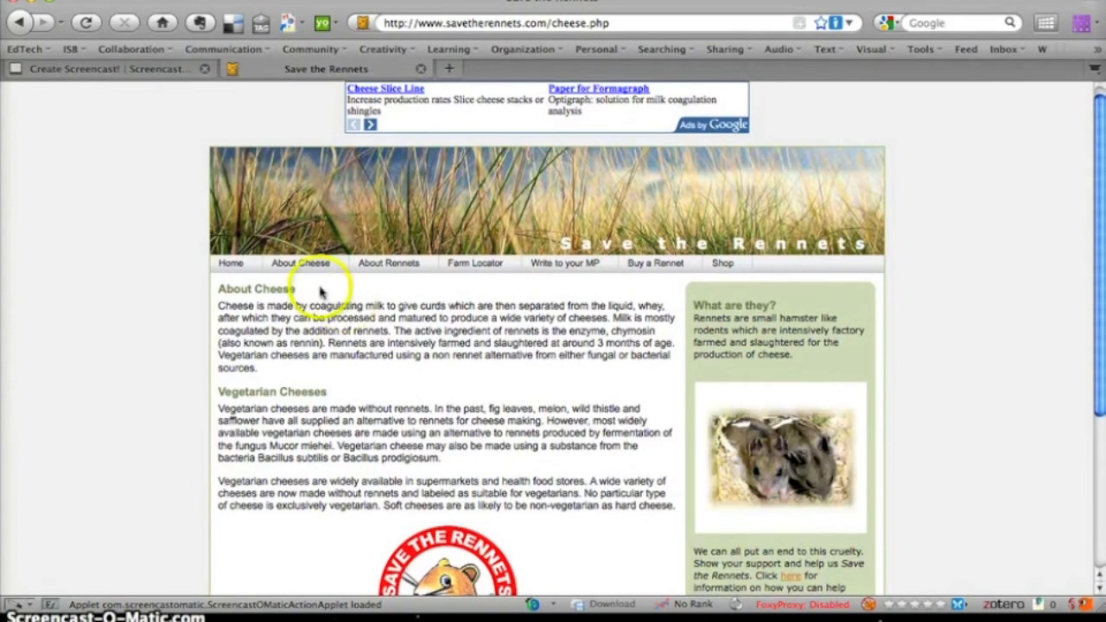
mouse_move(311, 280)
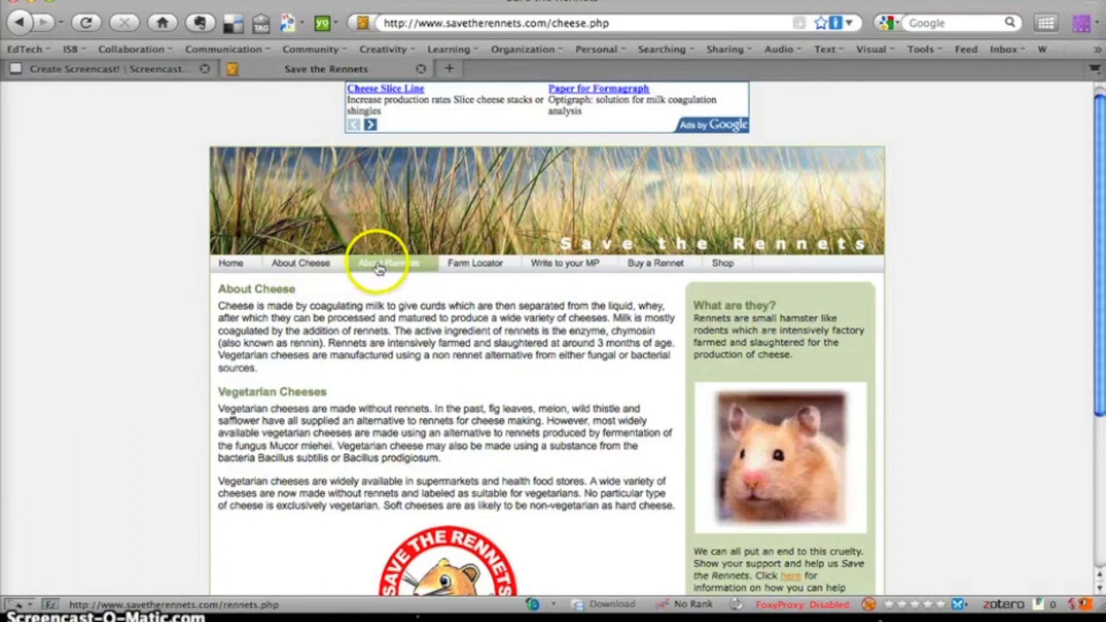
mouse_move(477, 268)
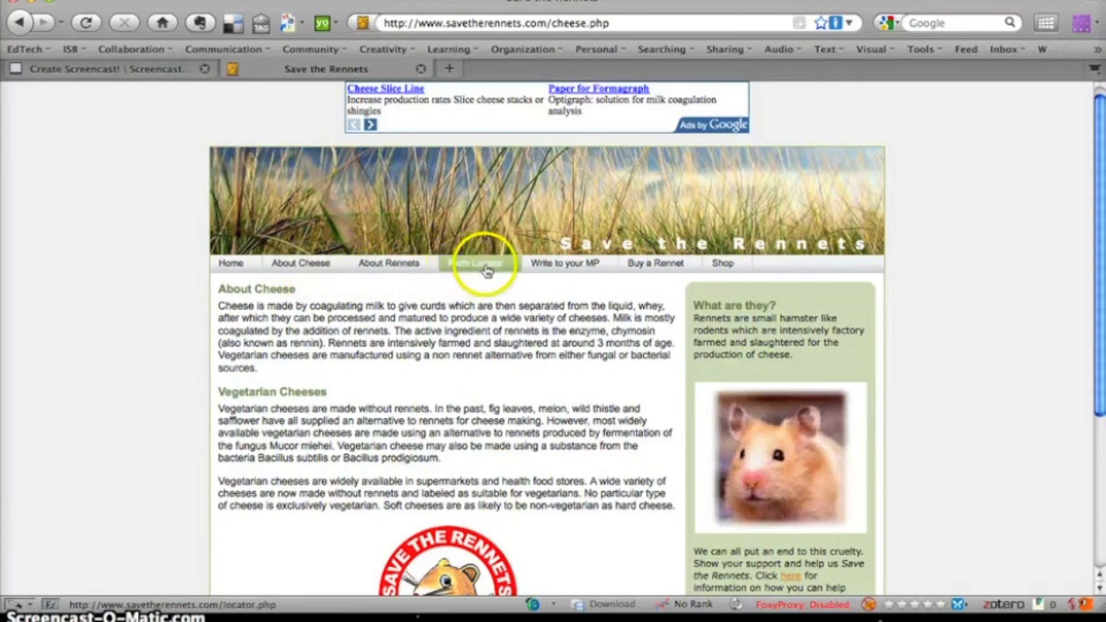
mouse_move(655, 263)
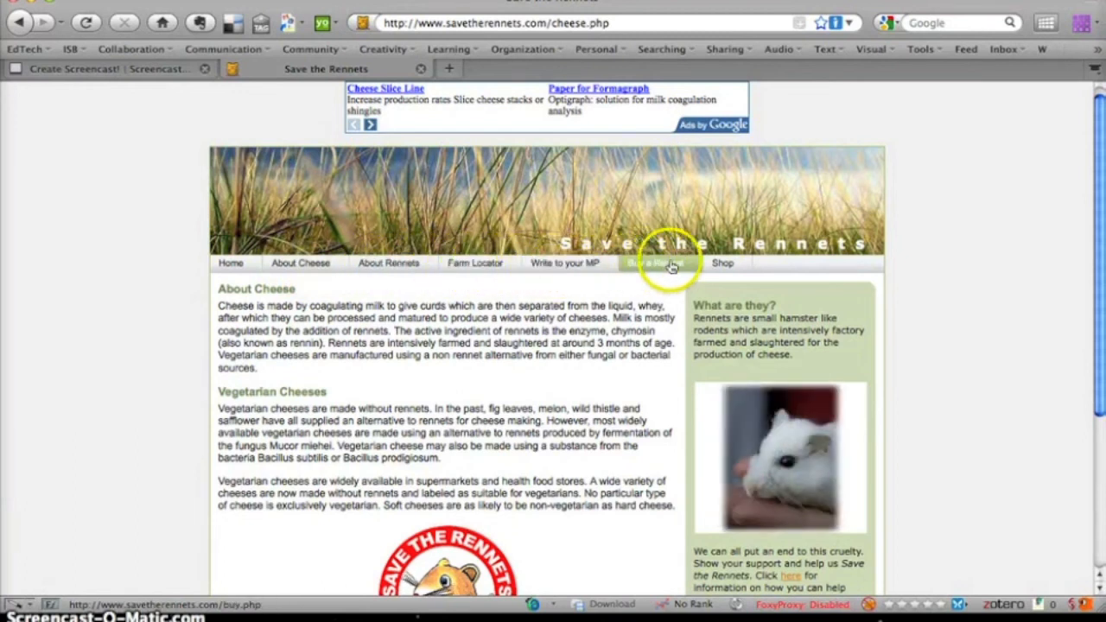
mouse_move(387, 263)
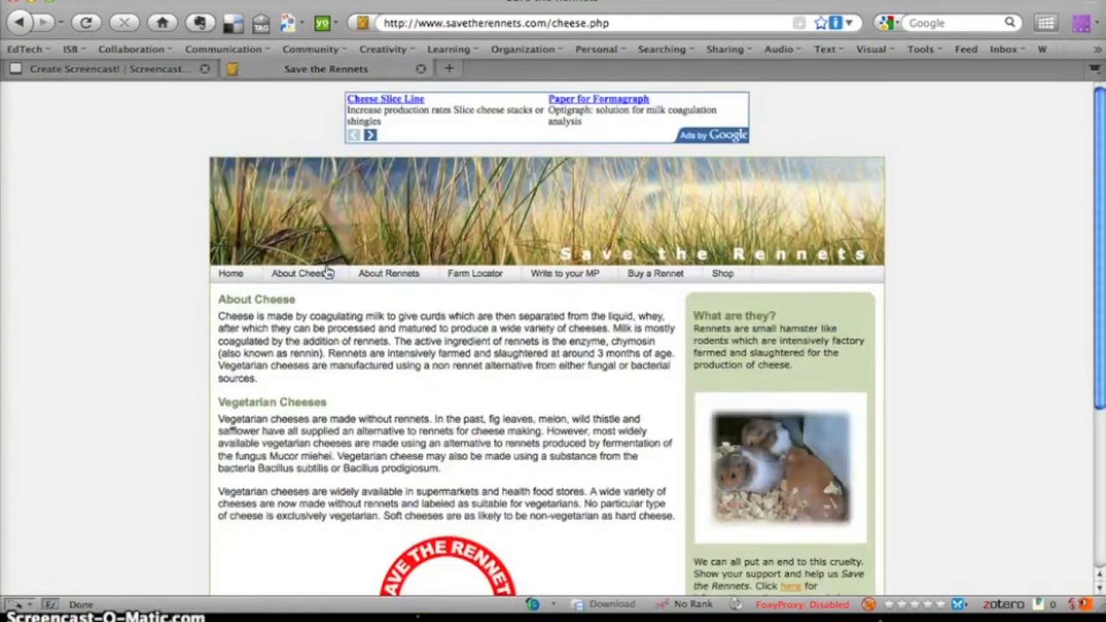
scroll("down", 3)
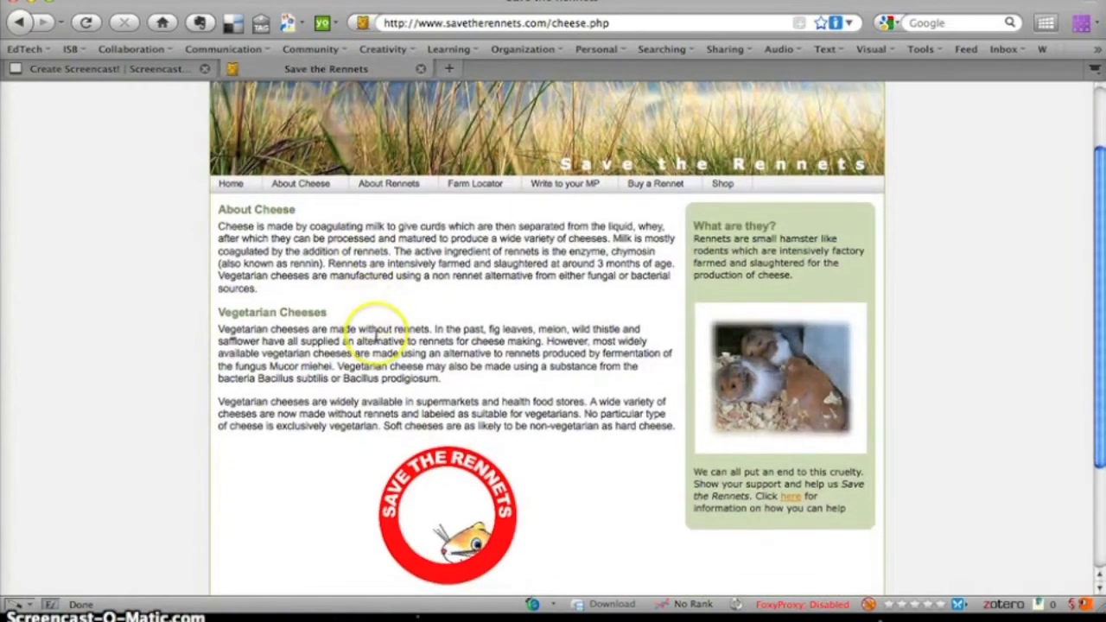
scroll("down", 3)
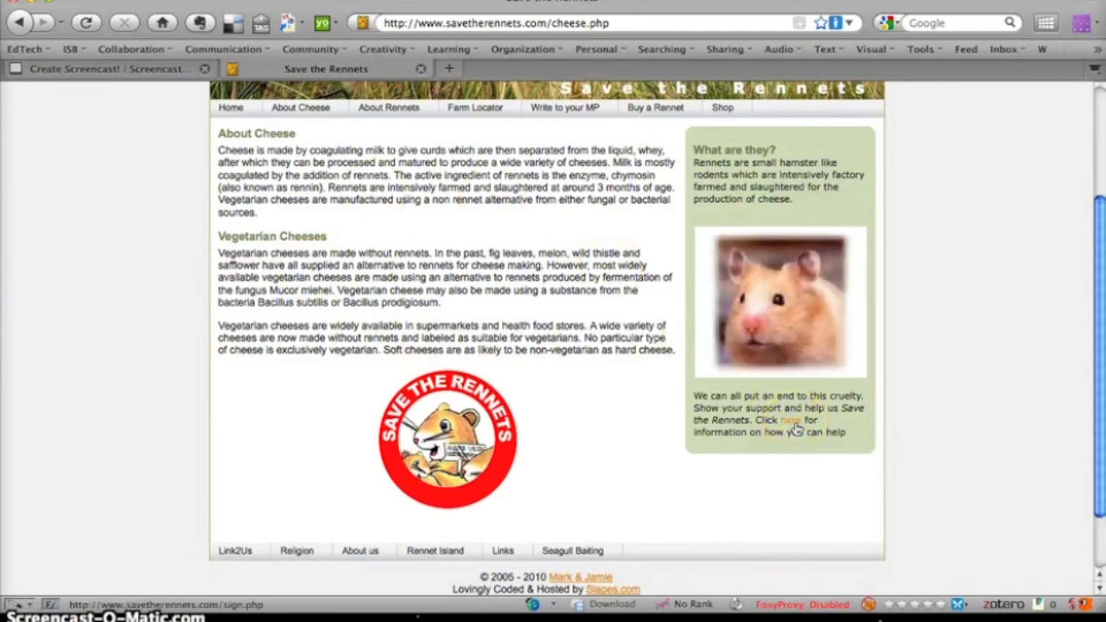
scroll("up", 3)
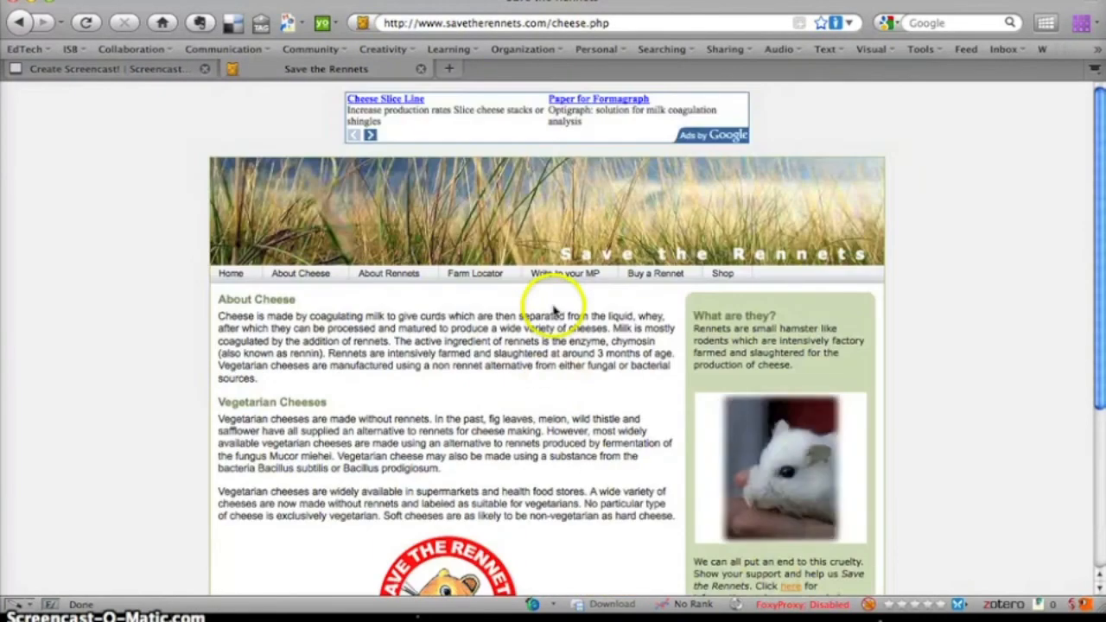
left_click(388, 273)
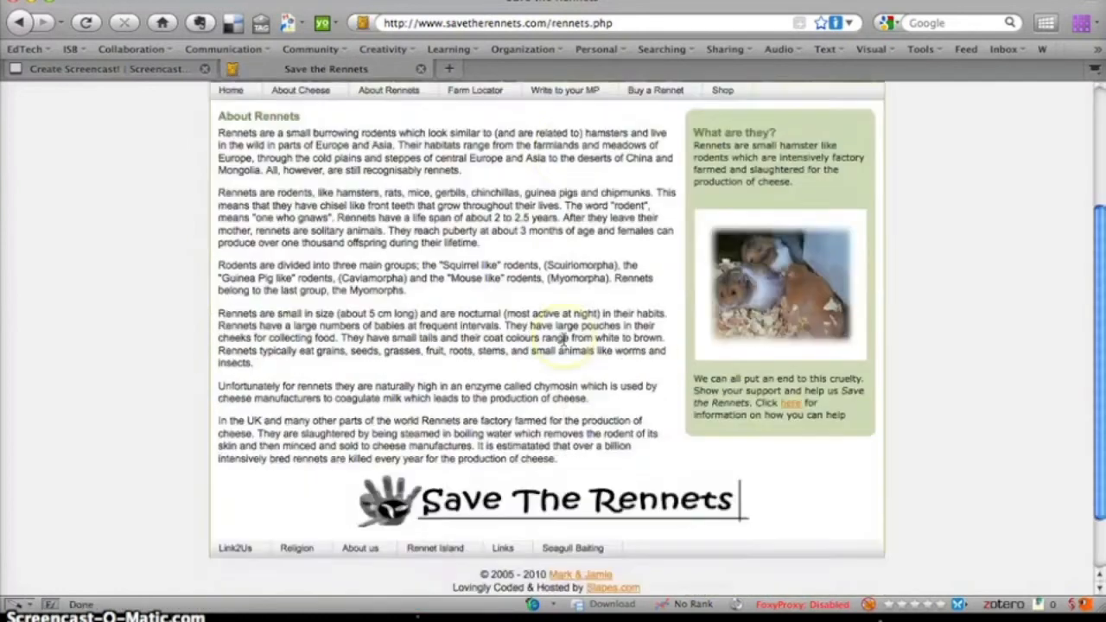
scroll("up", 3)
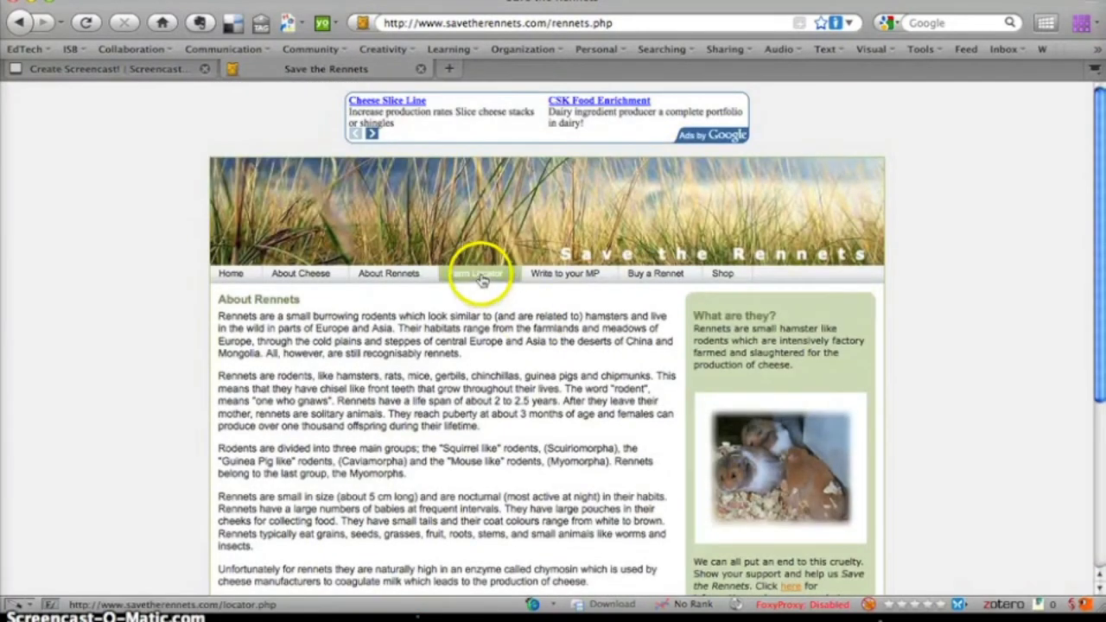
left_click(482, 273)
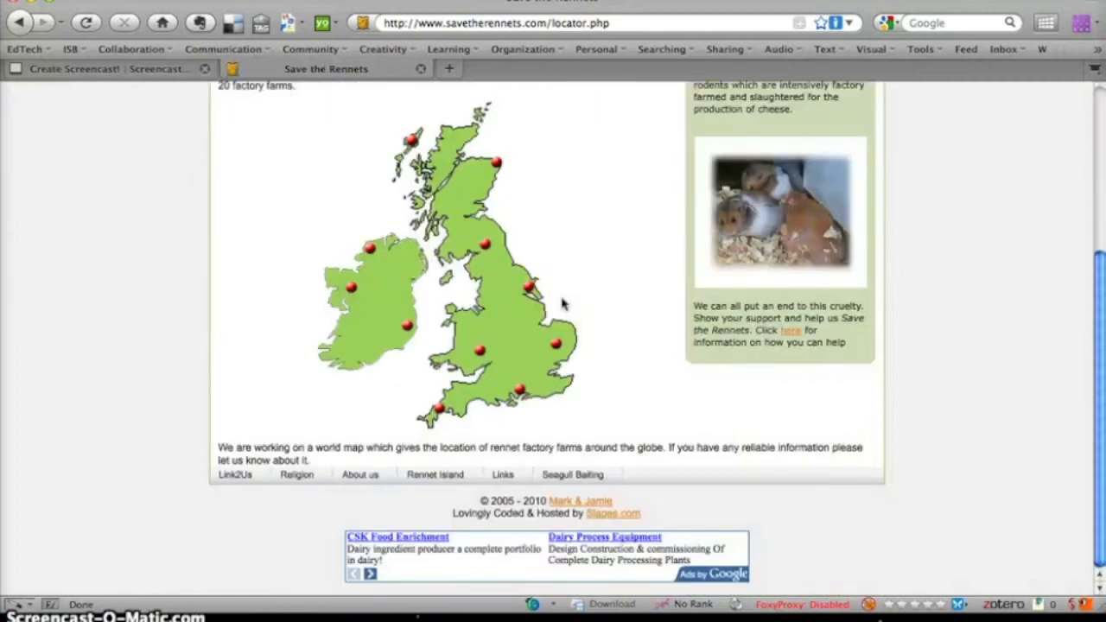
left_click(564, 273)
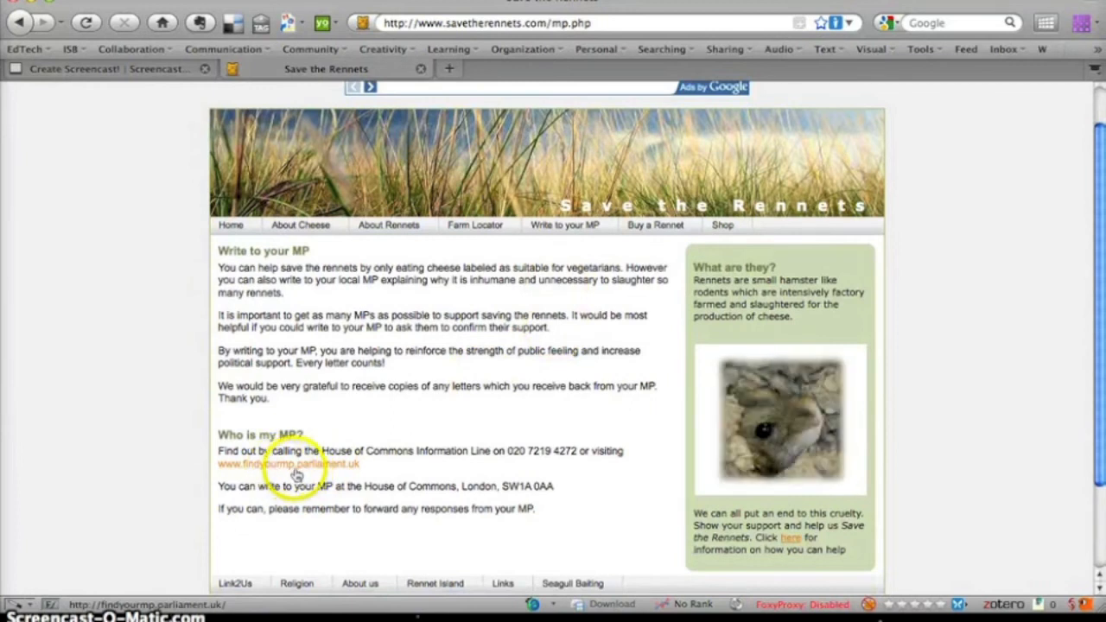
mouse_move(378, 473)
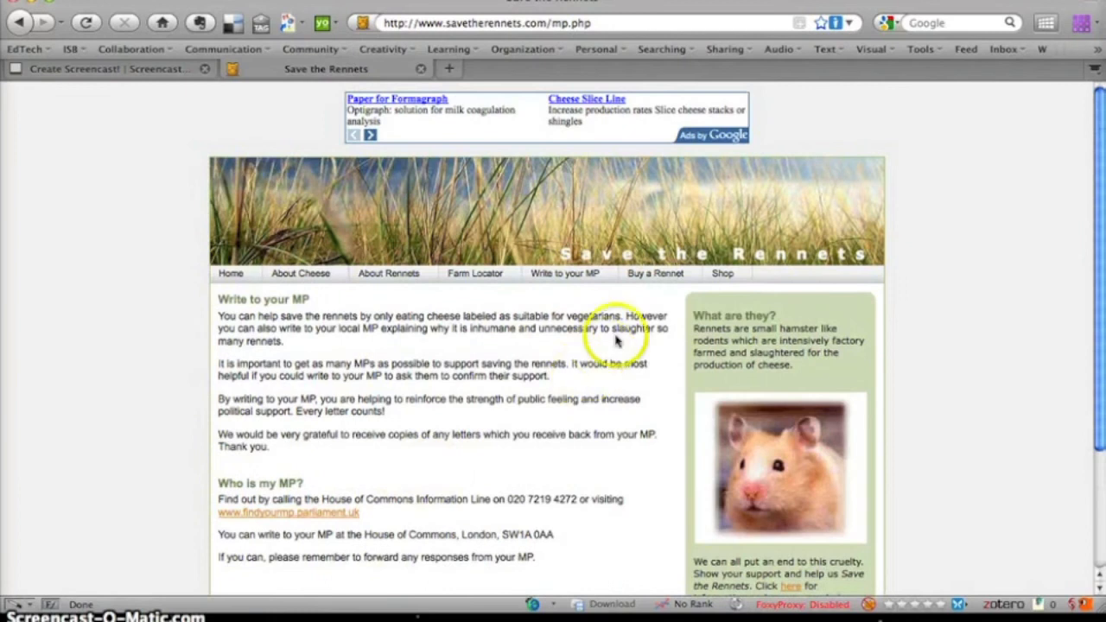
mouse_move(652, 294)
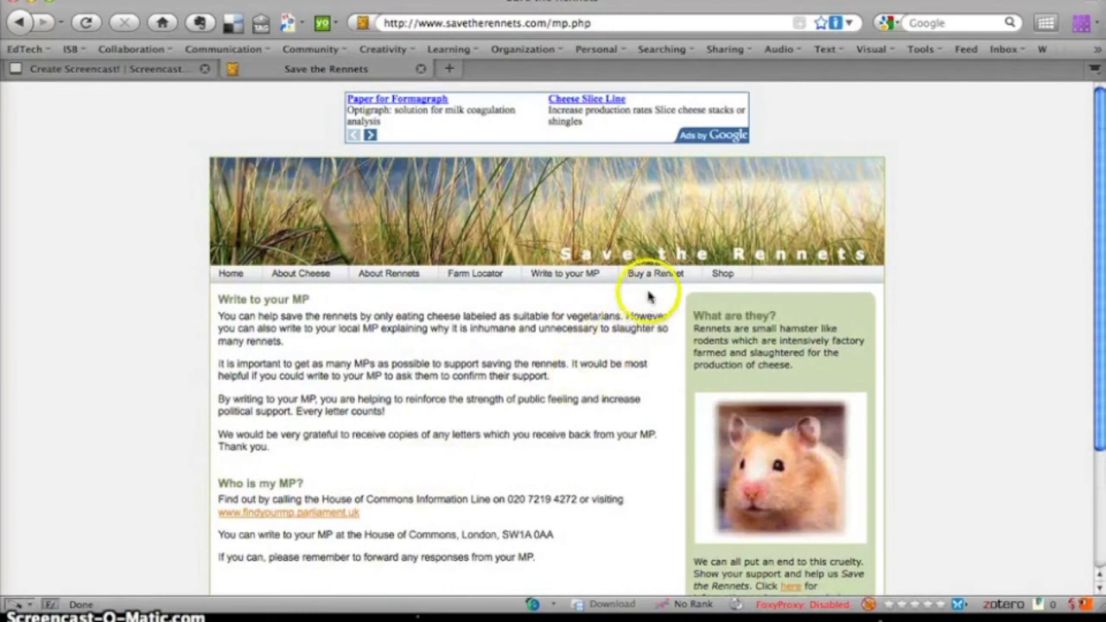
Read the Buy a Rennet page and follow its register-interest link to equisto.co.uk
left_click(654, 273)
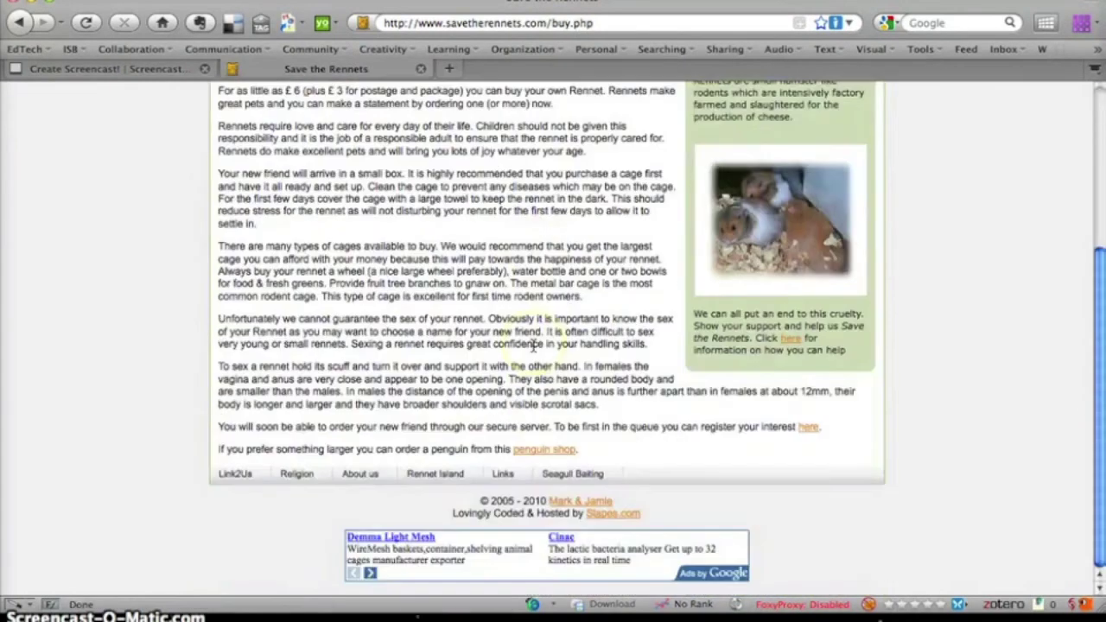
scroll("up", 3)
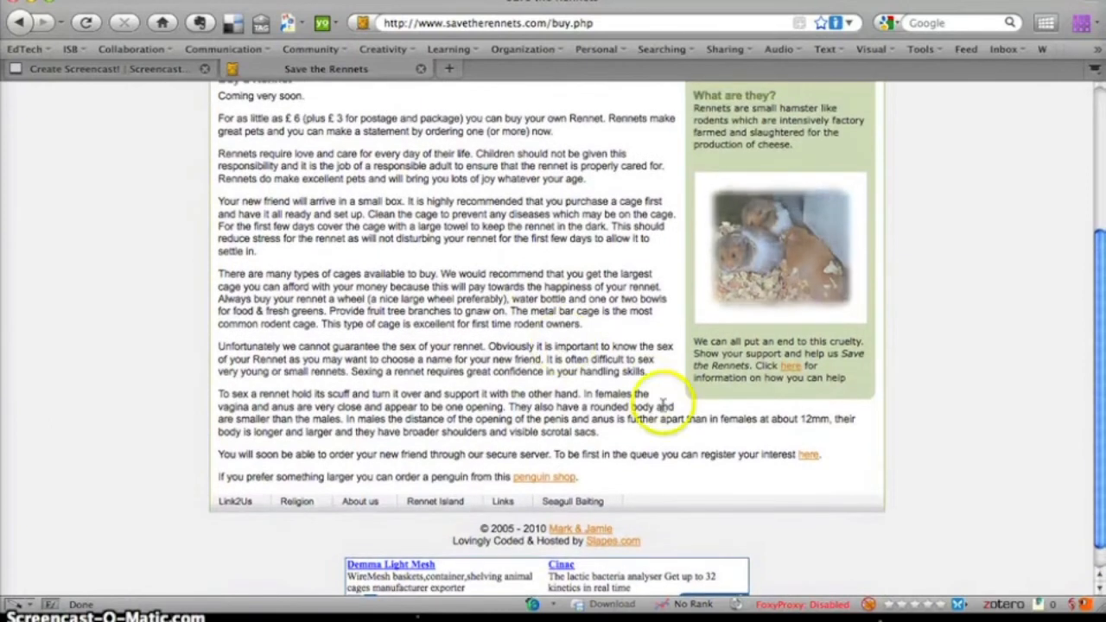
mouse_move(808, 457)
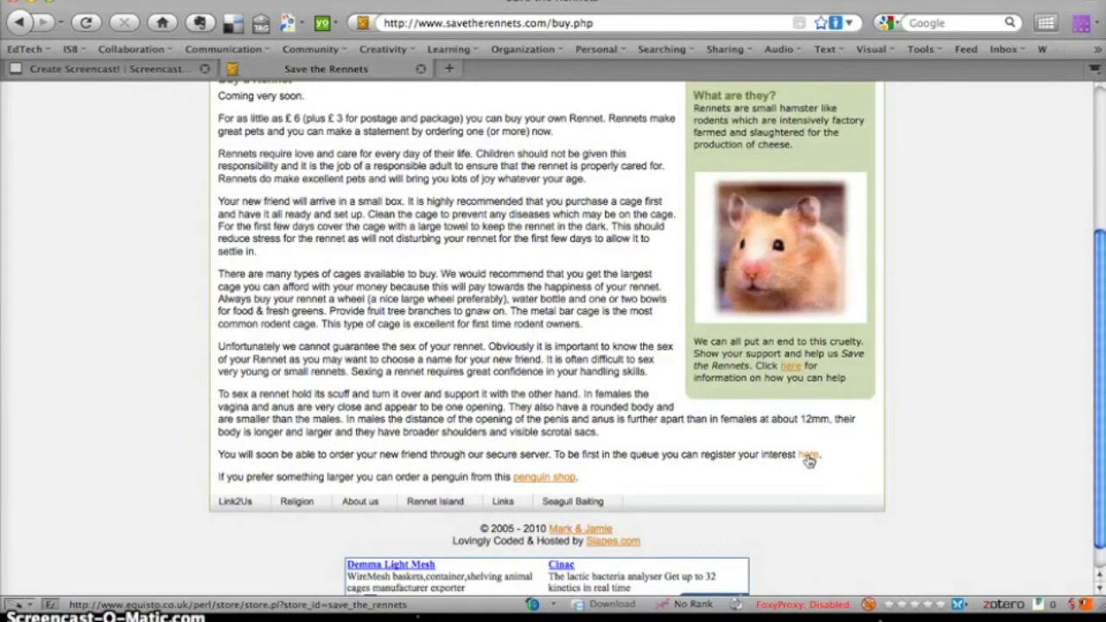
left_click(808, 456)
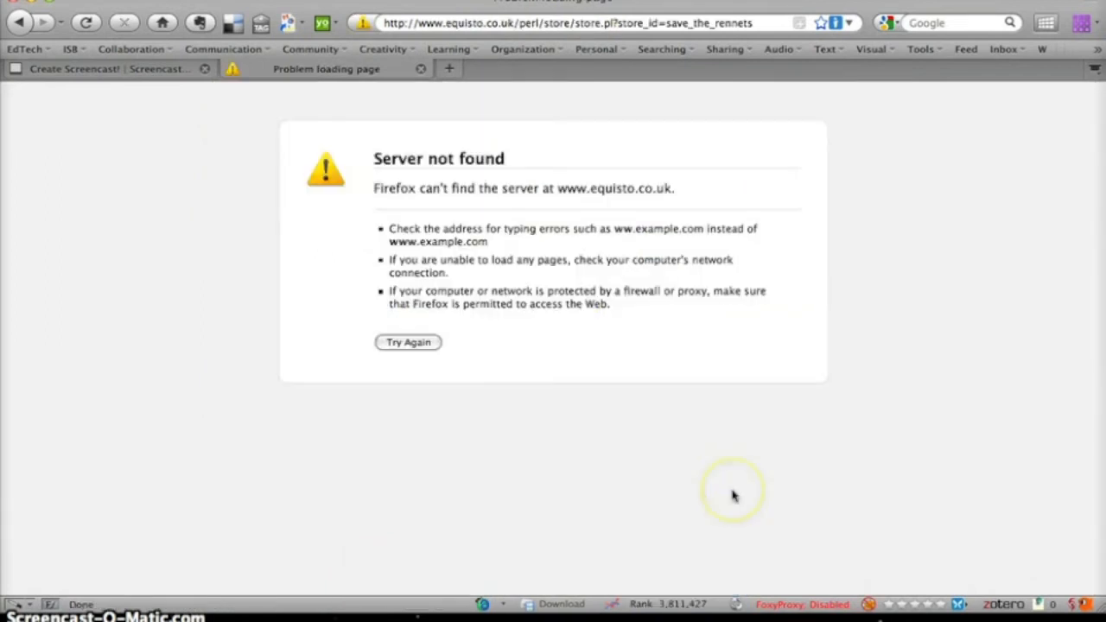
mouse_move(364, 339)
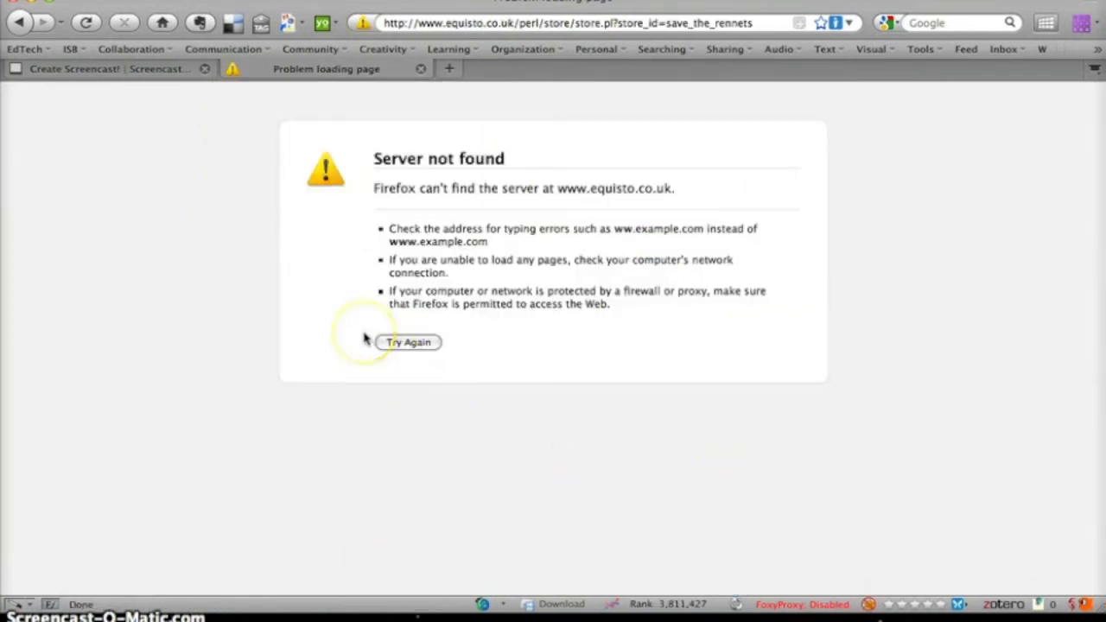
mouse_move(21, 23)
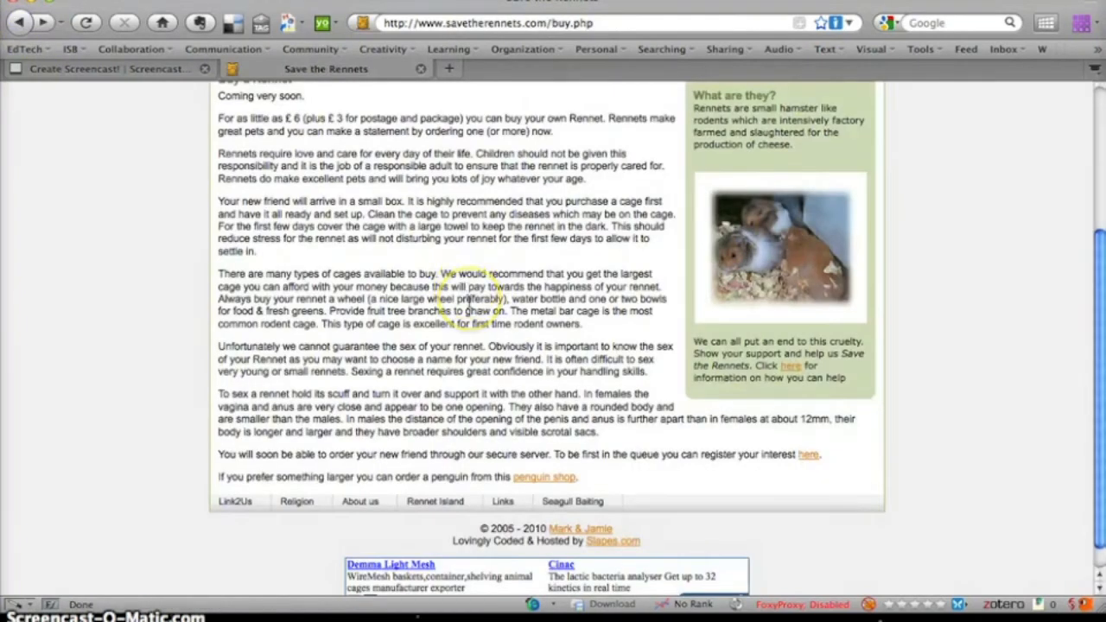
scroll("up", 3)
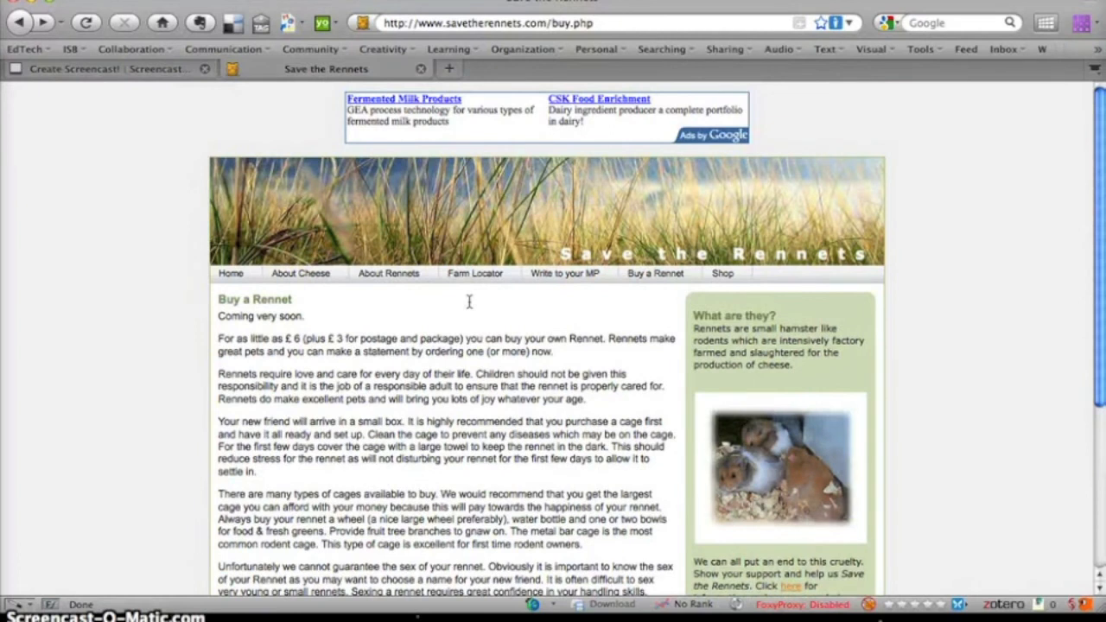
mouse_move(512, 298)
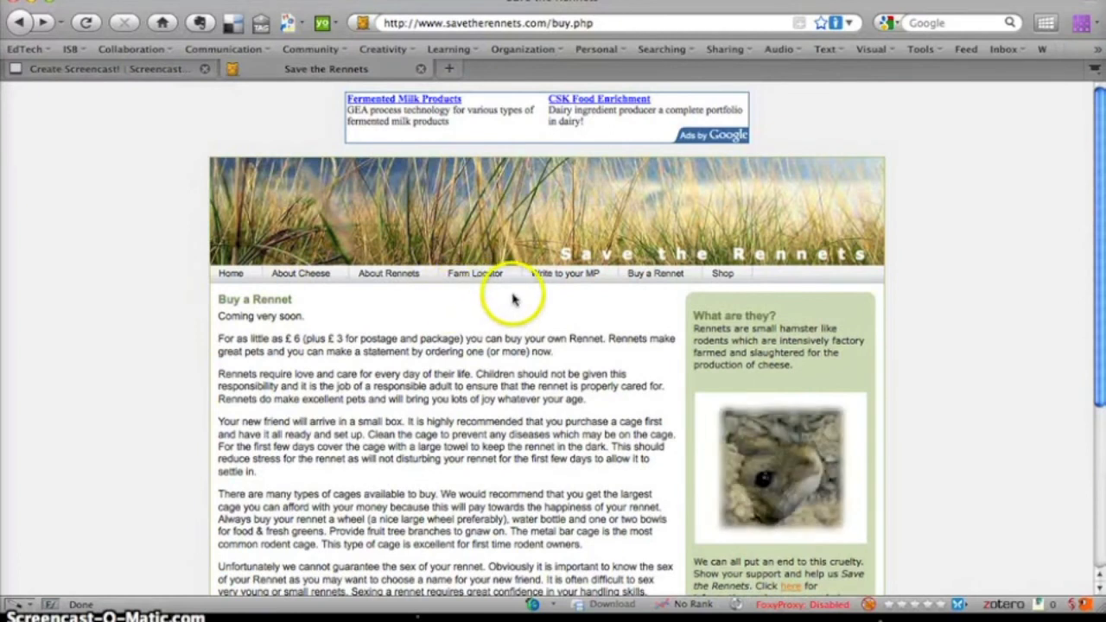
scroll("down", 3)
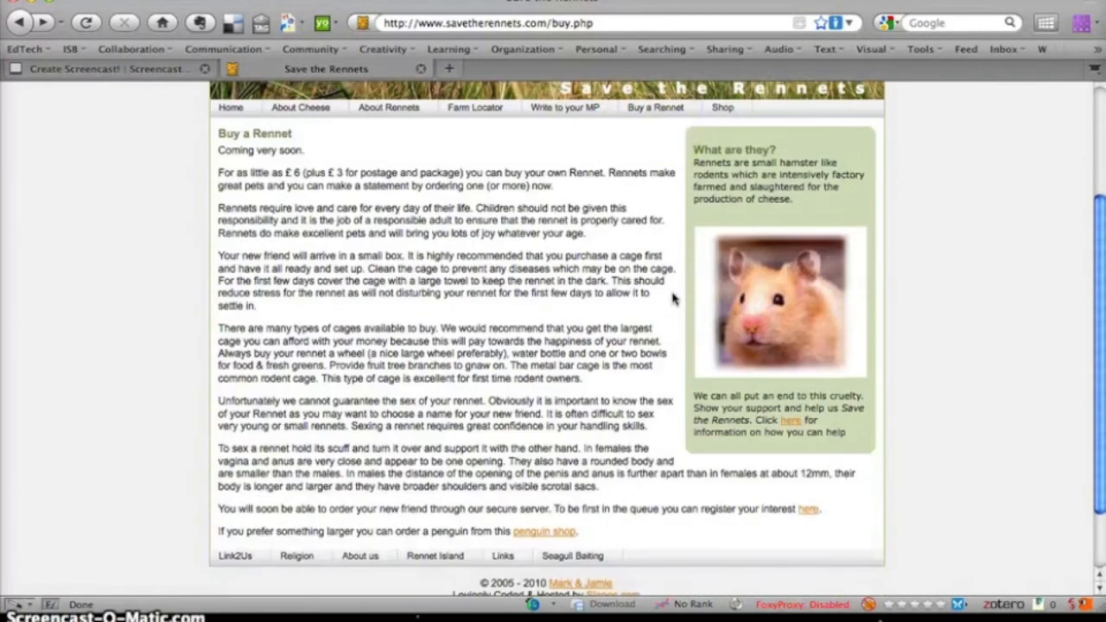
scroll("up", 3)
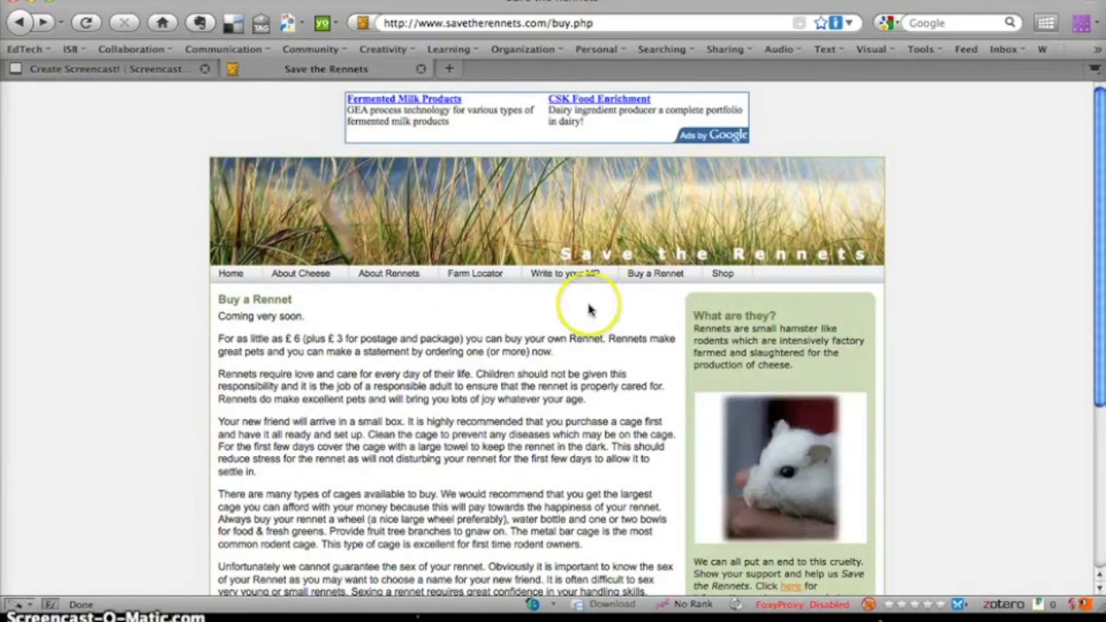
mouse_move(591, 310)
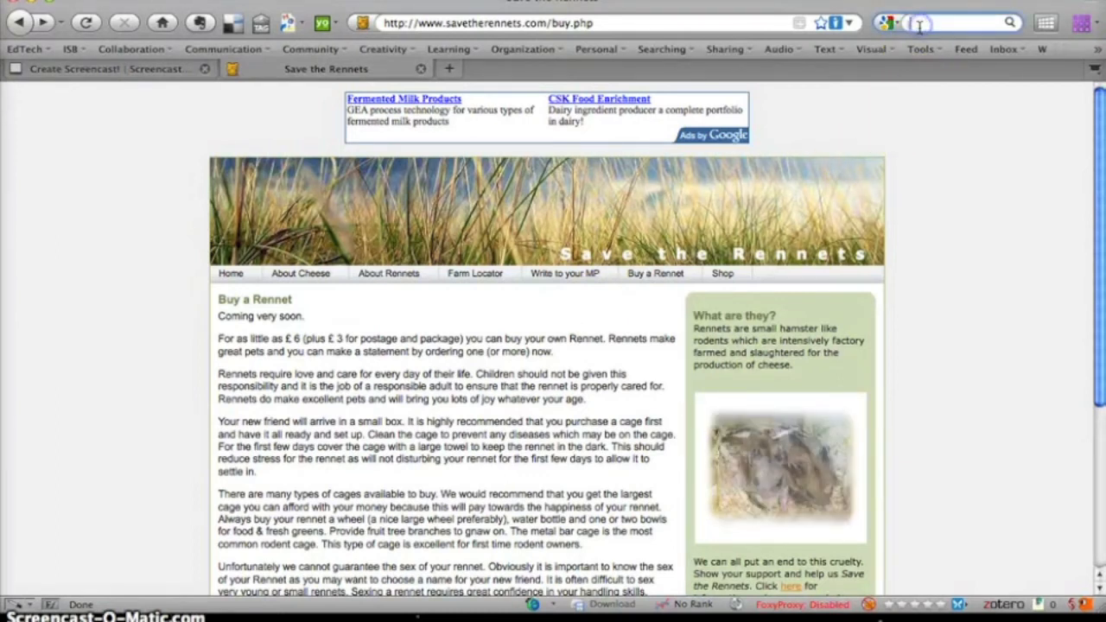
type("link:")
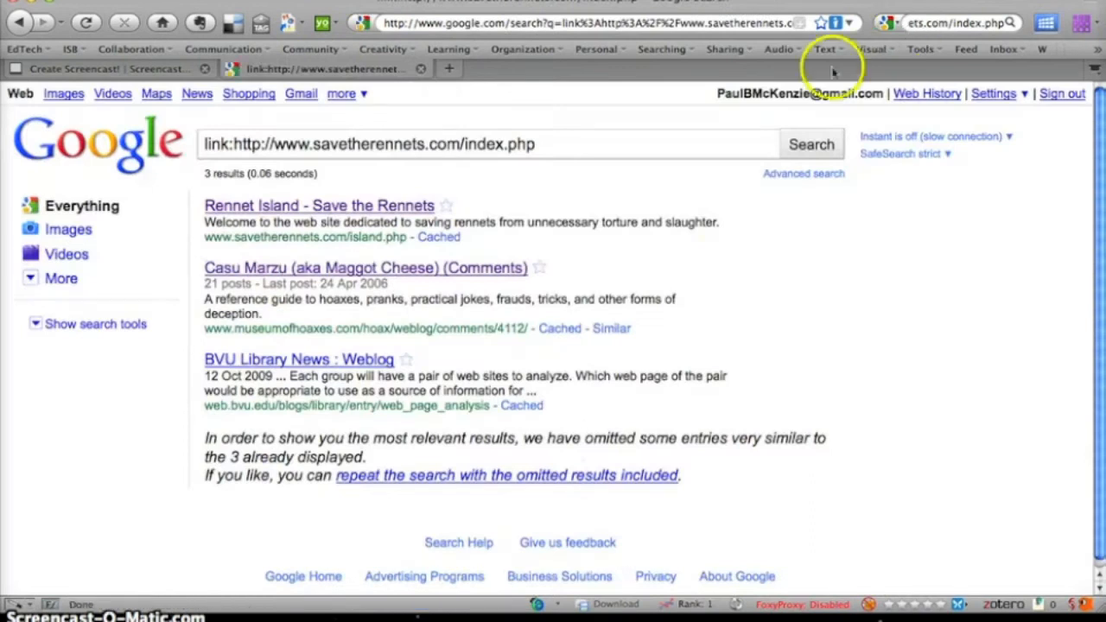
mouse_move(354, 207)
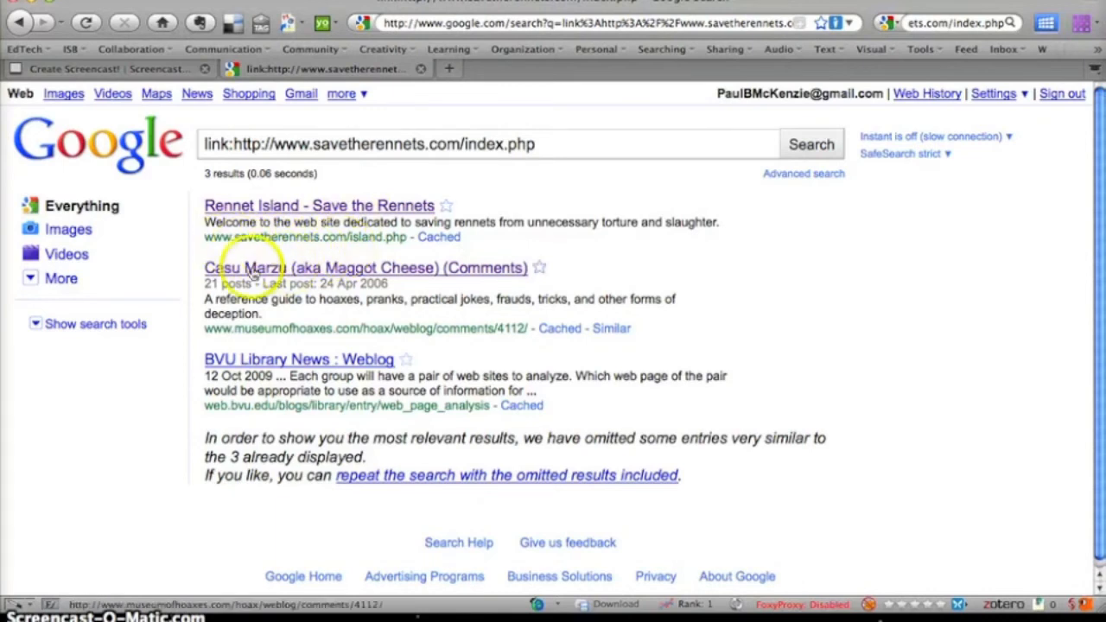
mouse_move(269, 332)
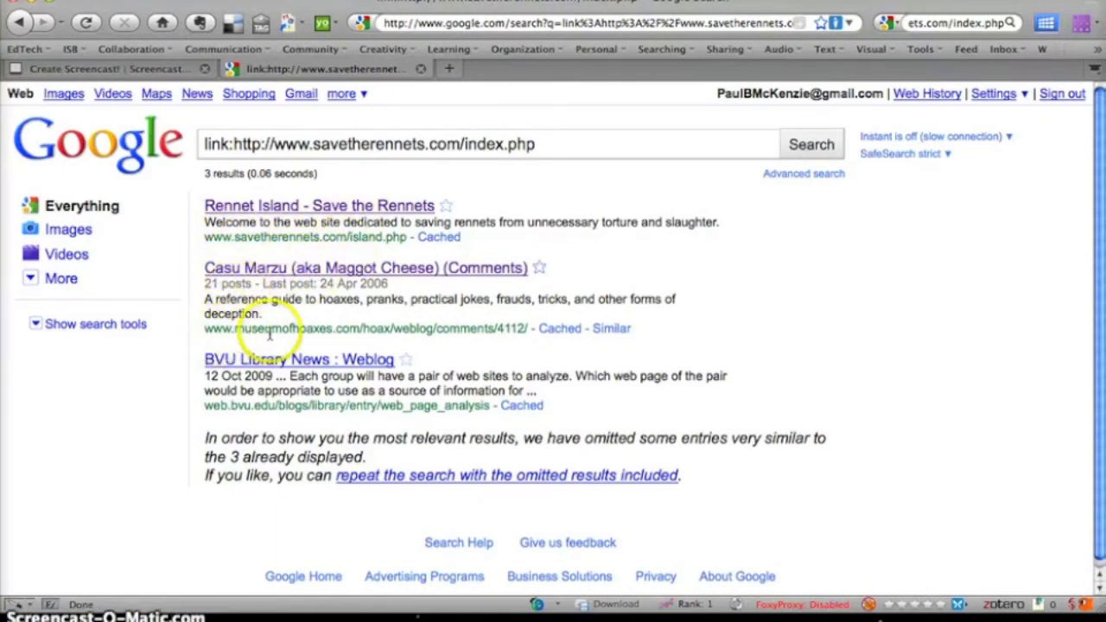
mouse_move(505, 354)
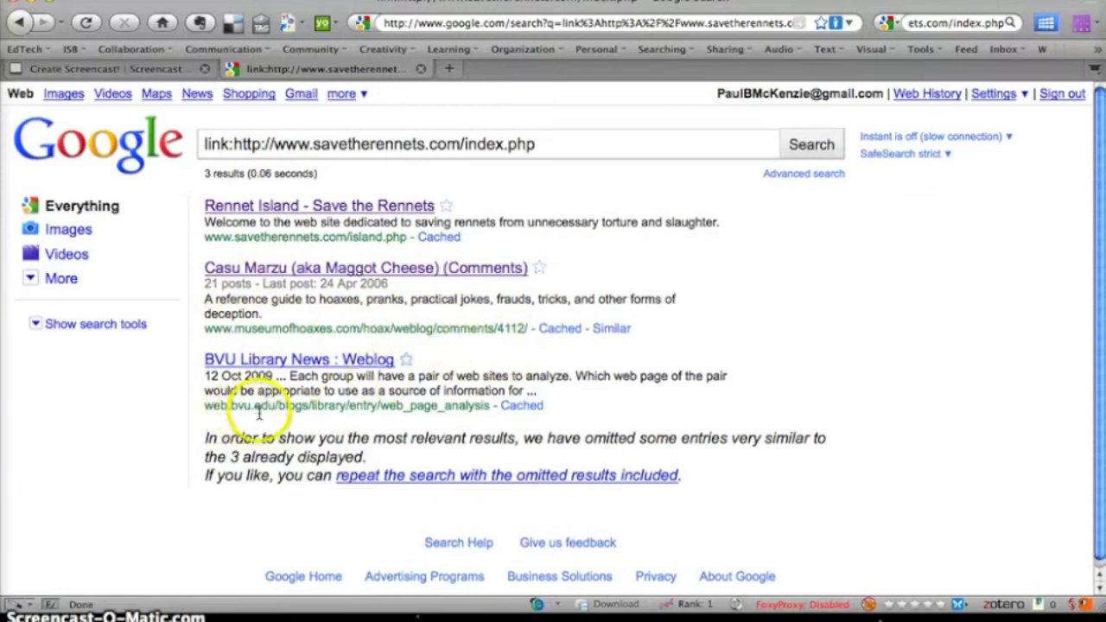
mouse_move(286, 411)
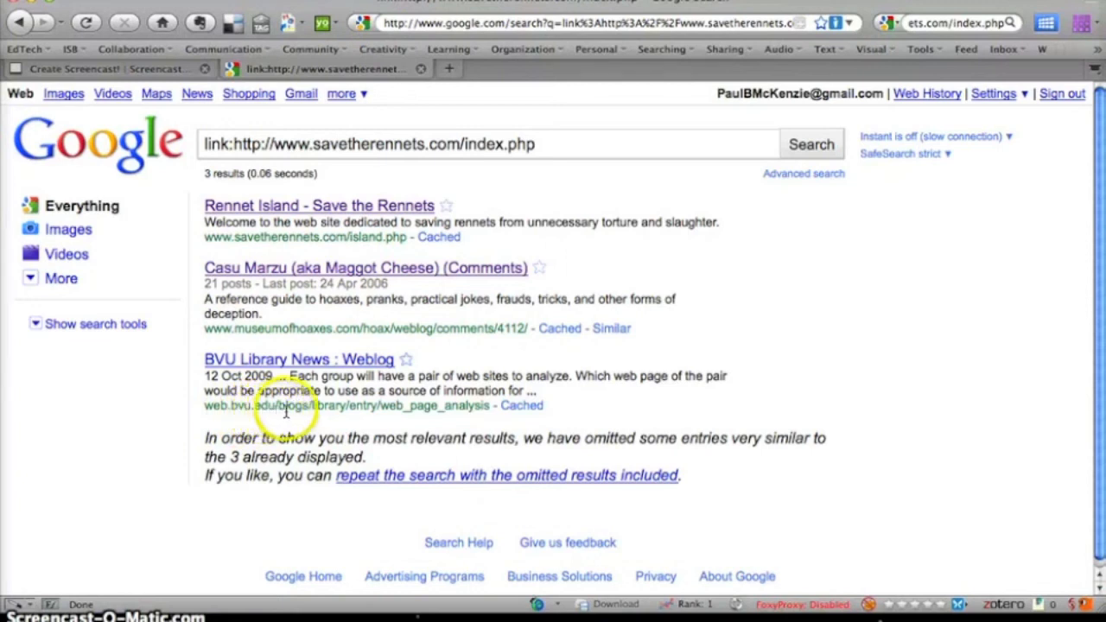
mouse_move(341, 413)
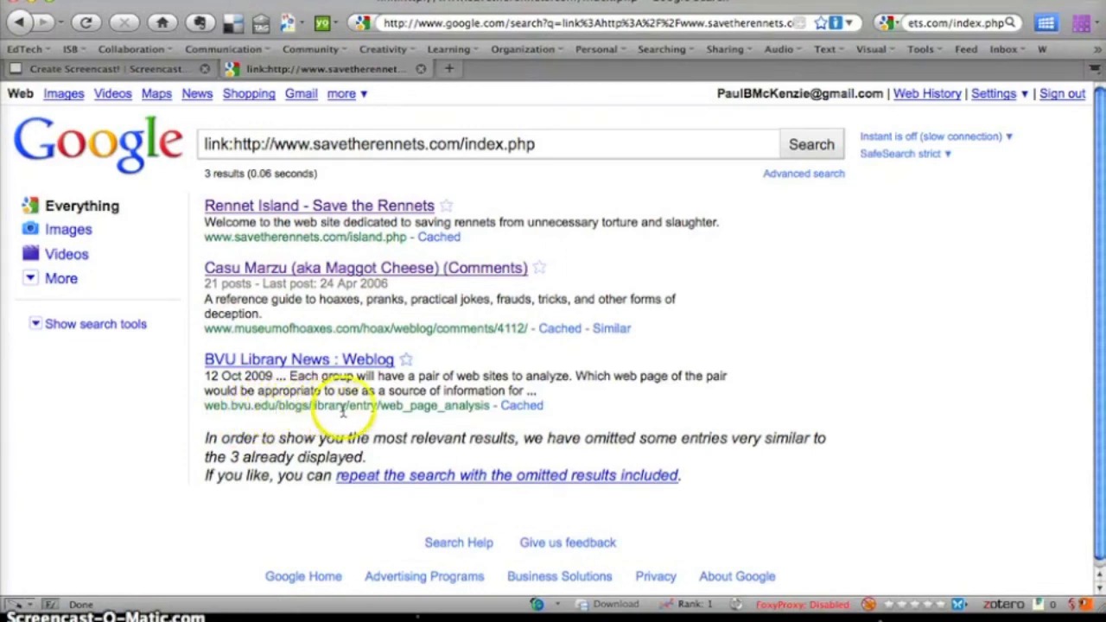
mouse_move(397, 406)
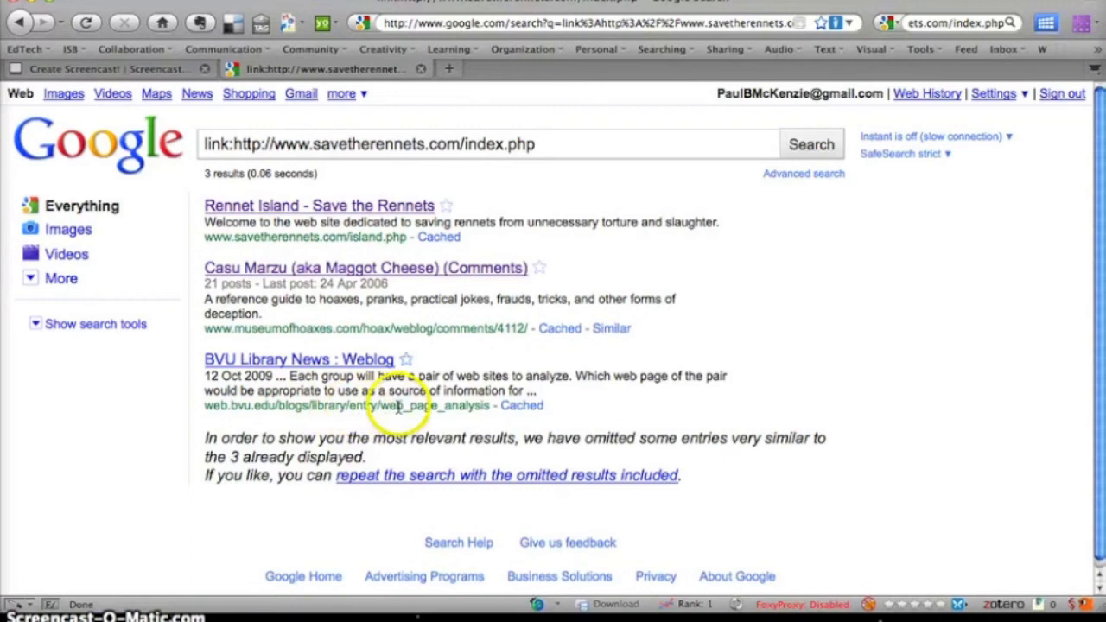
left_click(364, 267)
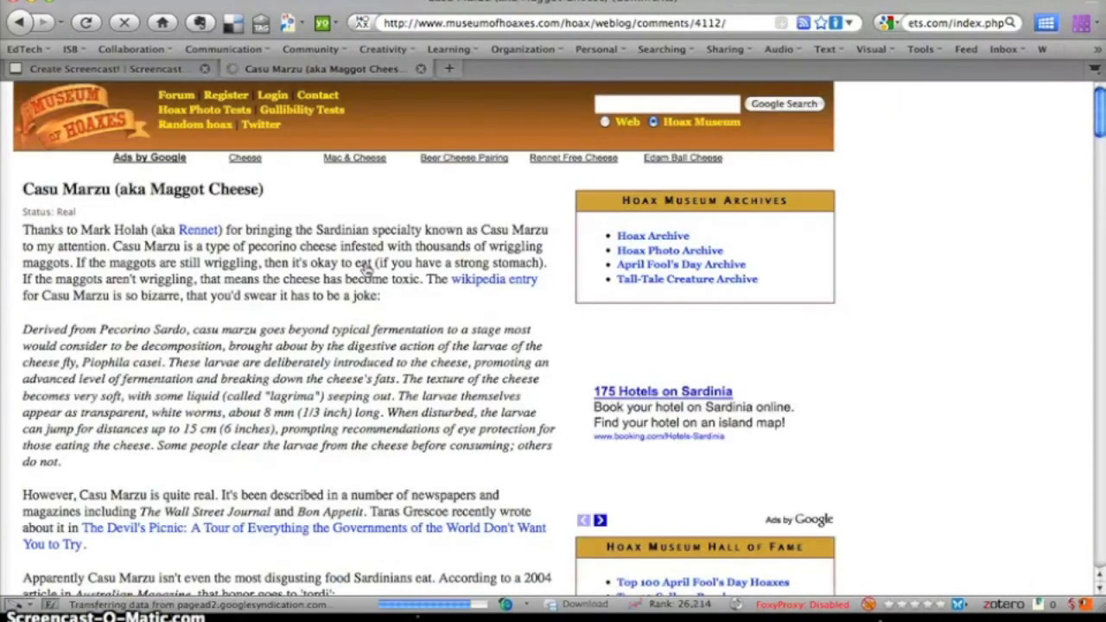
Find 'rennet' on the Casu Marzu page to reach the comment calling Rennet's website a hoax
scroll("down", 3)
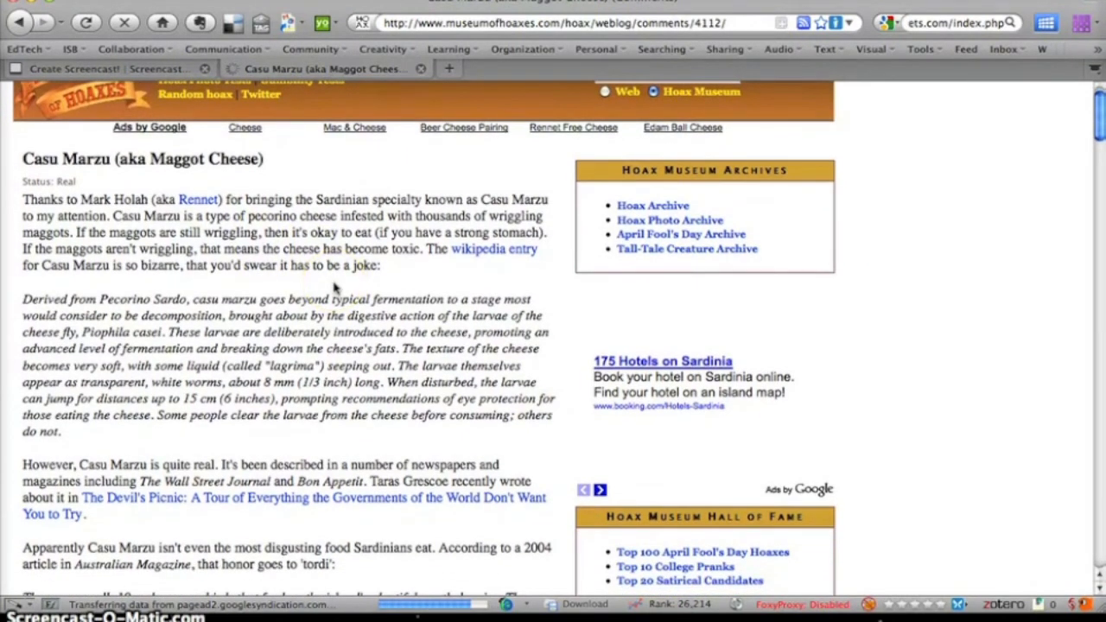
scroll("up", 3)
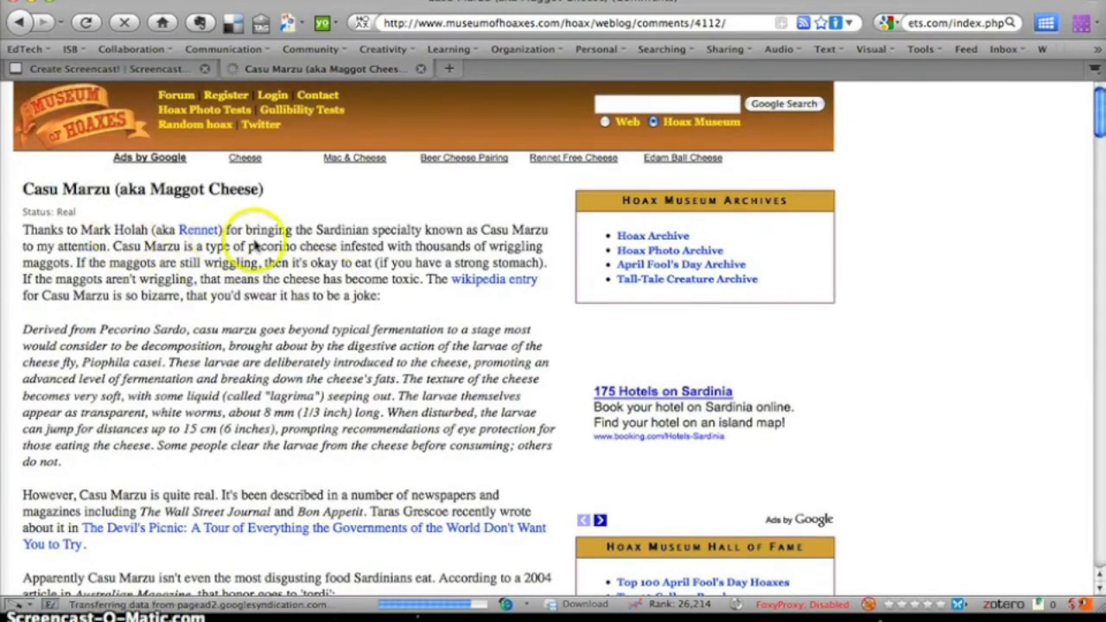
mouse_move(367, 311)
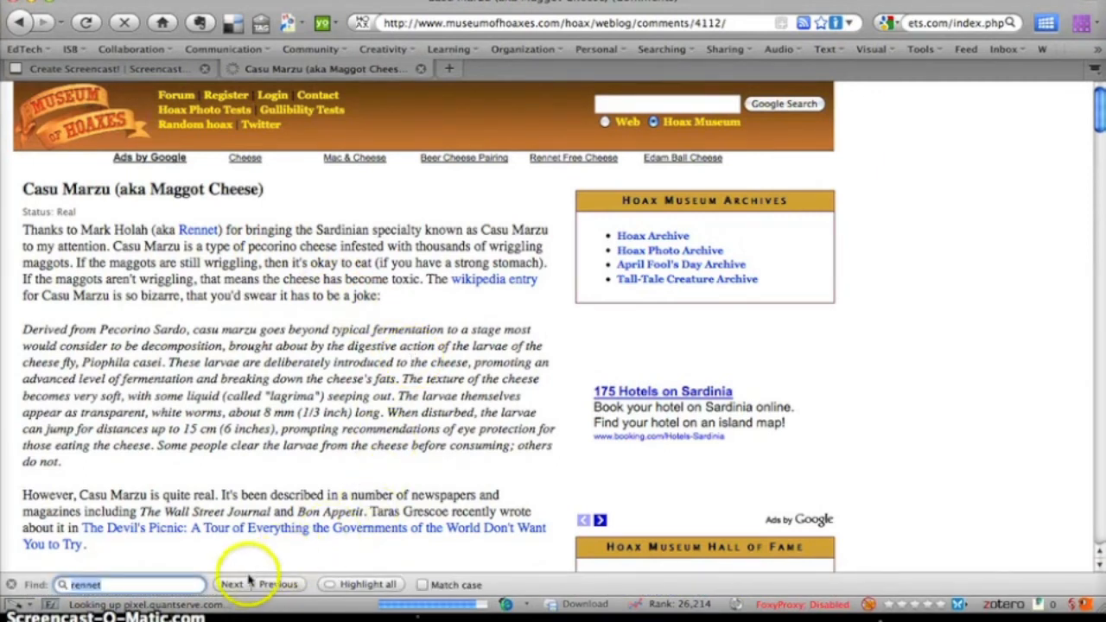
left_click(231, 584)
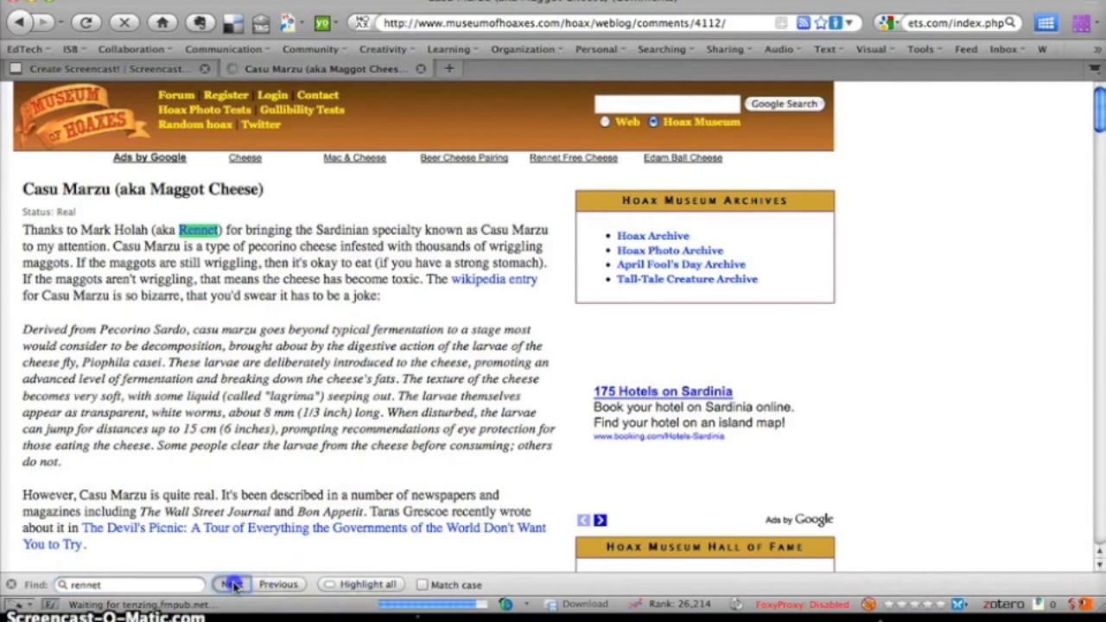
left_click(231, 584)
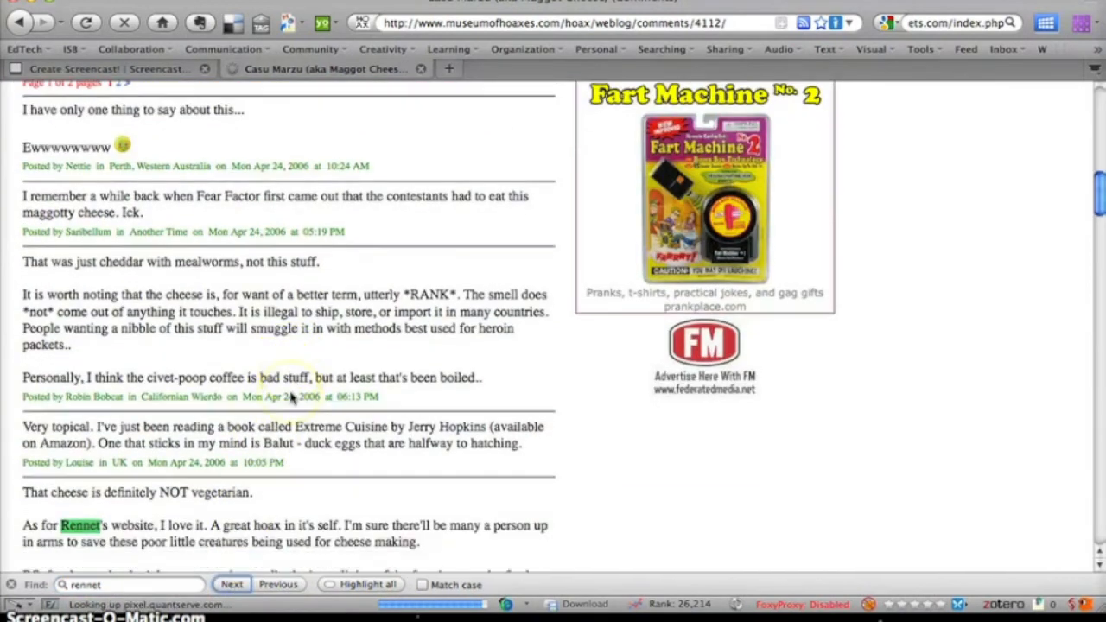
scroll("down", 3)
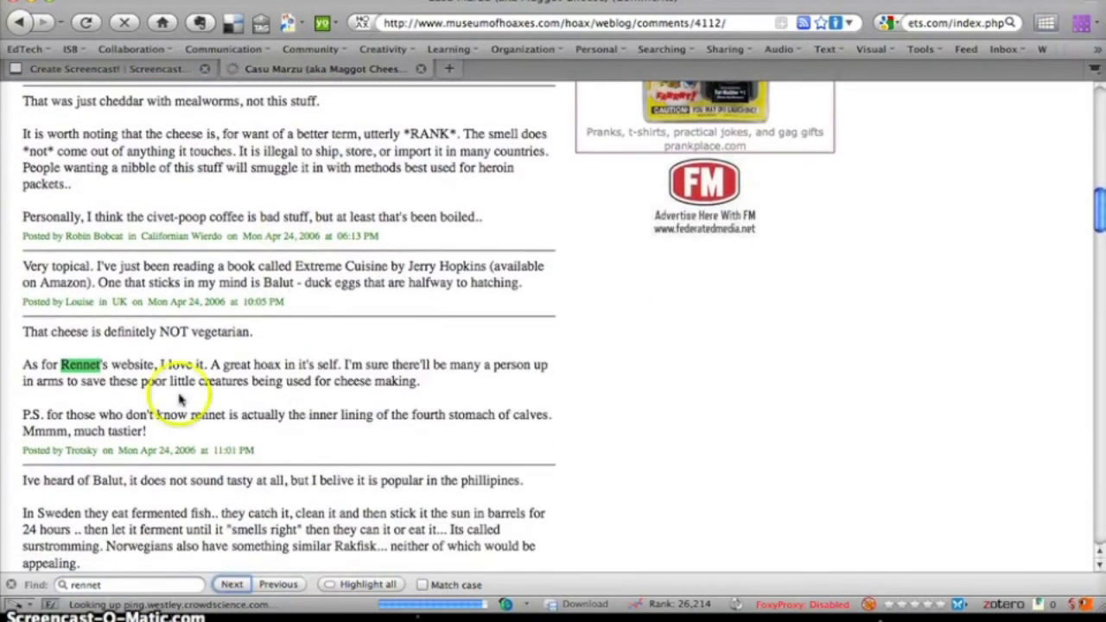
mouse_move(26, 396)
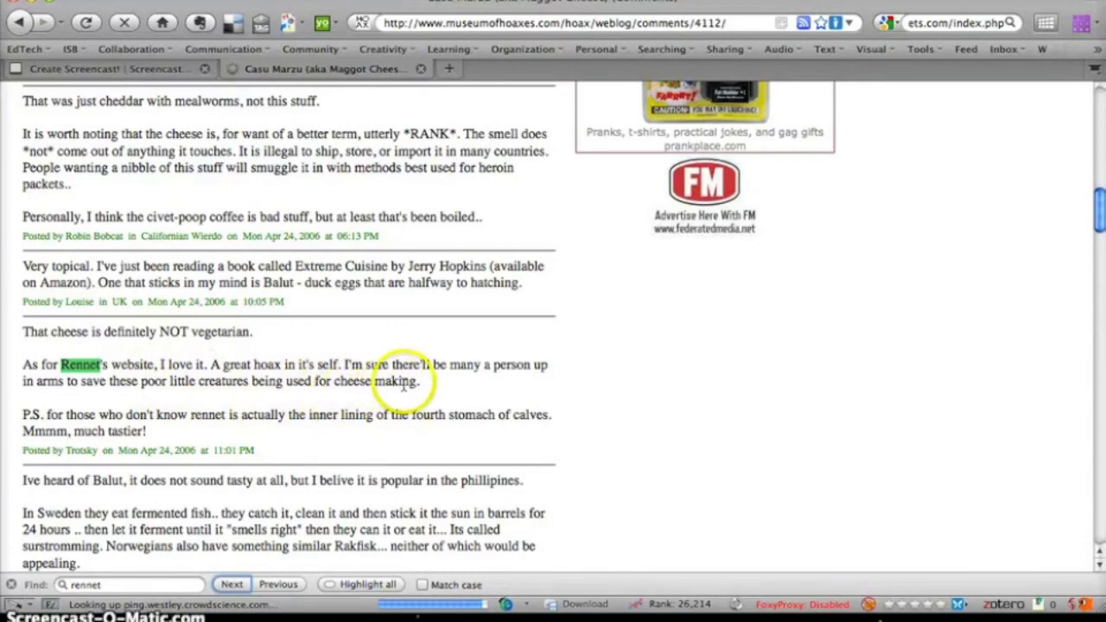
scroll("up", 3)
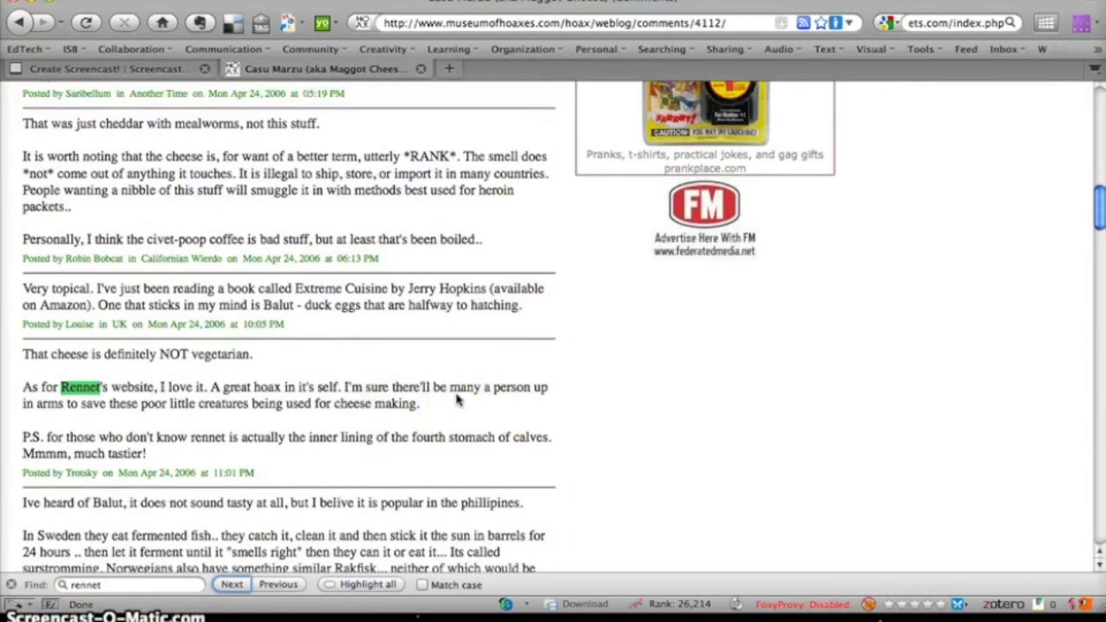
scroll("up", 3)
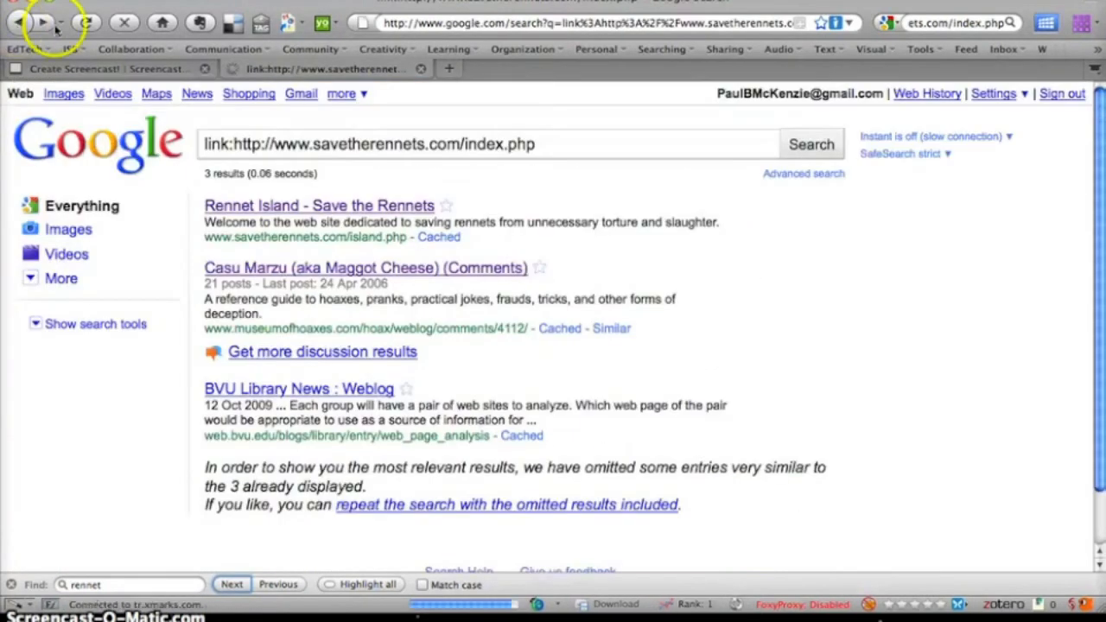
mouse_move(707, 313)
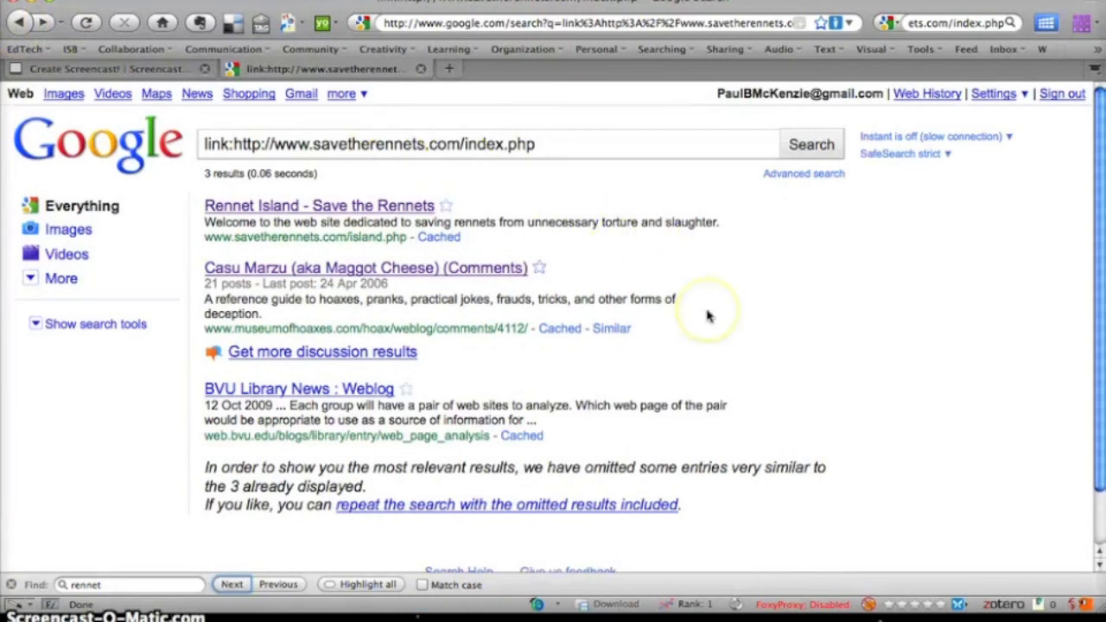
mouse_move(977, 4)
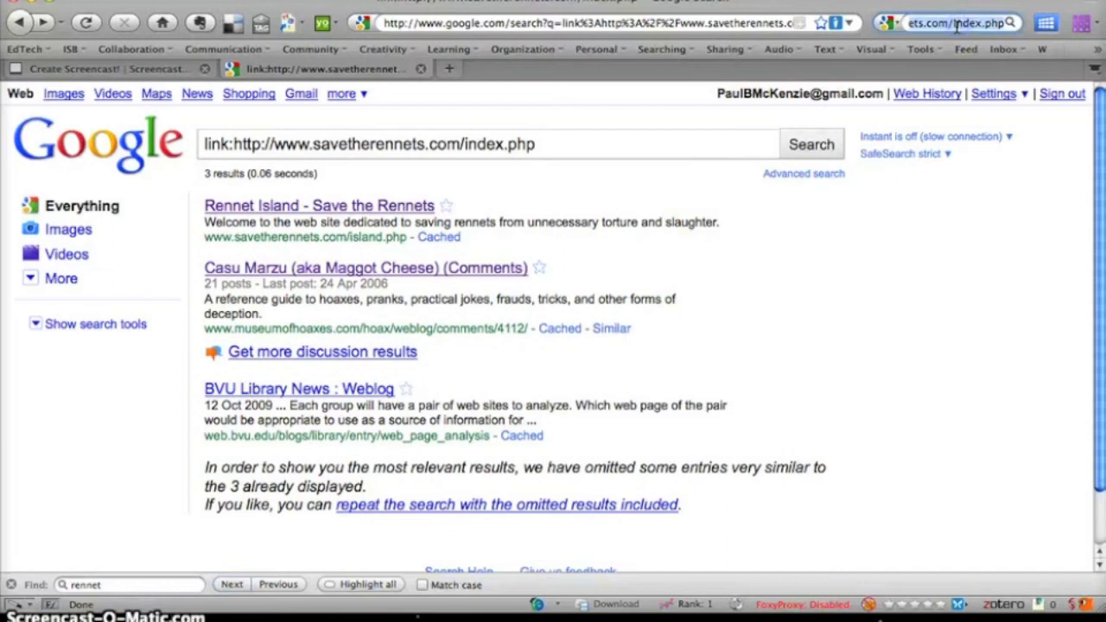
Start a new Google search for "save the rennets" site:edu from the search bar
left_click(951, 22)
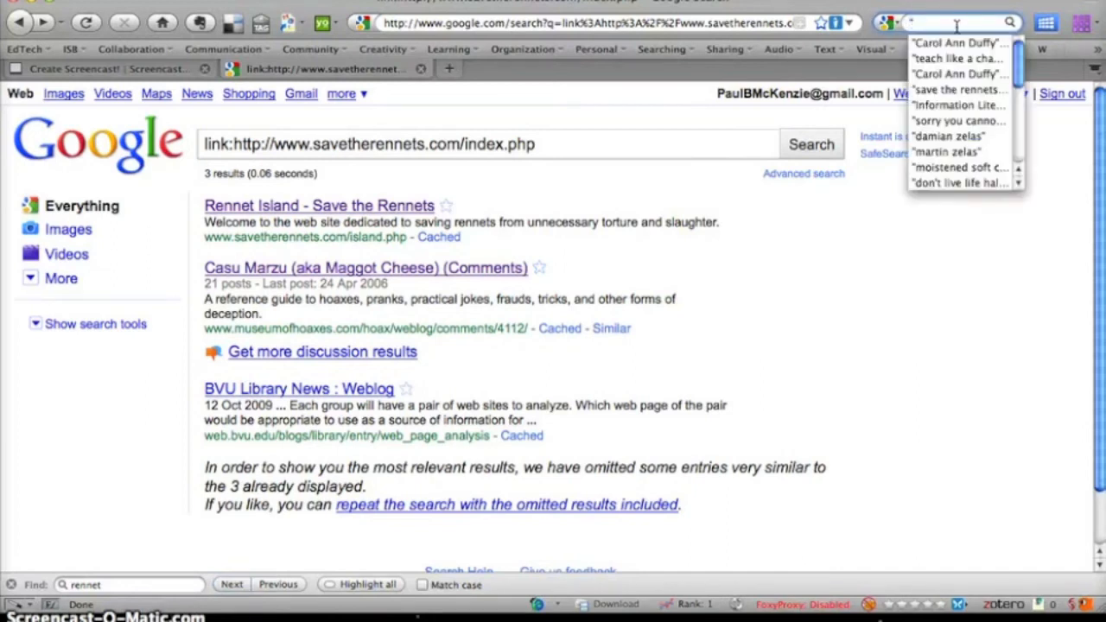
type("save the")
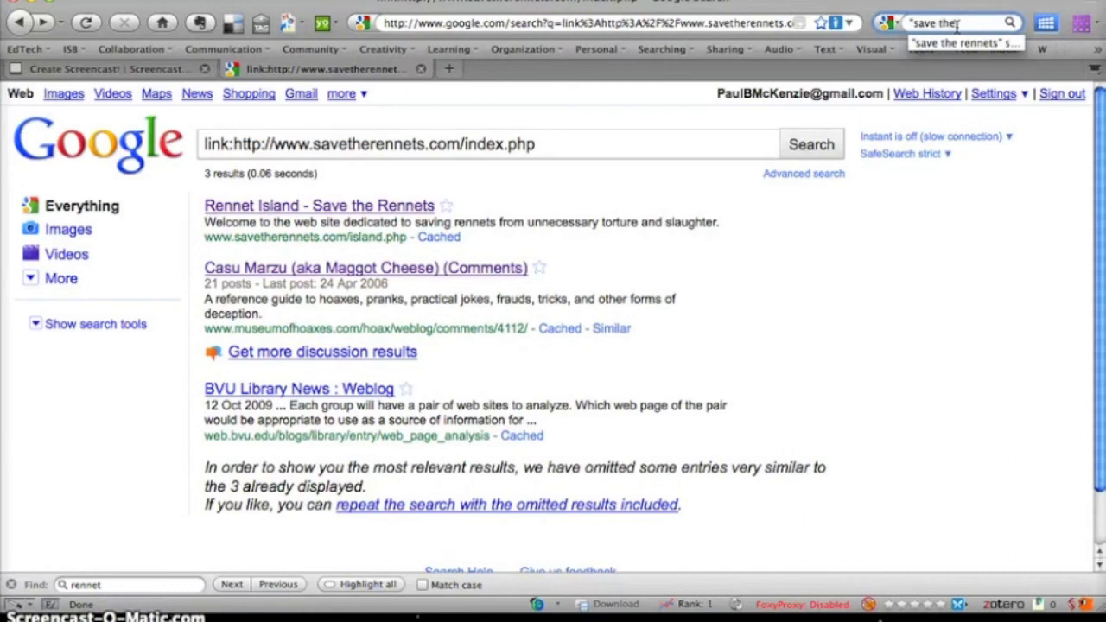
mouse_move(964, 42)
type("e rennets\" site:edu")
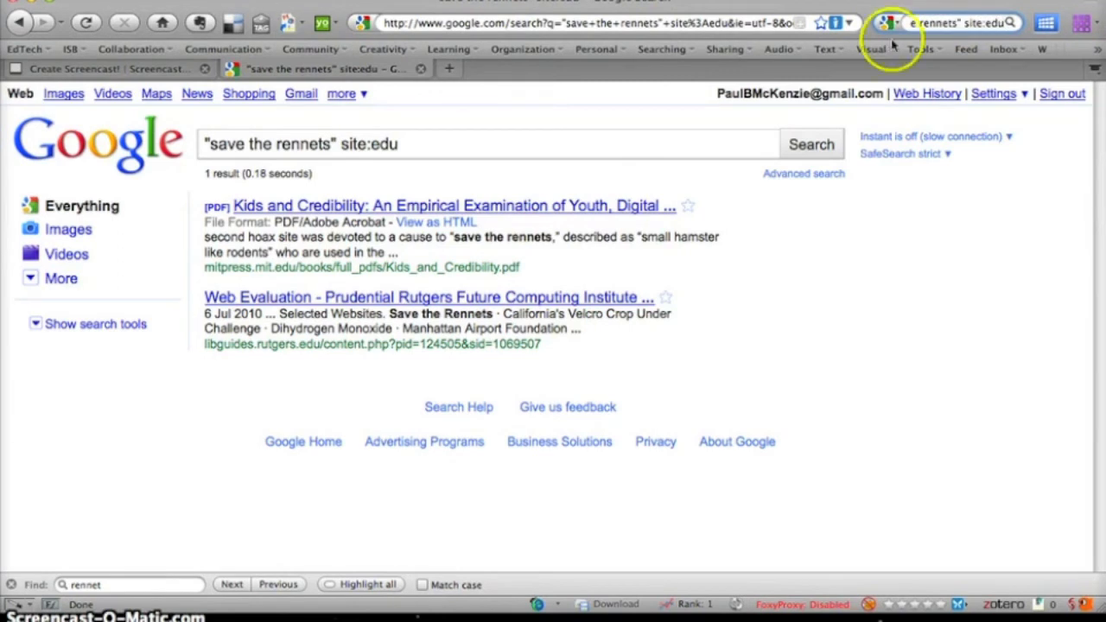
mouse_move(787, 222)
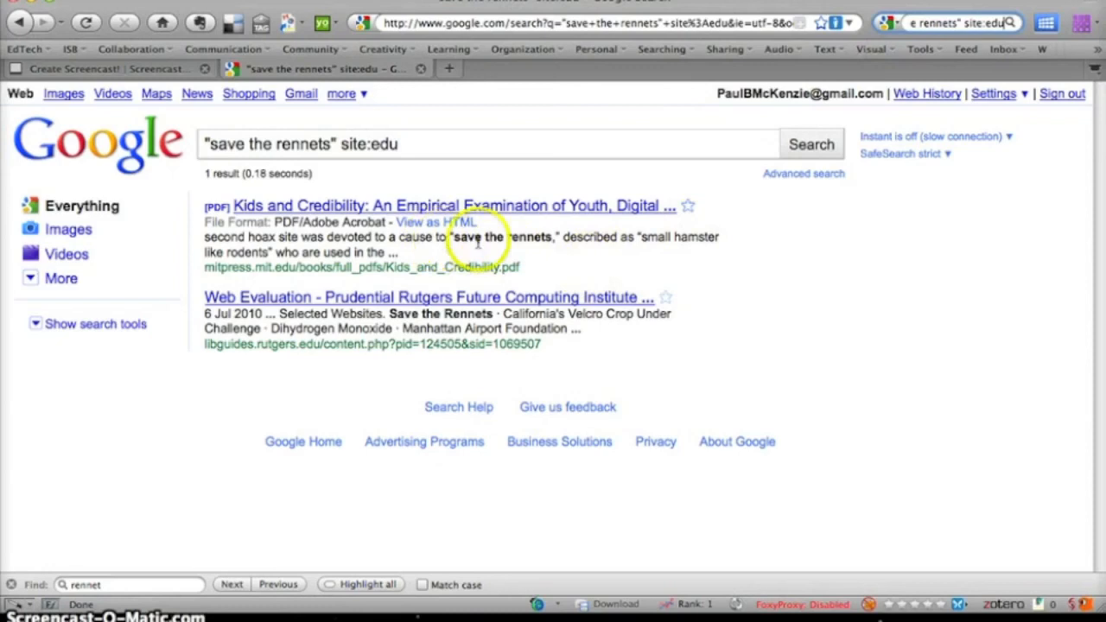
mouse_move(454, 206)
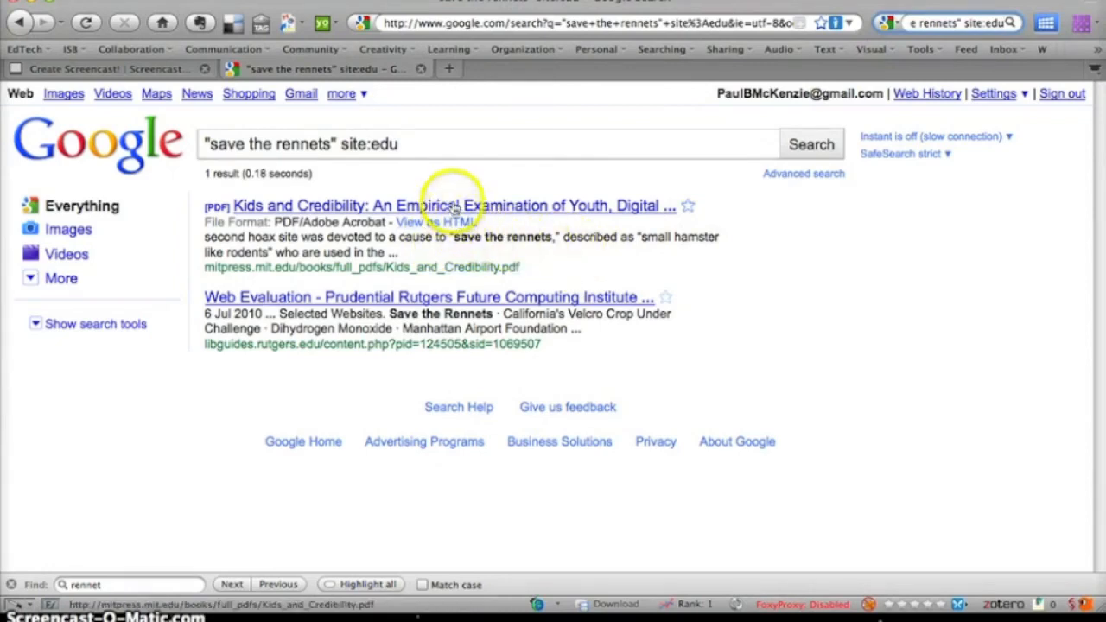
mouse_move(389, 307)
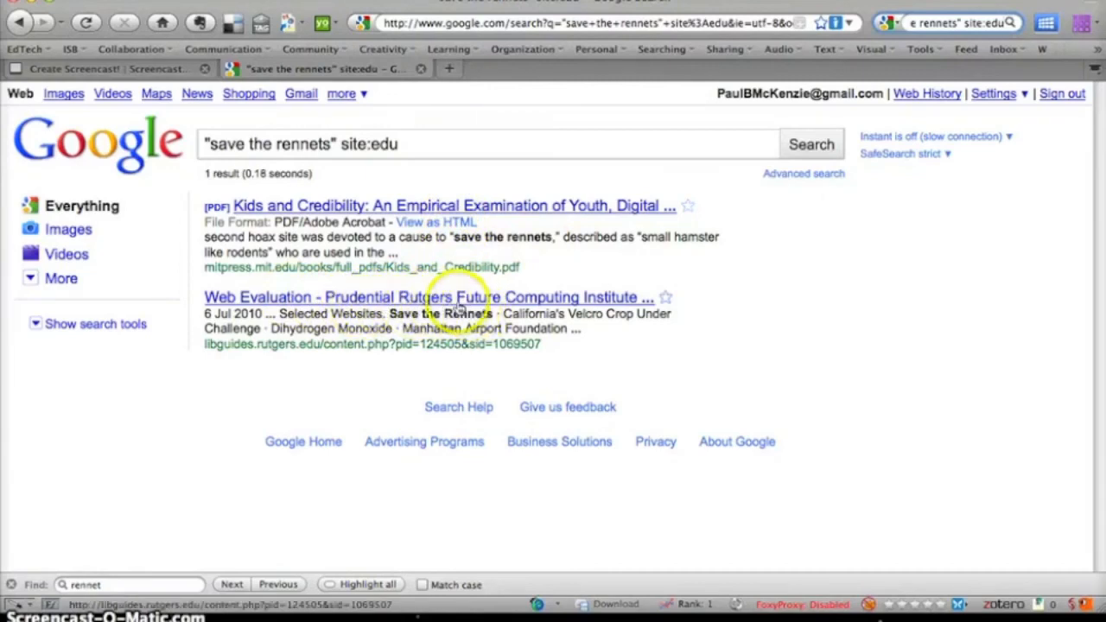
mouse_move(458, 308)
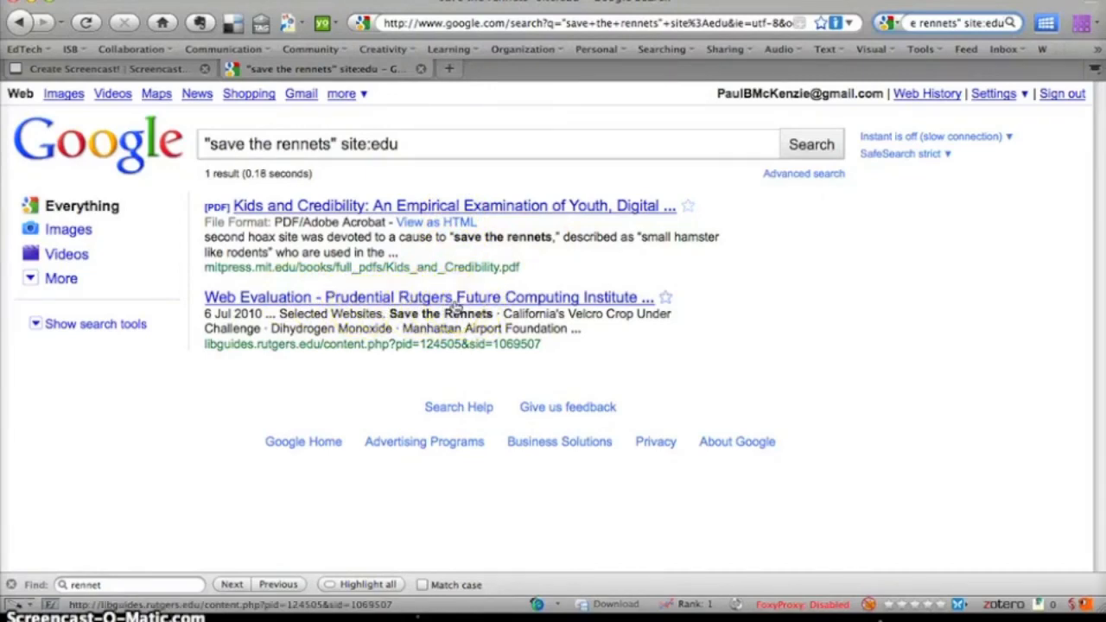
Open the Rutgers Web Evaluation guide and find Save the Rennets among its Selected Websites via 'rennet'
left_click(428, 296)
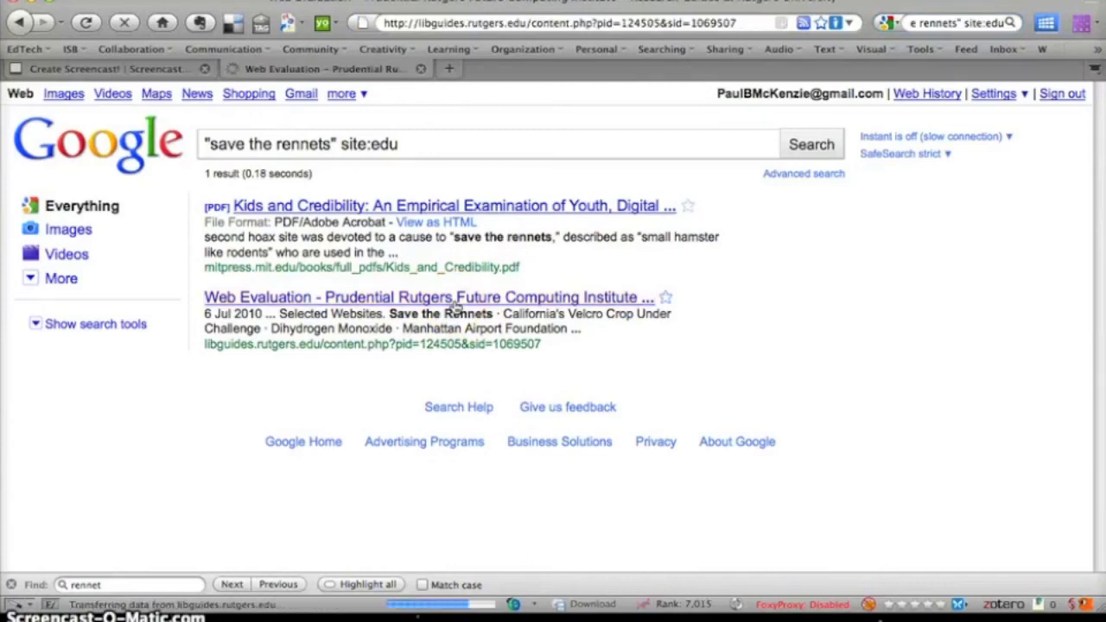
left_click(428, 298)
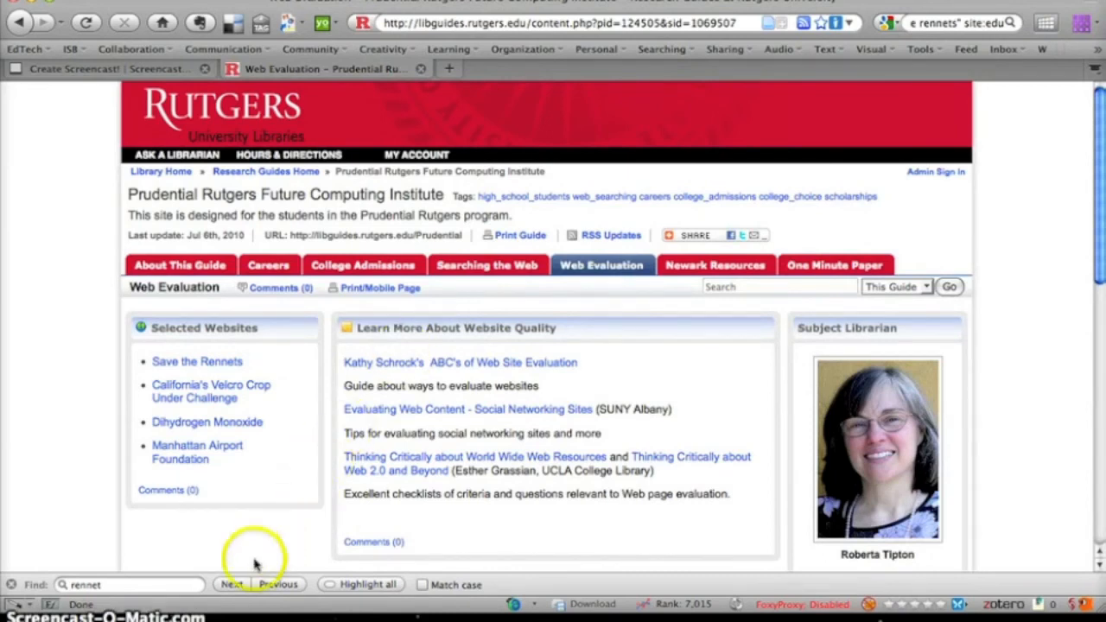
left_click(231, 584)
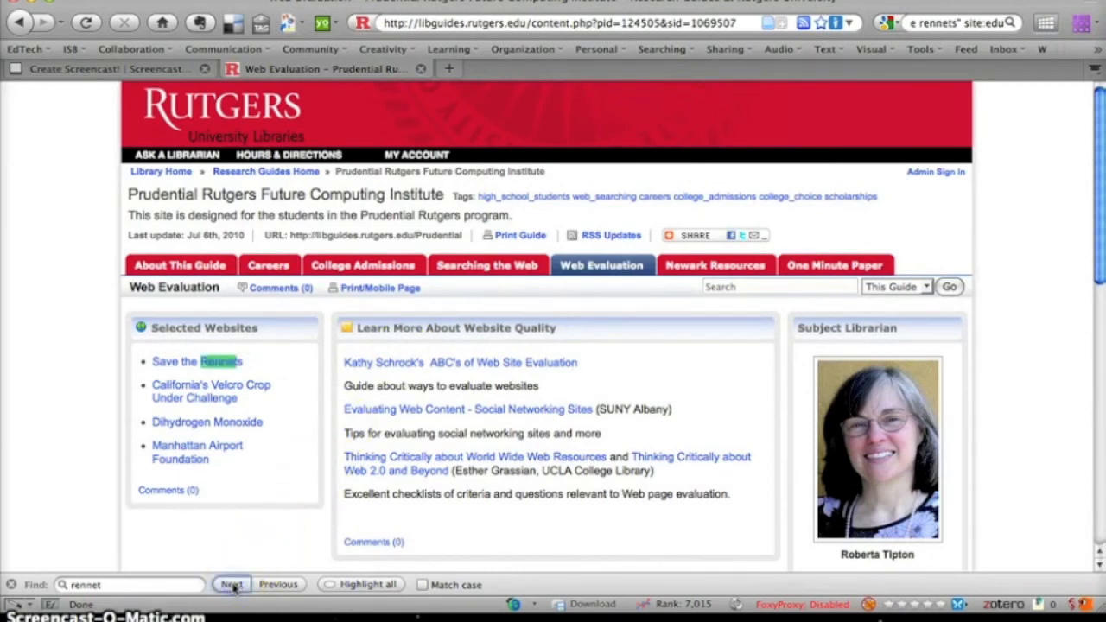
mouse_move(197, 362)
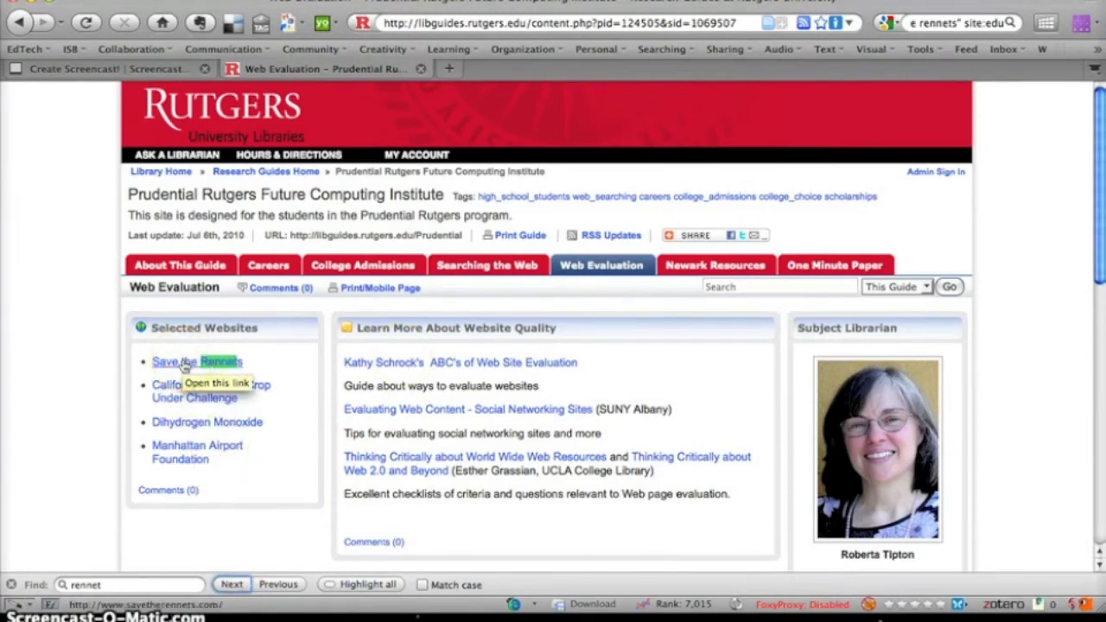
mouse_move(229, 366)
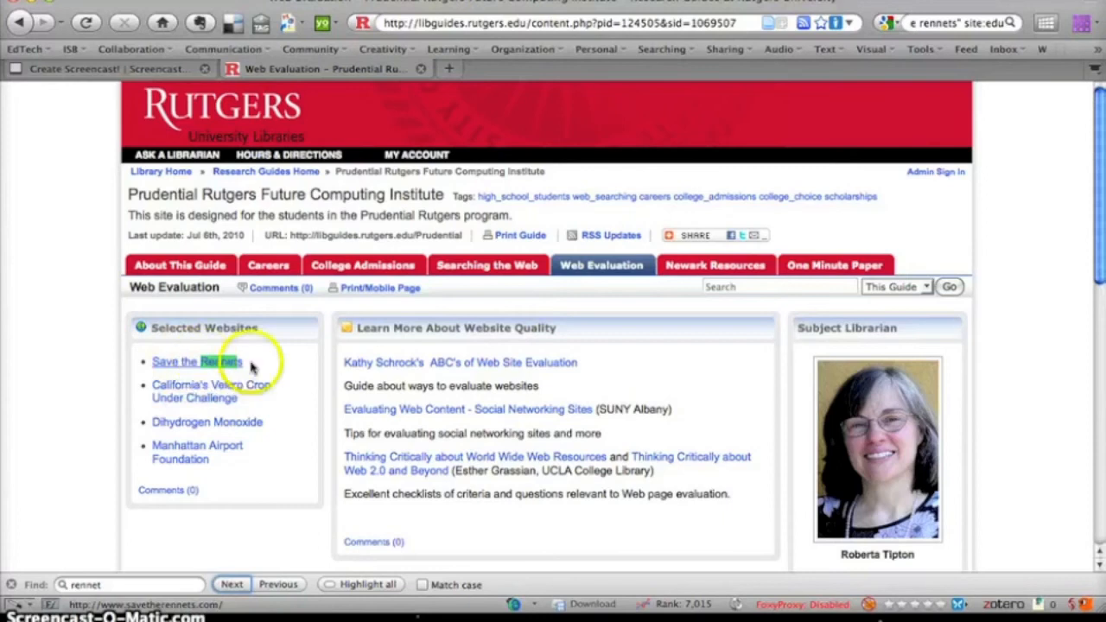
left_click(231, 584)
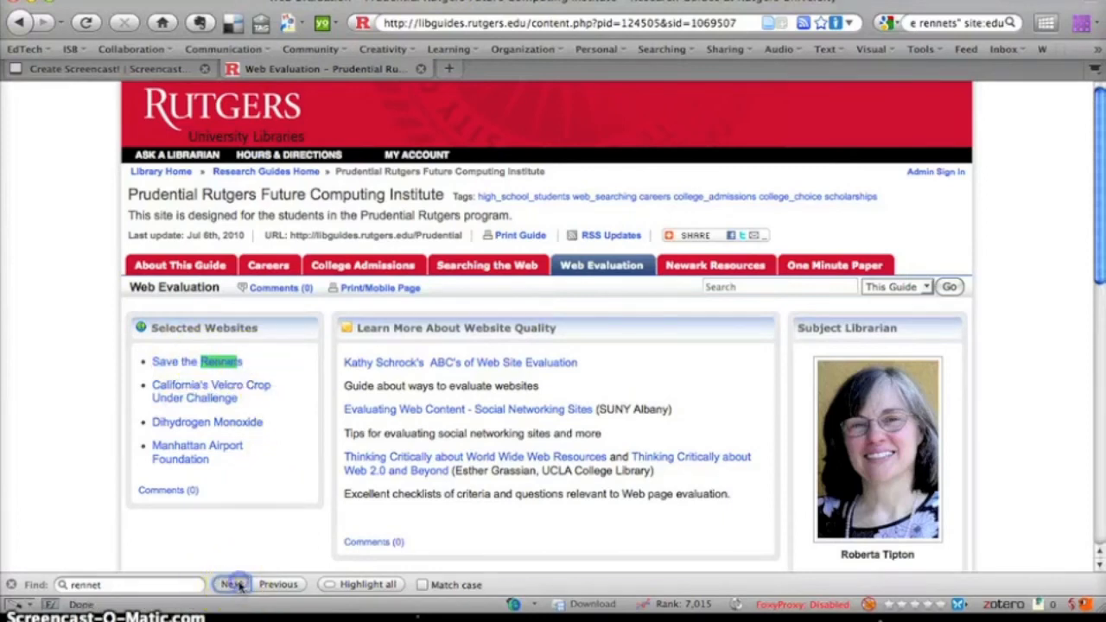
left_click(232, 584)
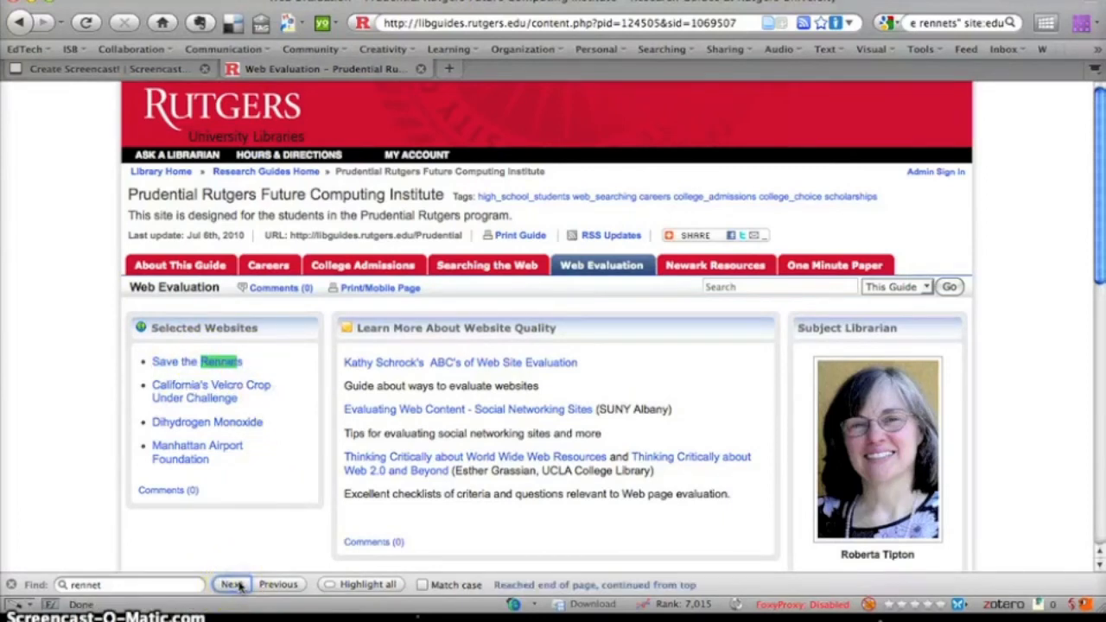
mouse_move(259, 391)
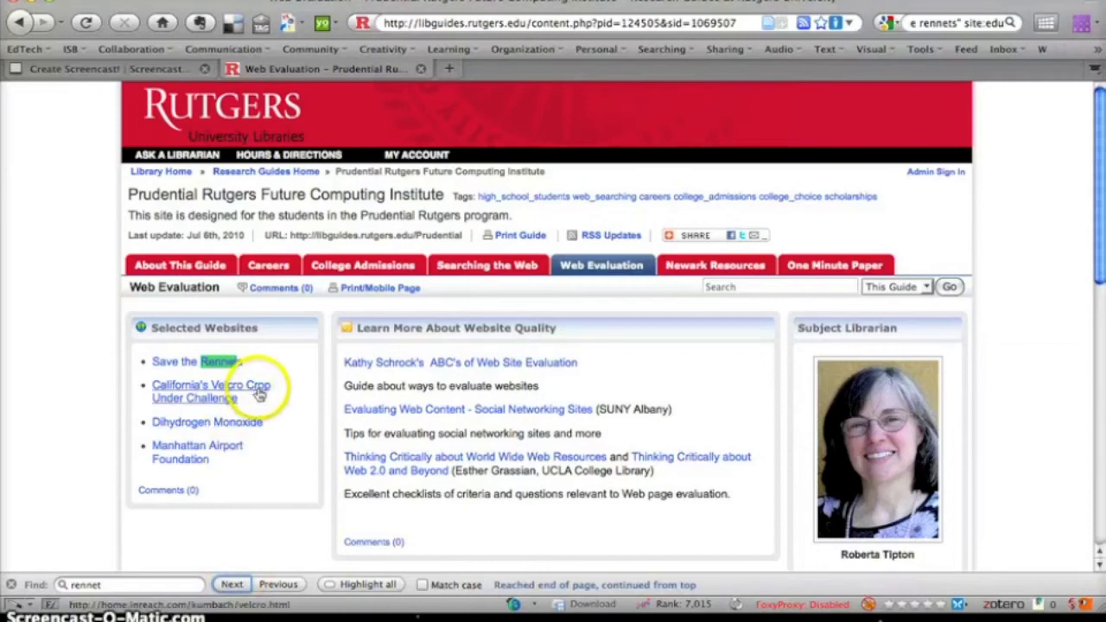
mouse_move(181, 449)
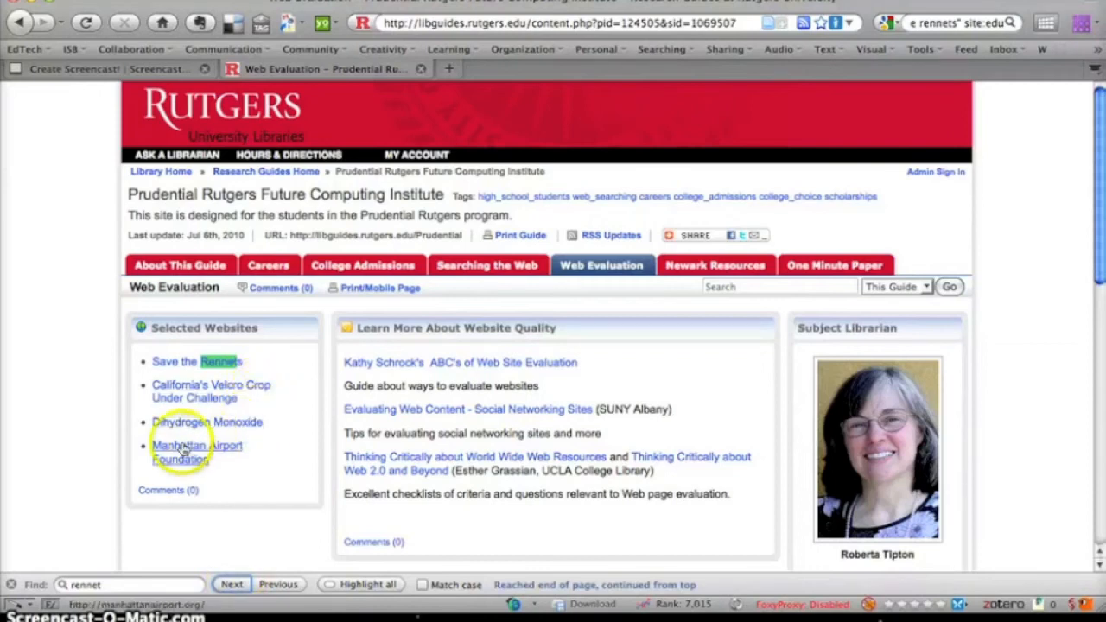
mouse_move(199, 436)
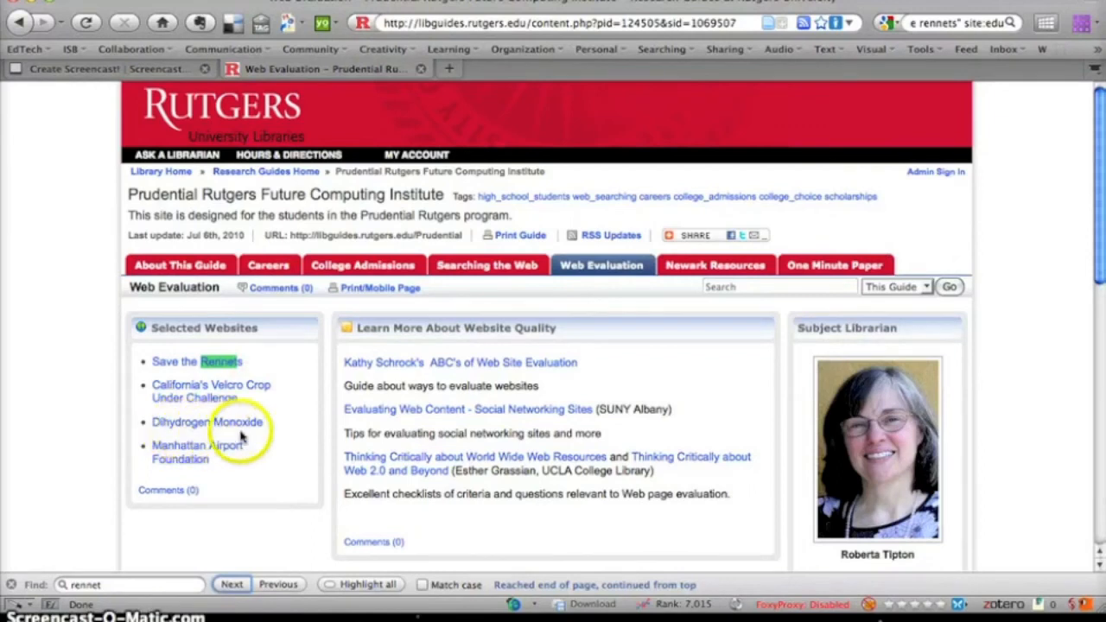
mouse_move(197, 452)
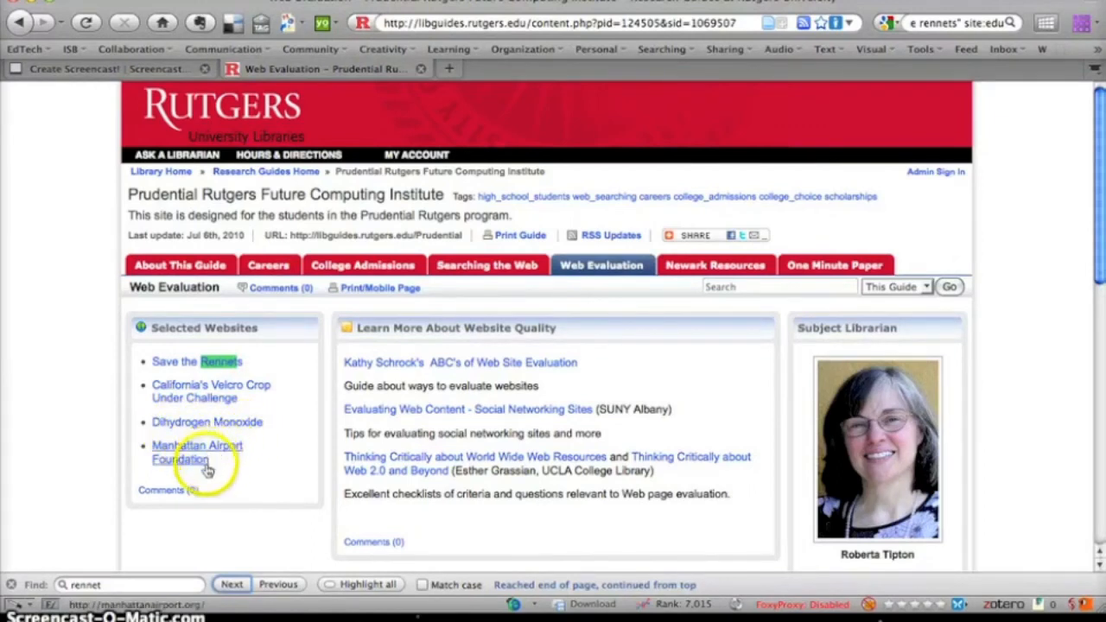
mouse_move(229, 523)
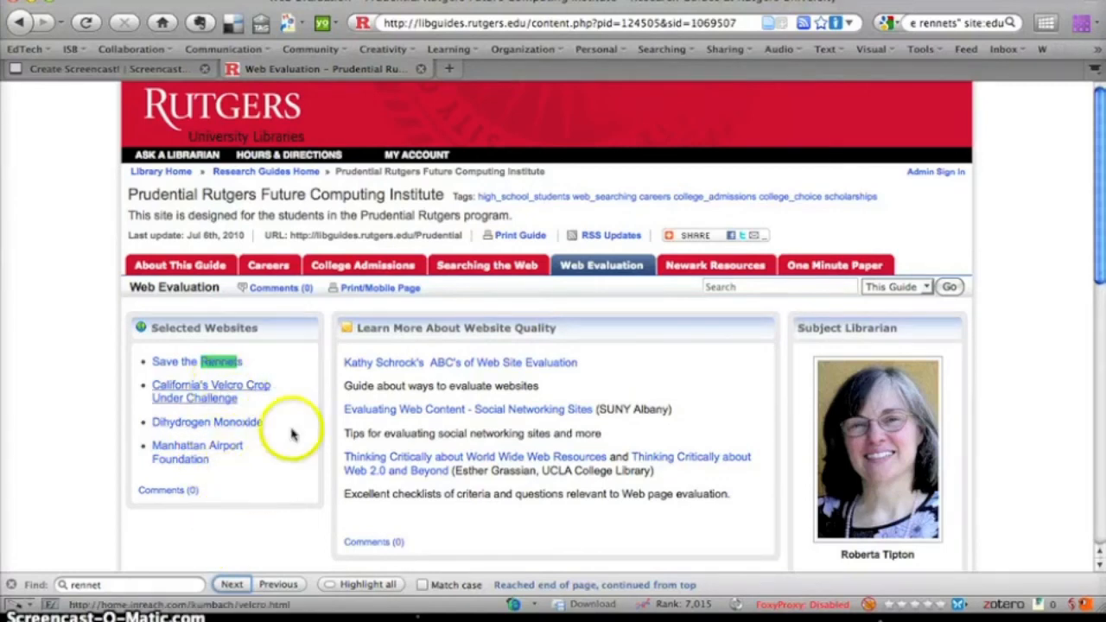
mouse_move(435, 492)
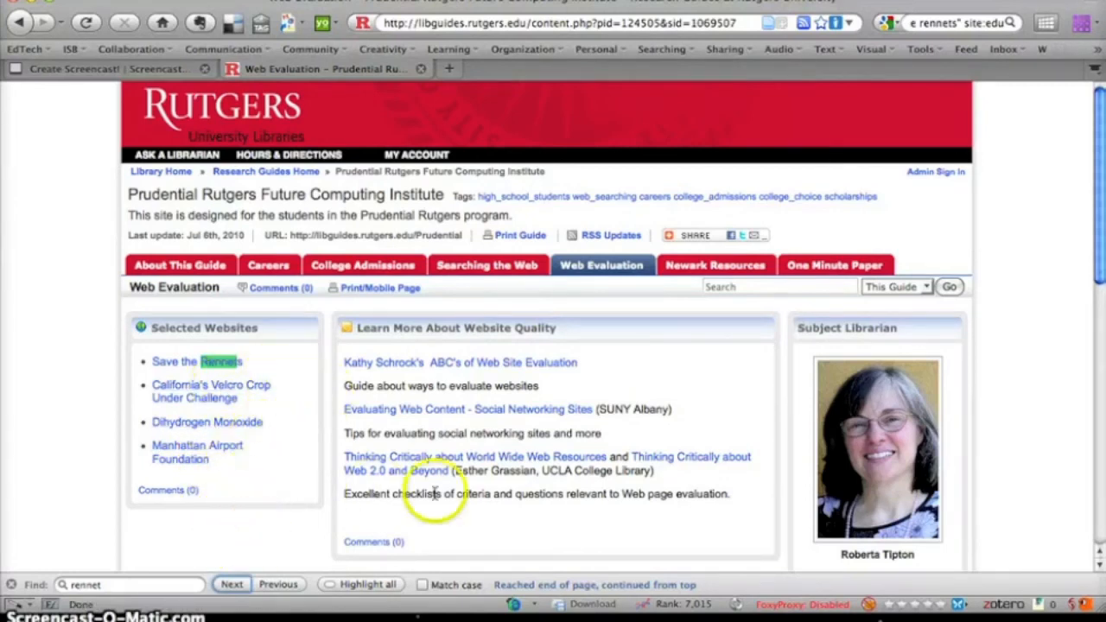
mouse_move(423, 376)
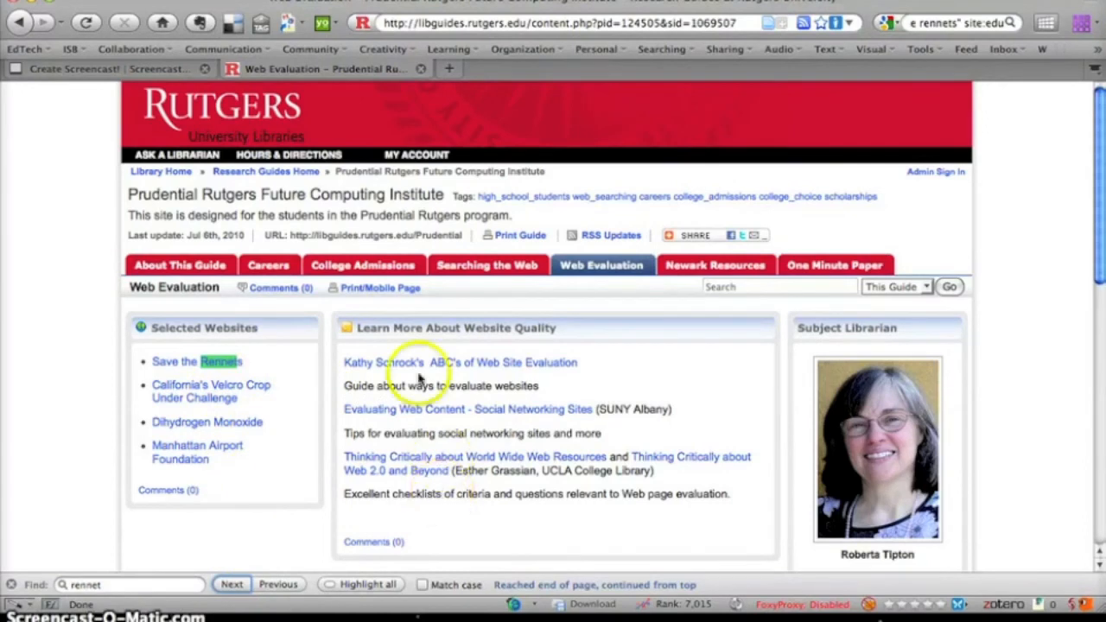
mouse_move(207, 138)
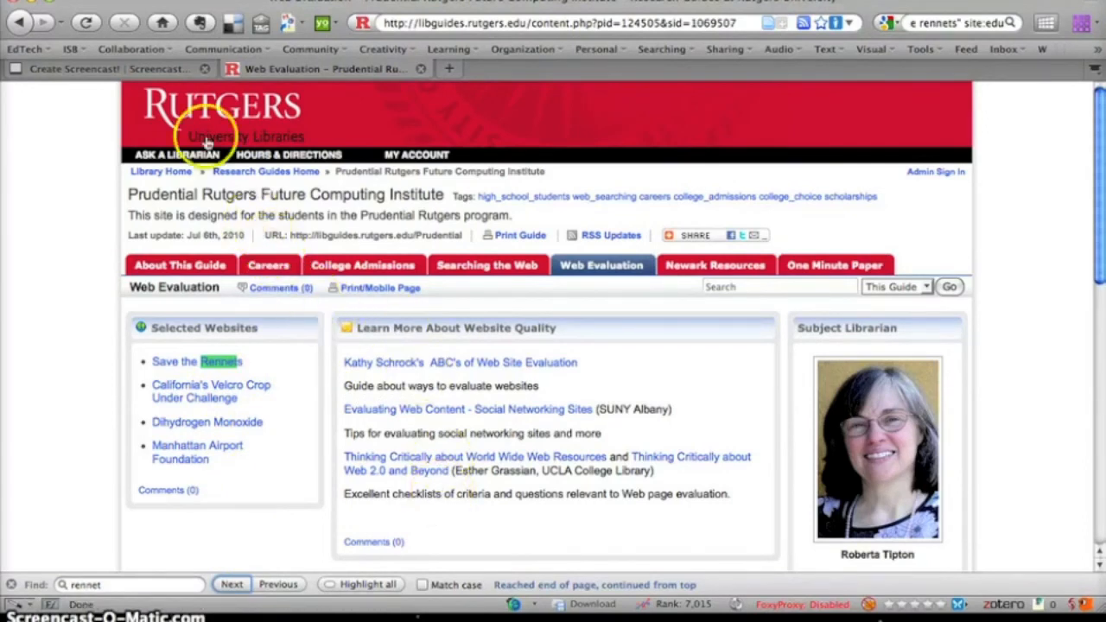
mouse_move(377, 181)
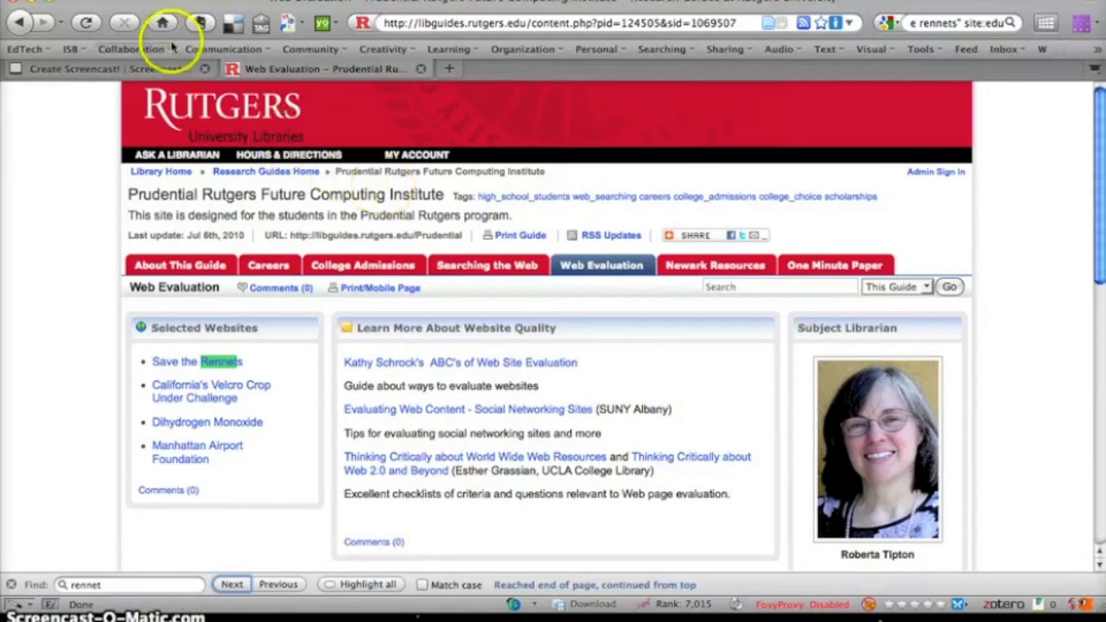
Return to the Save the Rennets site and go to its home page from Buy a Rennet
left_click(20, 23)
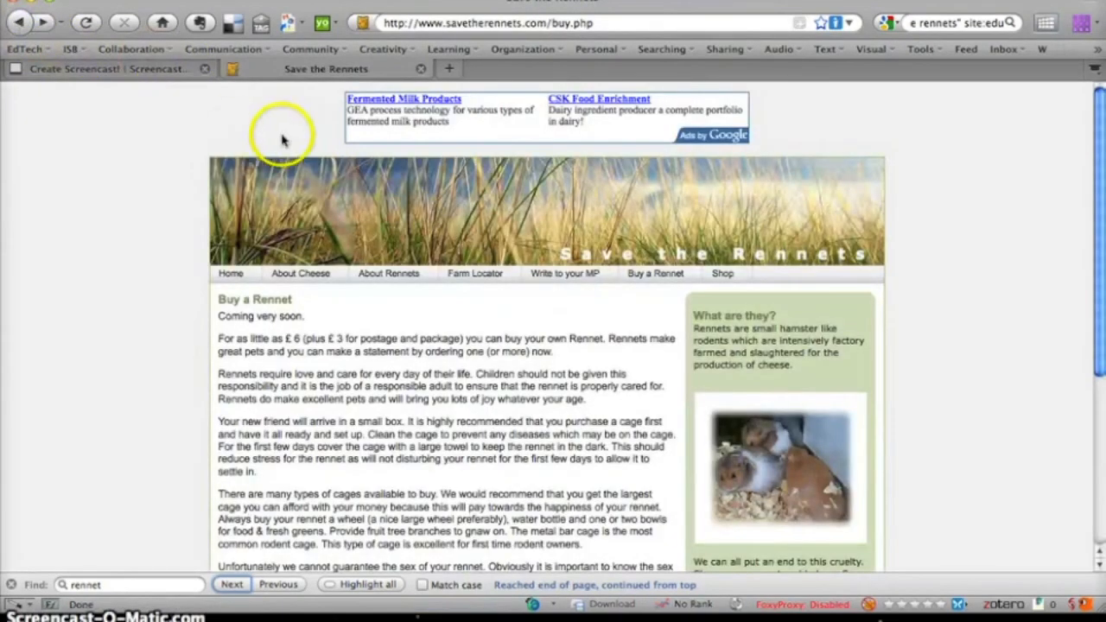
left_click(230, 273)
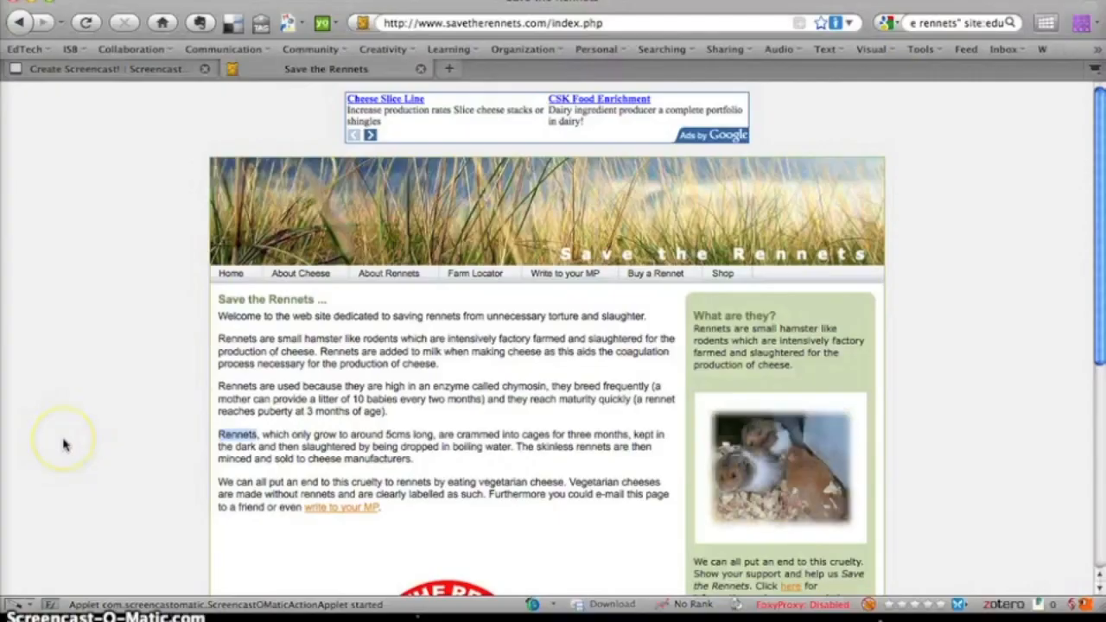